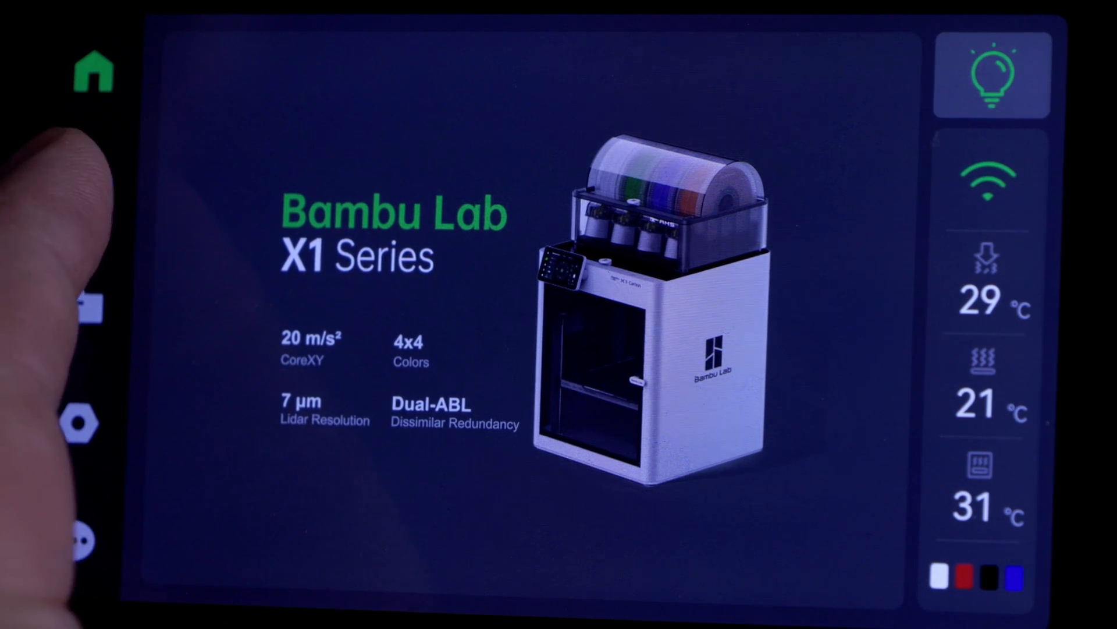
Start the Dry Filament utility from Controls and choose PA/PA-GF/PA-CF as the filament type
click(89, 187)
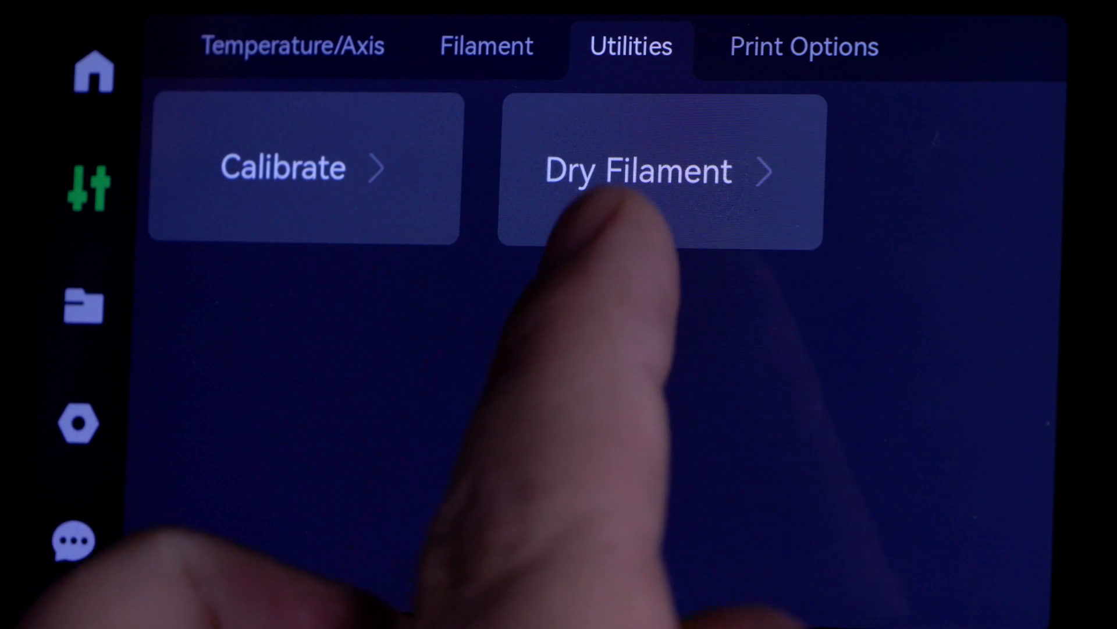
click(637, 170)
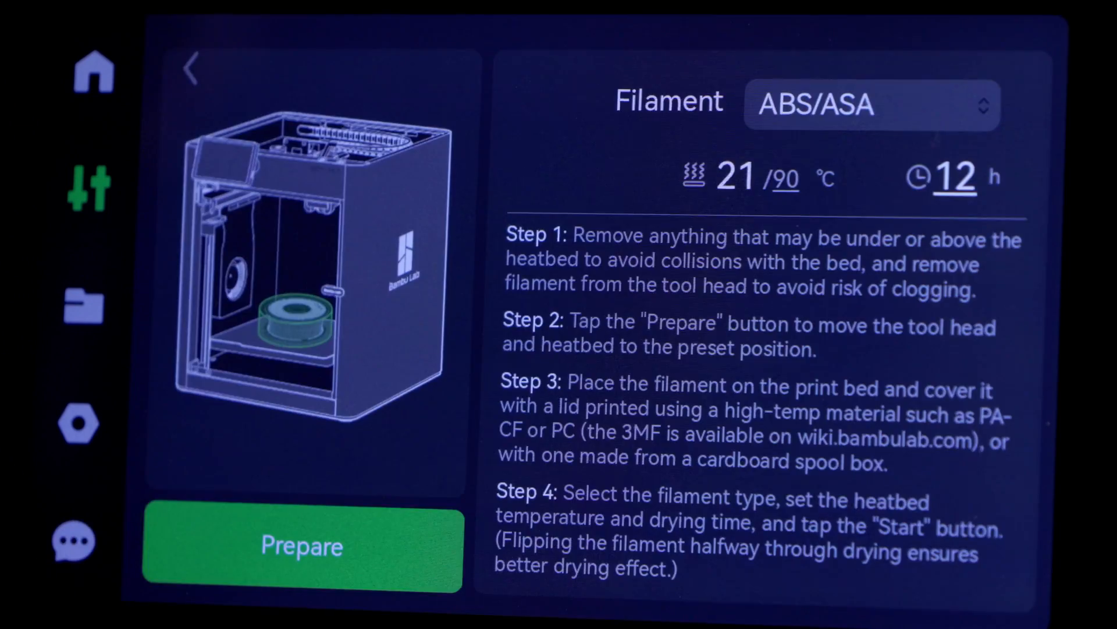
click(872, 106)
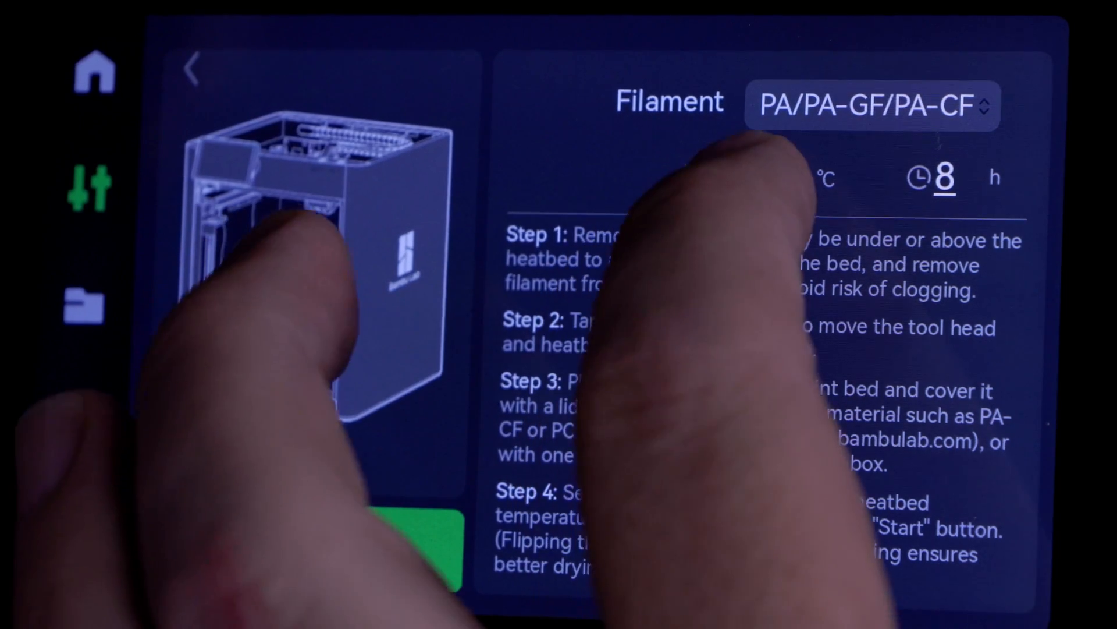
Set the heatbed drying temperature to 80 °C, prepare the printer and acknowledge completion
click(820, 177)
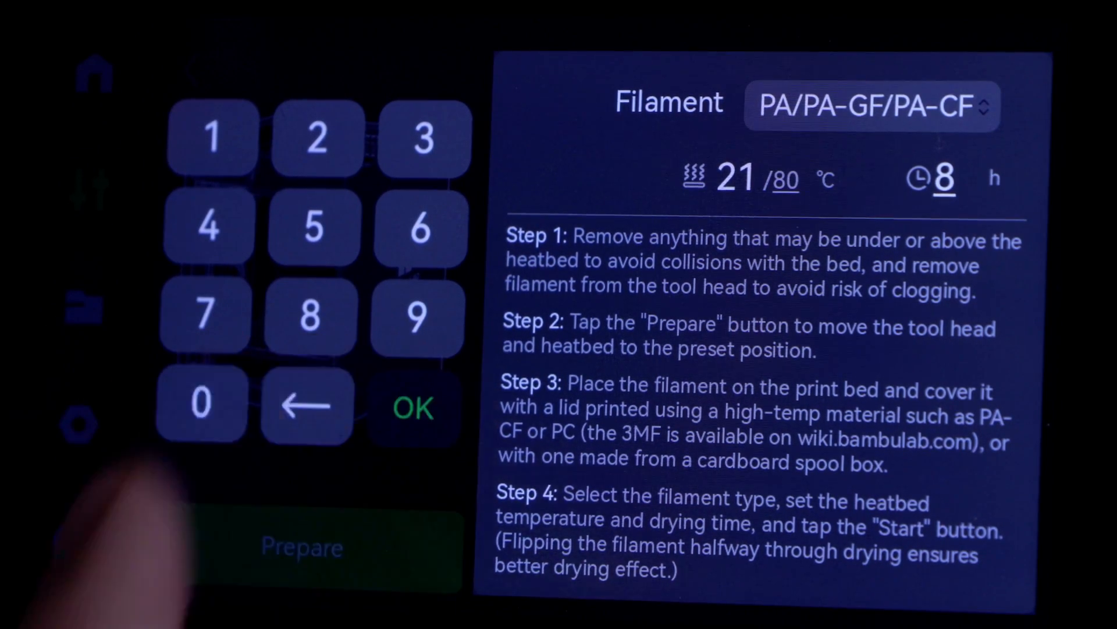
click(302, 547)
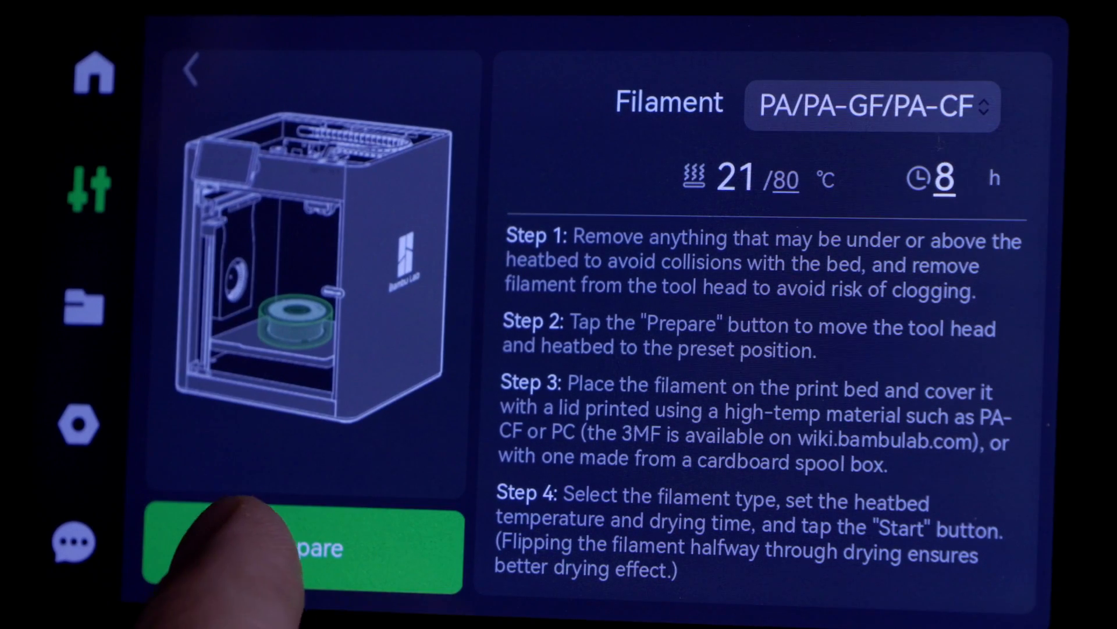
click(302, 547)
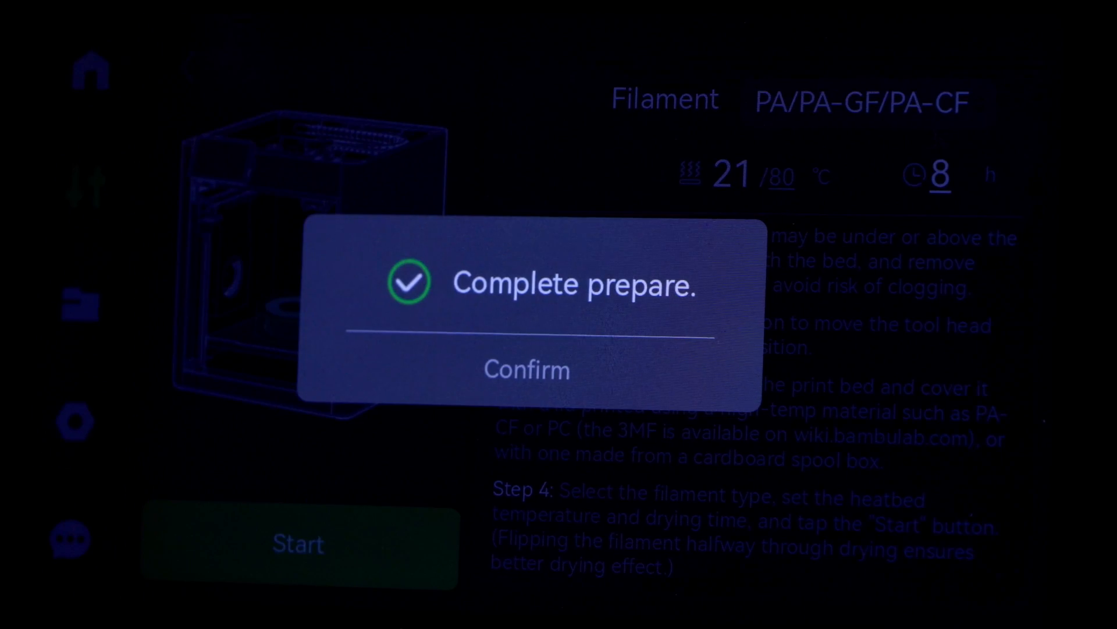
click(526, 369)
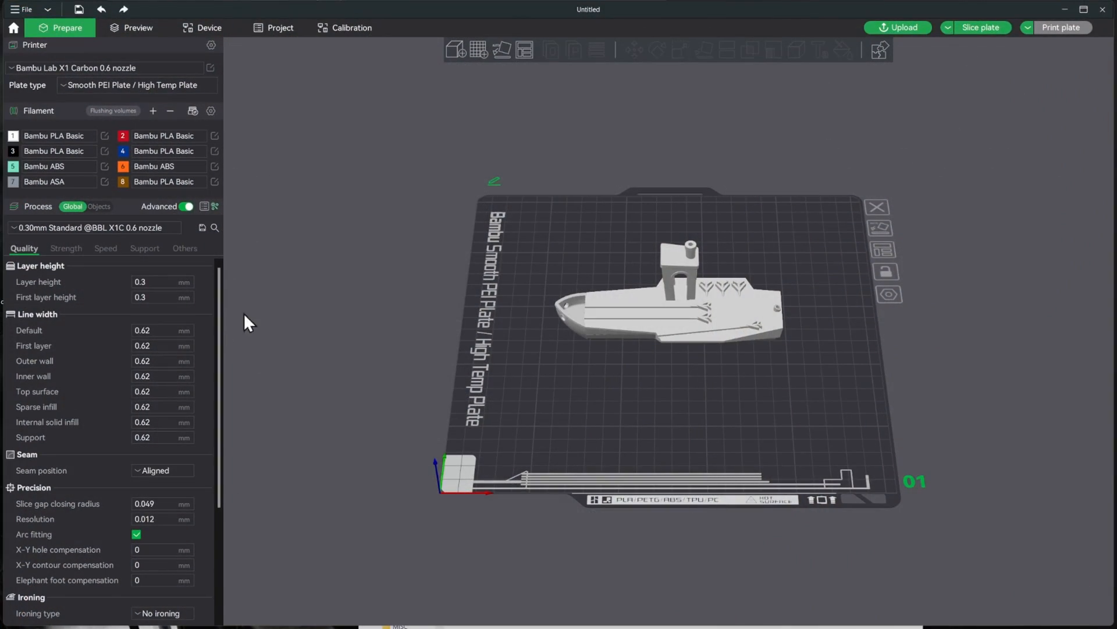
mouse_move(739, 229)
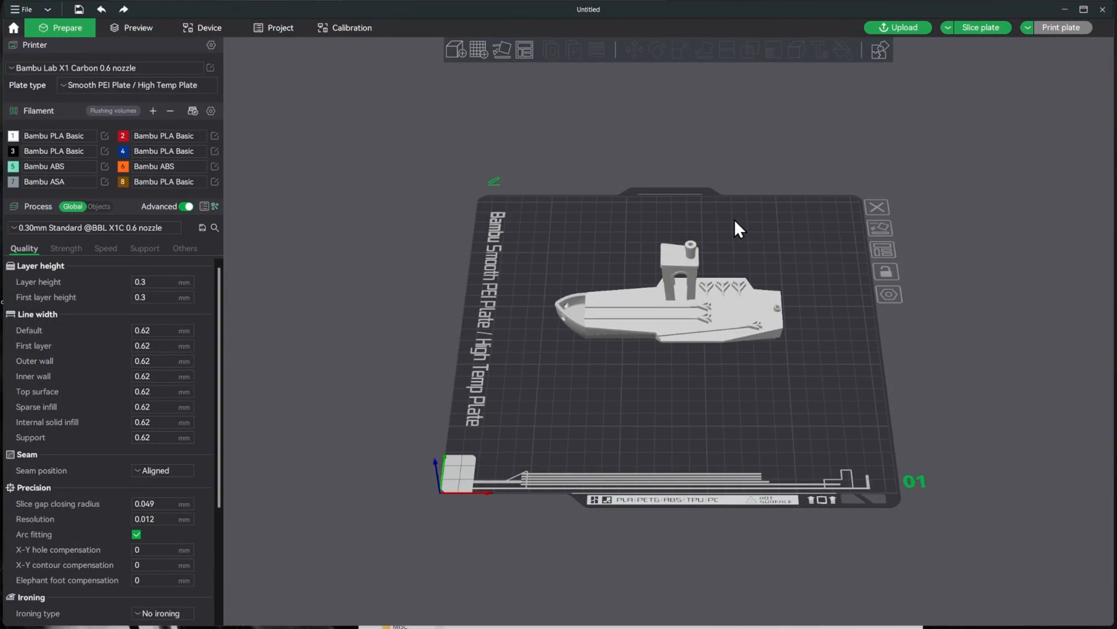
mouse_move(716, 227)
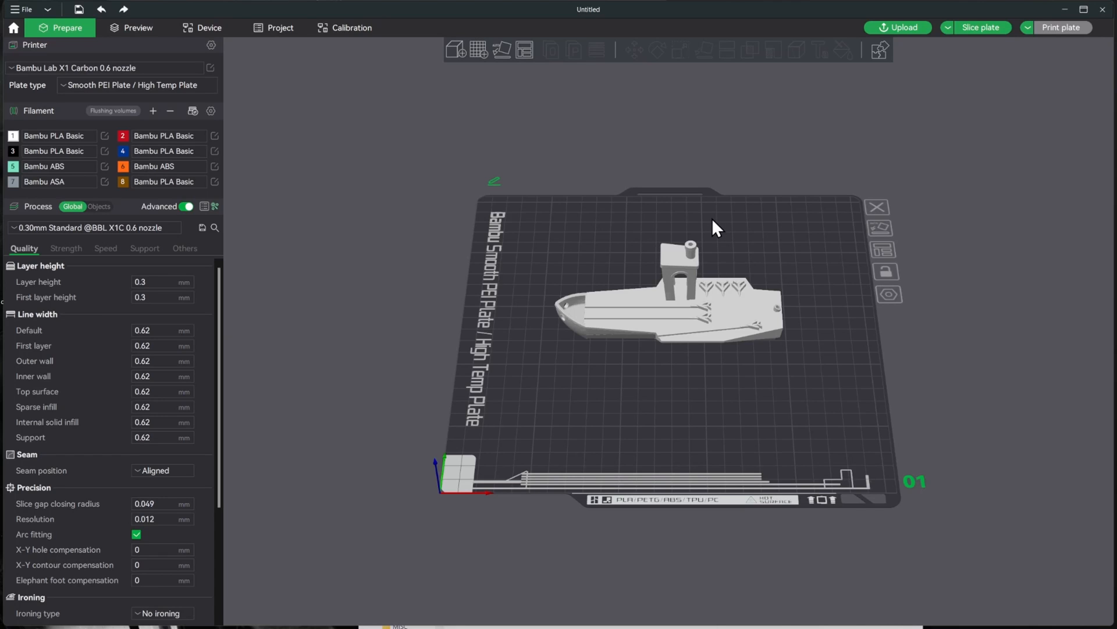
mouse_move(735, 300)
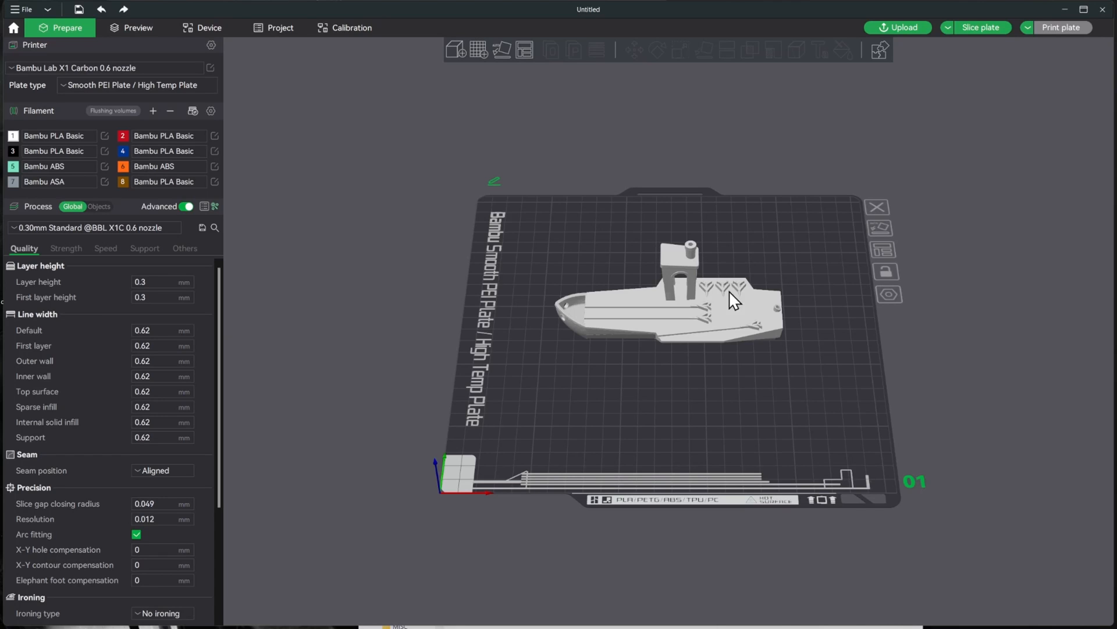
mouse_move(106, 138)
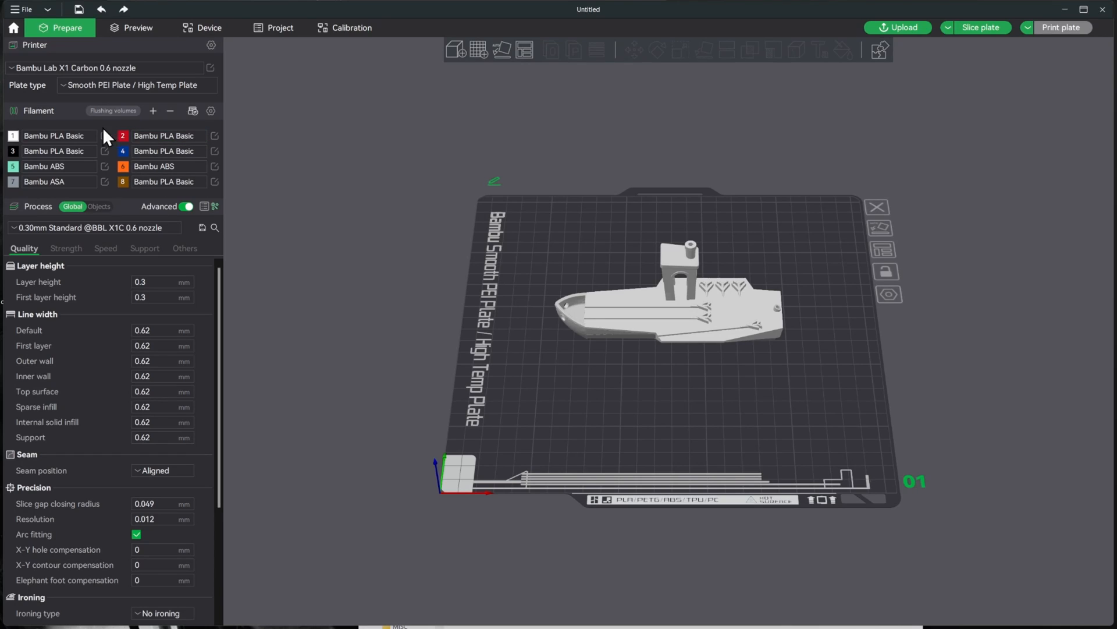
mouse_move(154, 135)
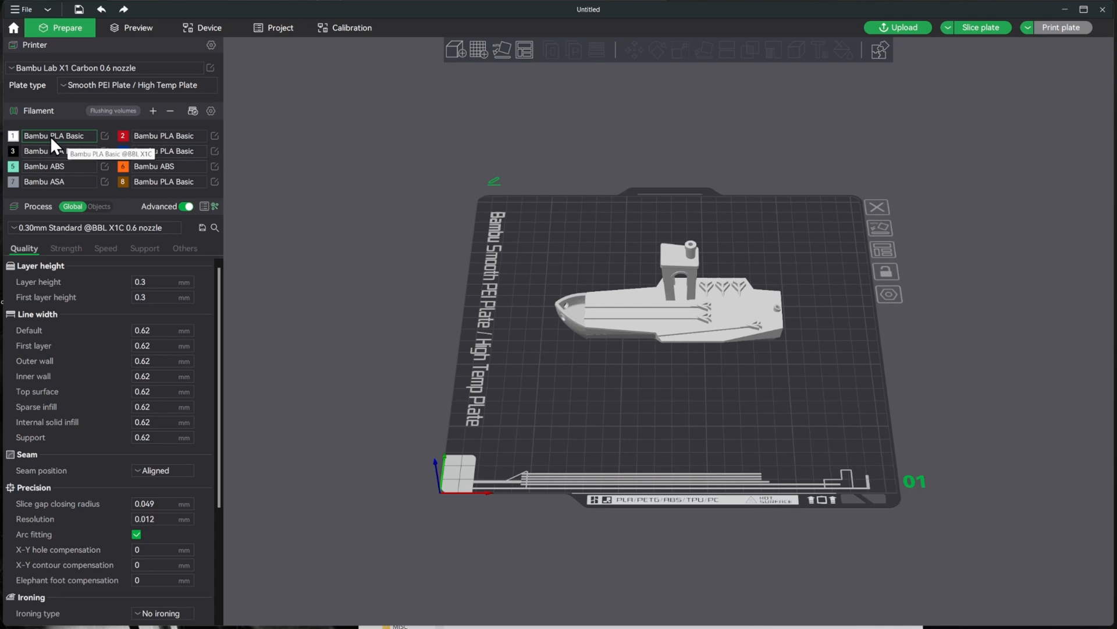
click(105, 135)
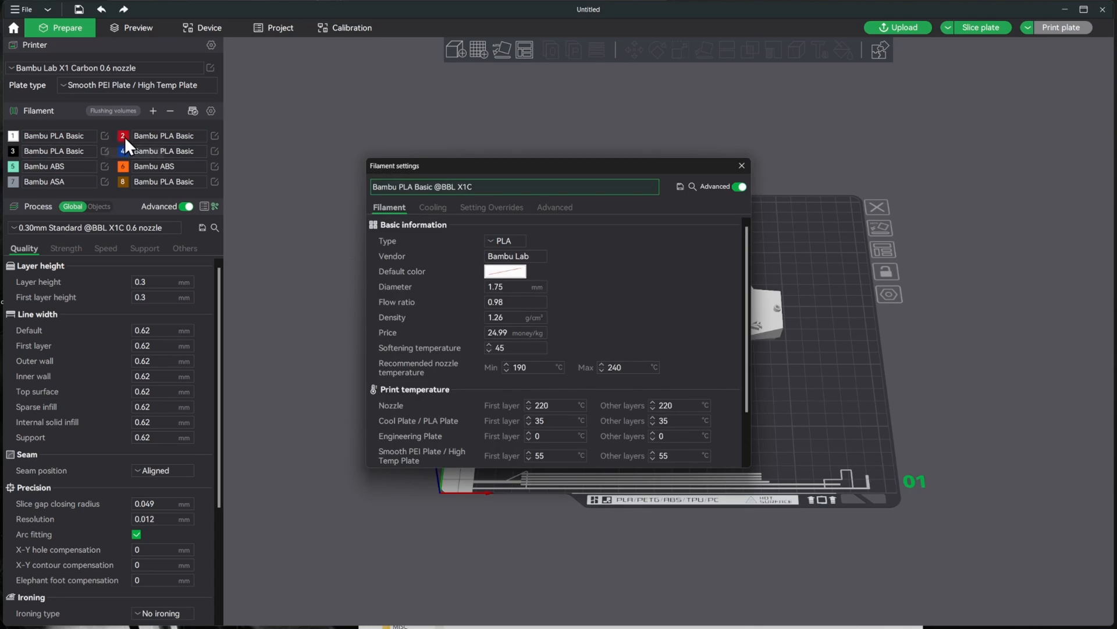
click(514, 186)
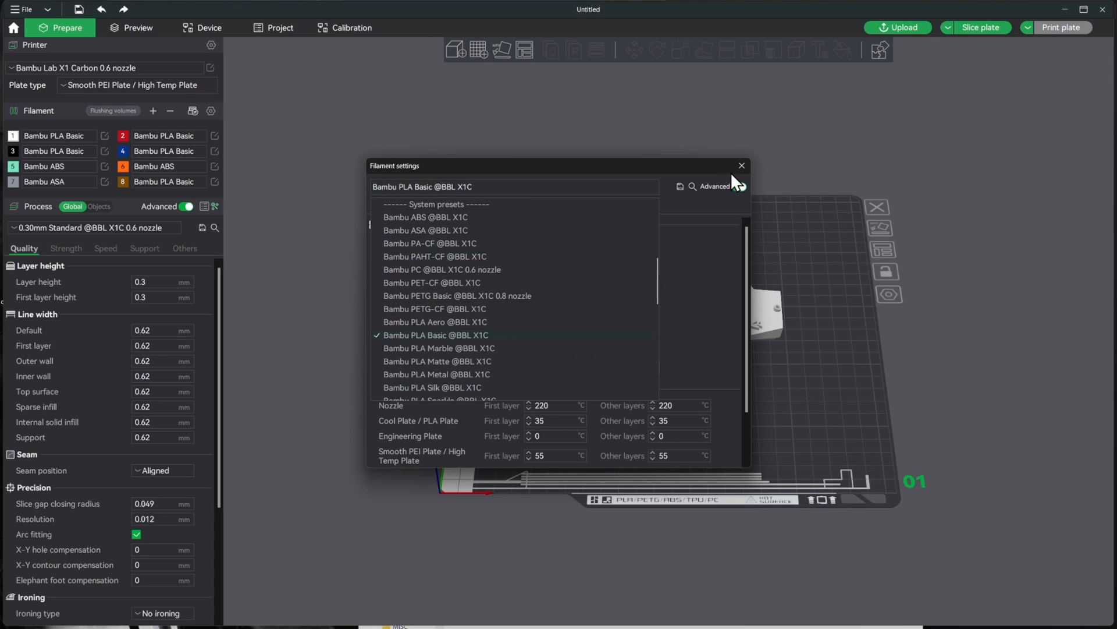
click(742, 166)
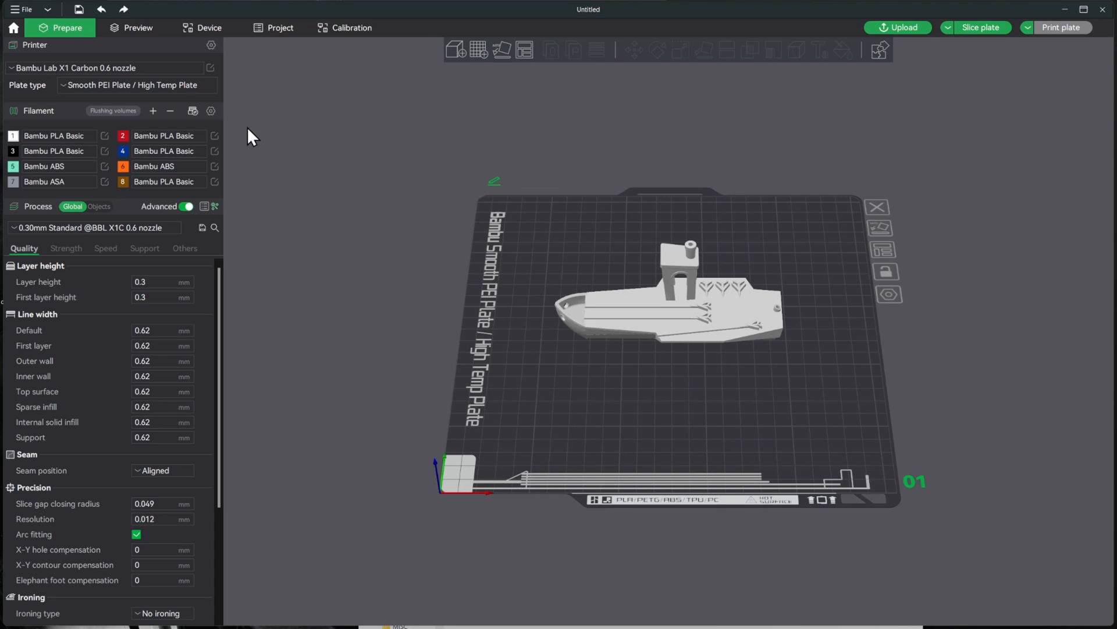
mouse_move(258, 135)
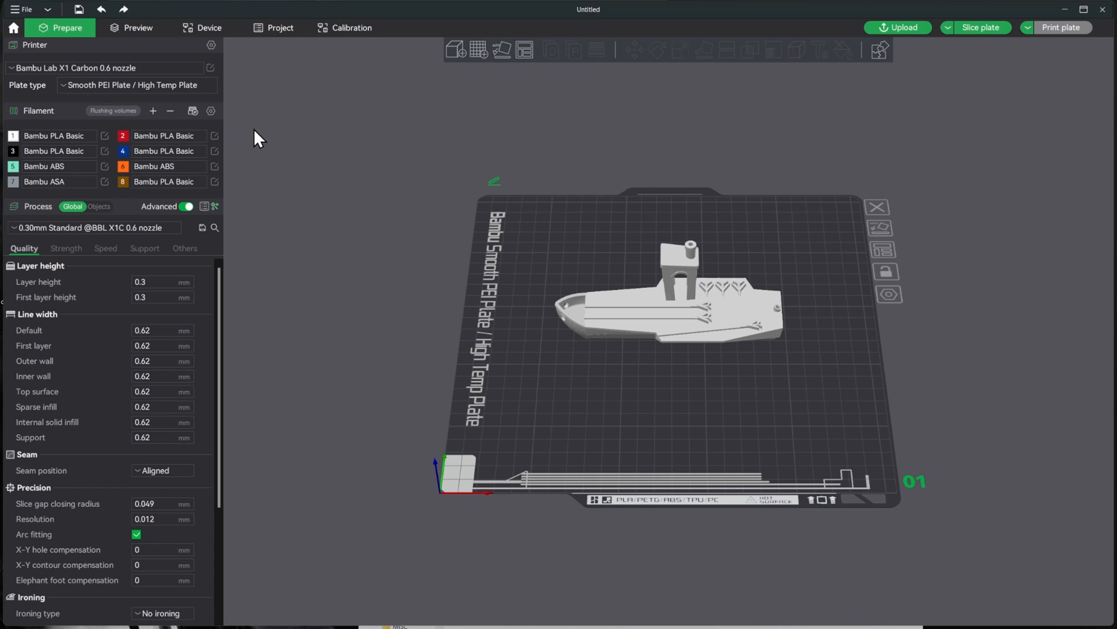
mouse_move(256, 139)
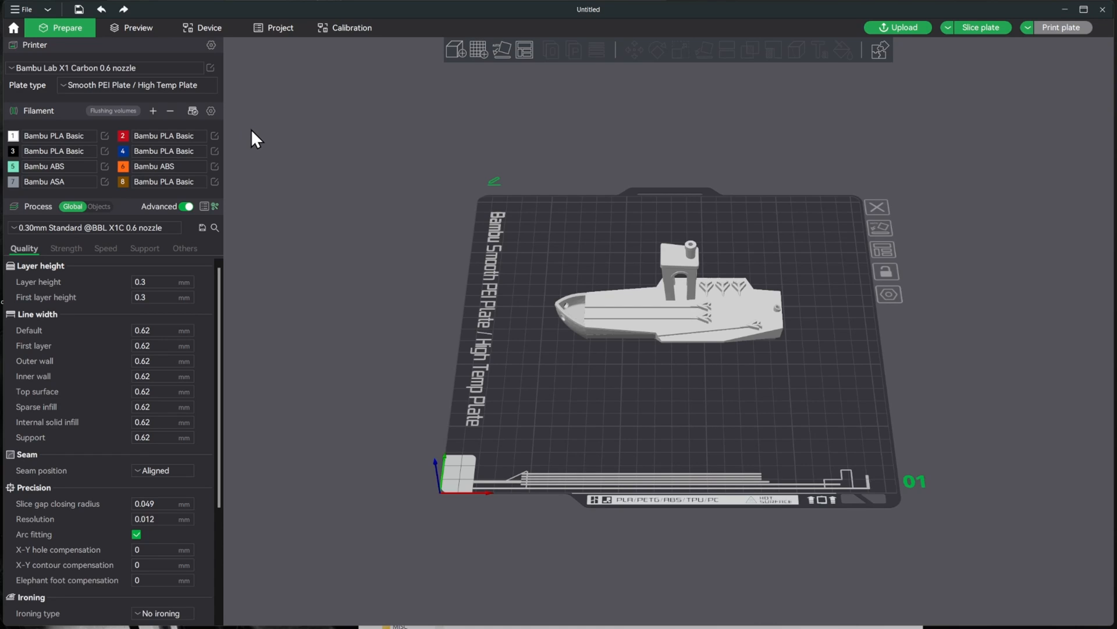
mouse_move(110, 151)
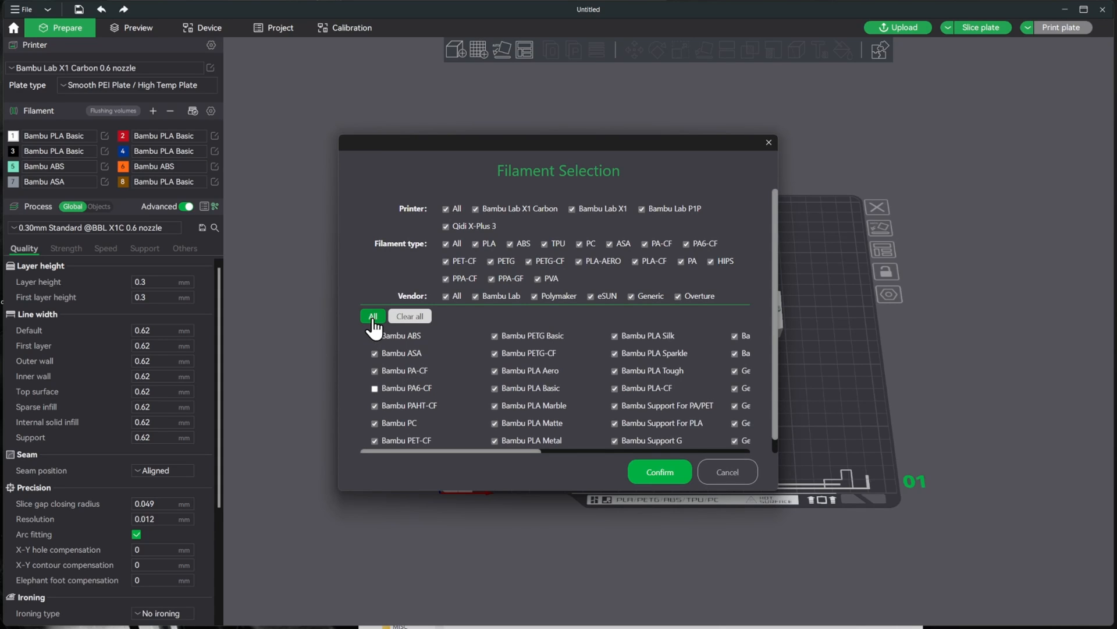
click(372, 315)
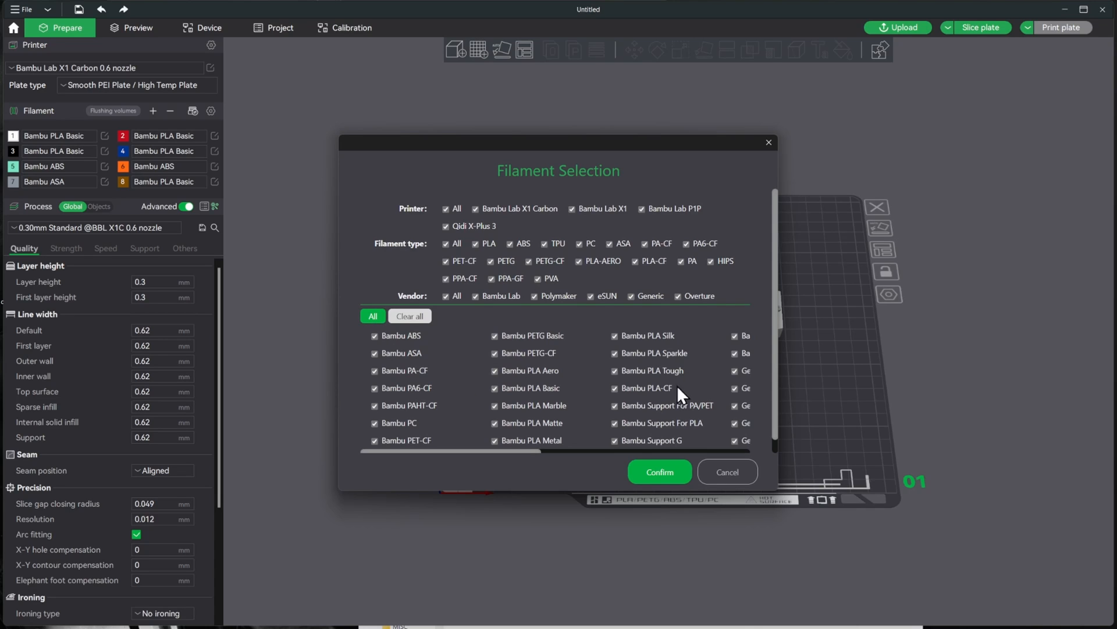
mouse_move(683, 416)
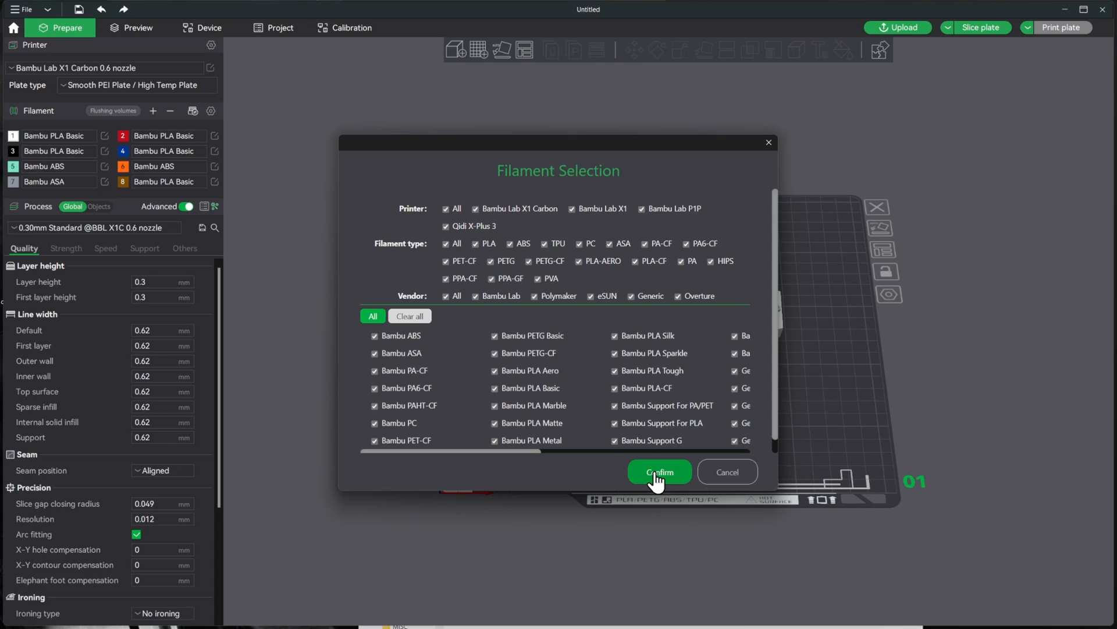
click(659, 472)
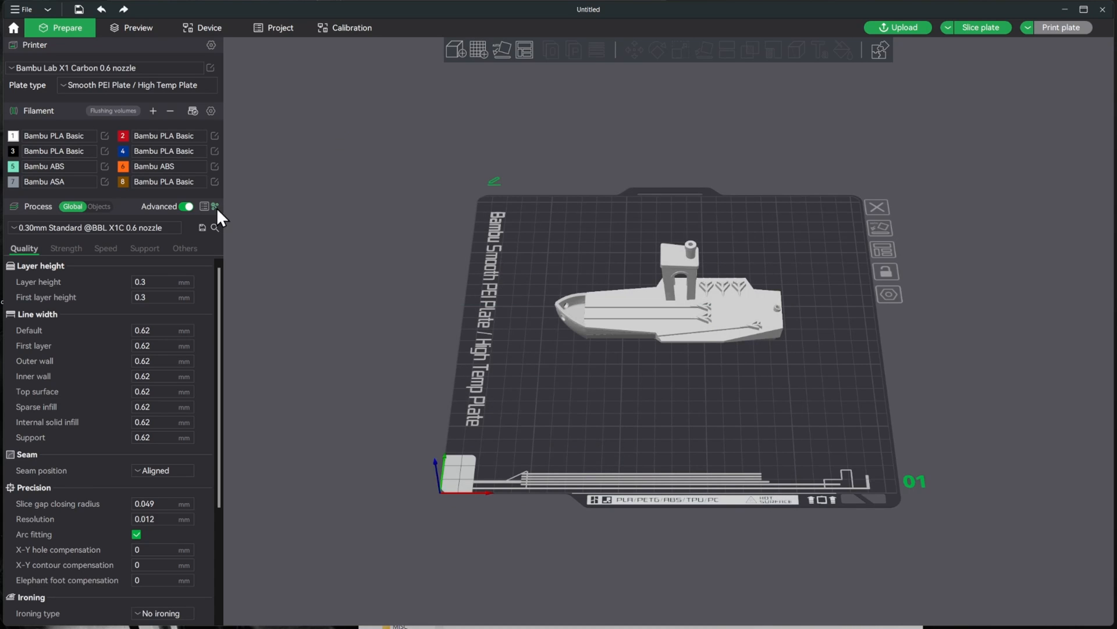
click(205, 208)
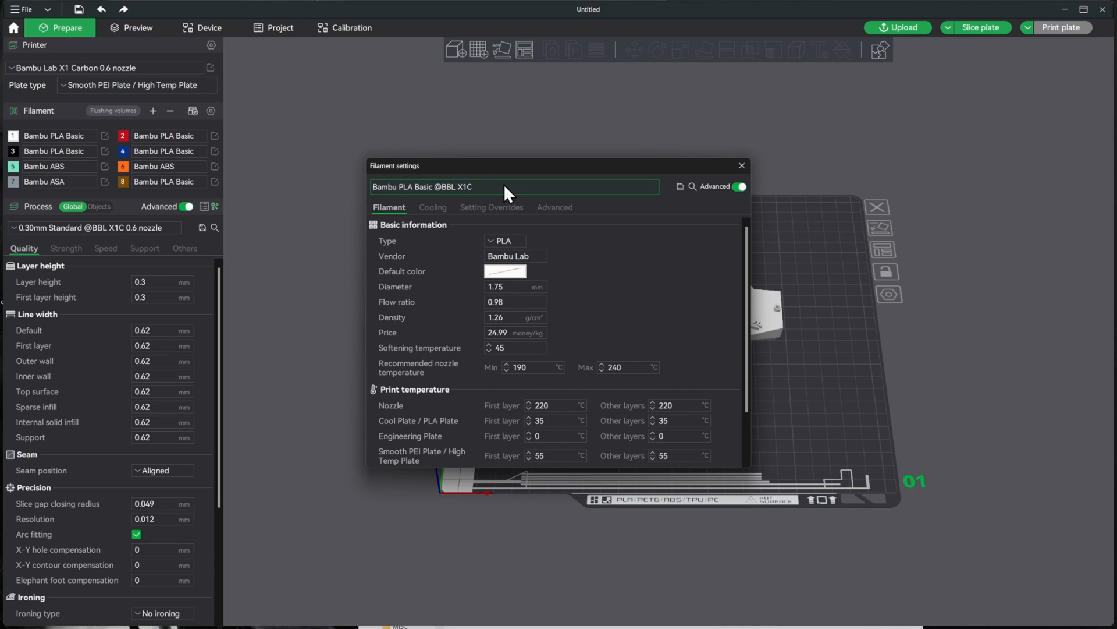
click(514, 187)
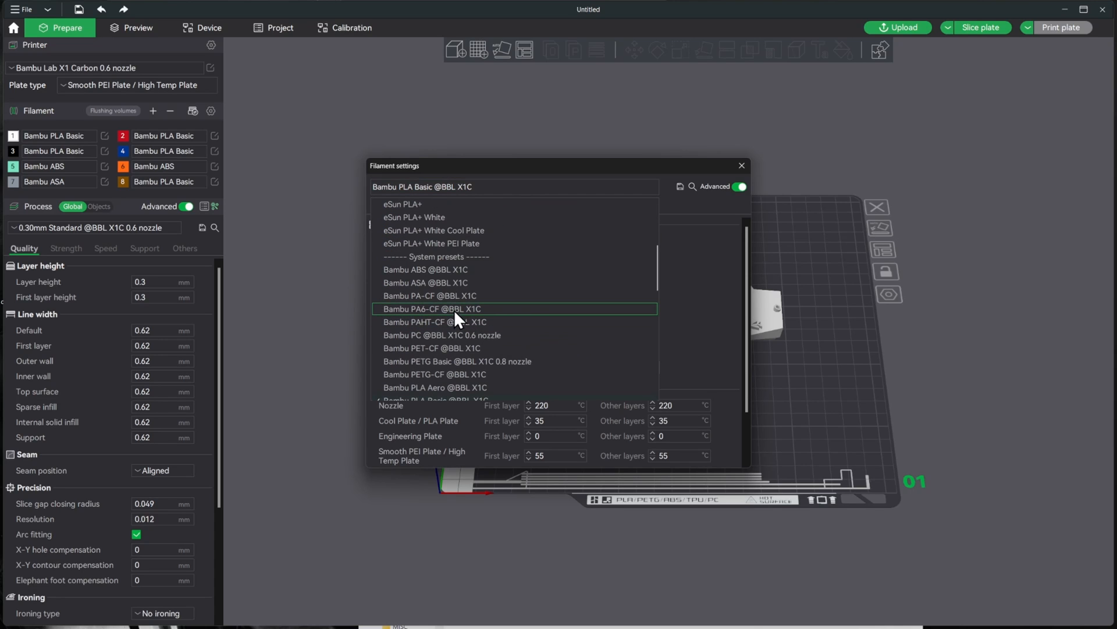
click(430, 309)
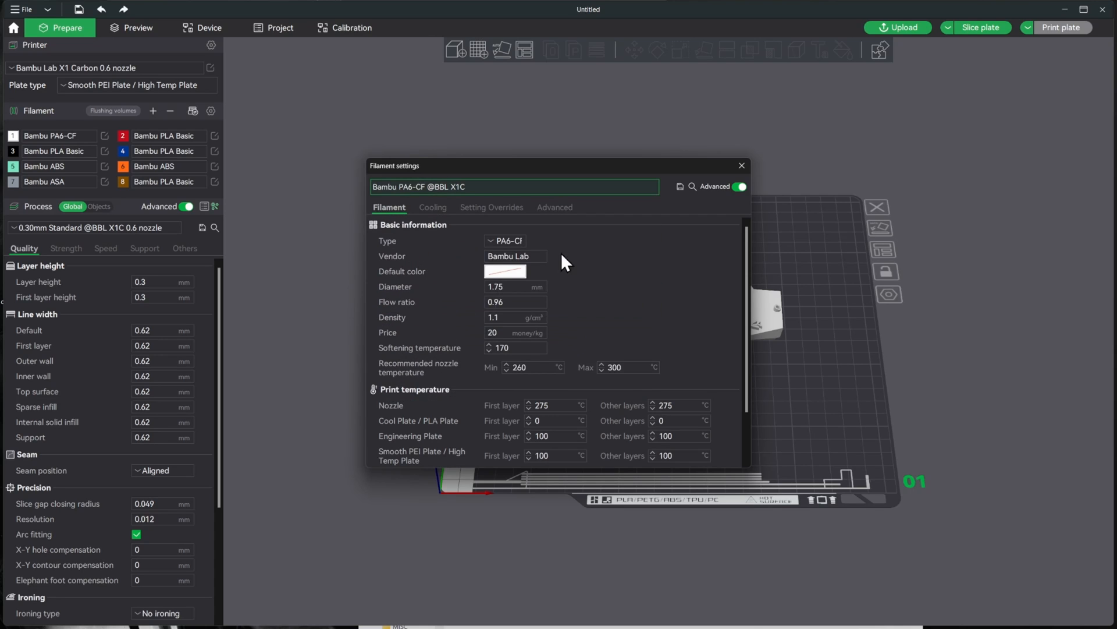
Set the PA6-CF filament colour in slot 1 to black
click(741, 165)
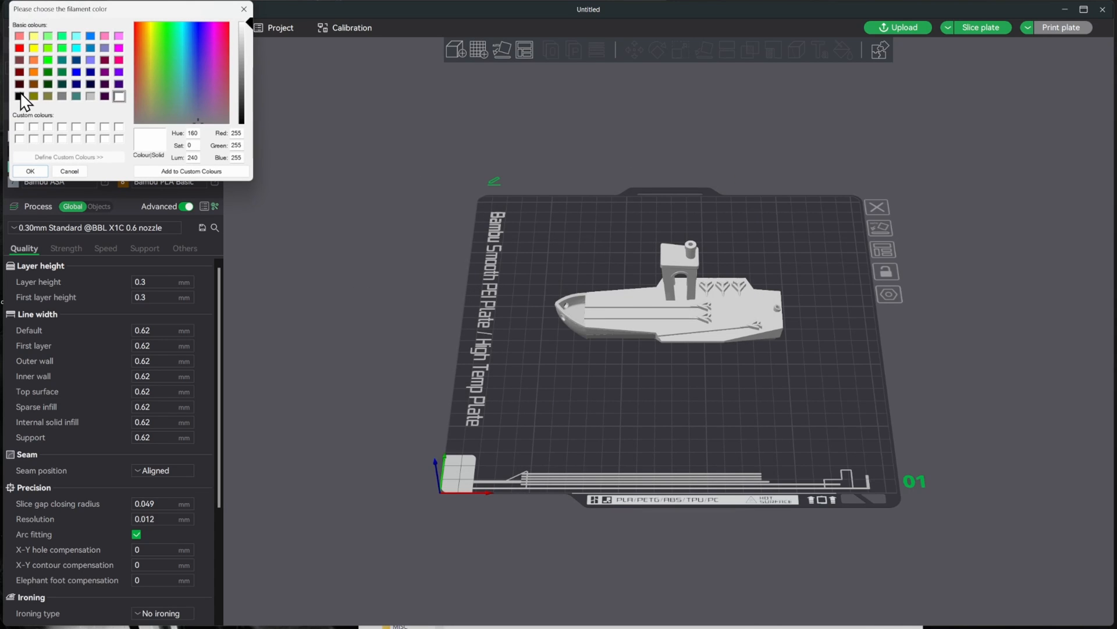
click(20, 96)
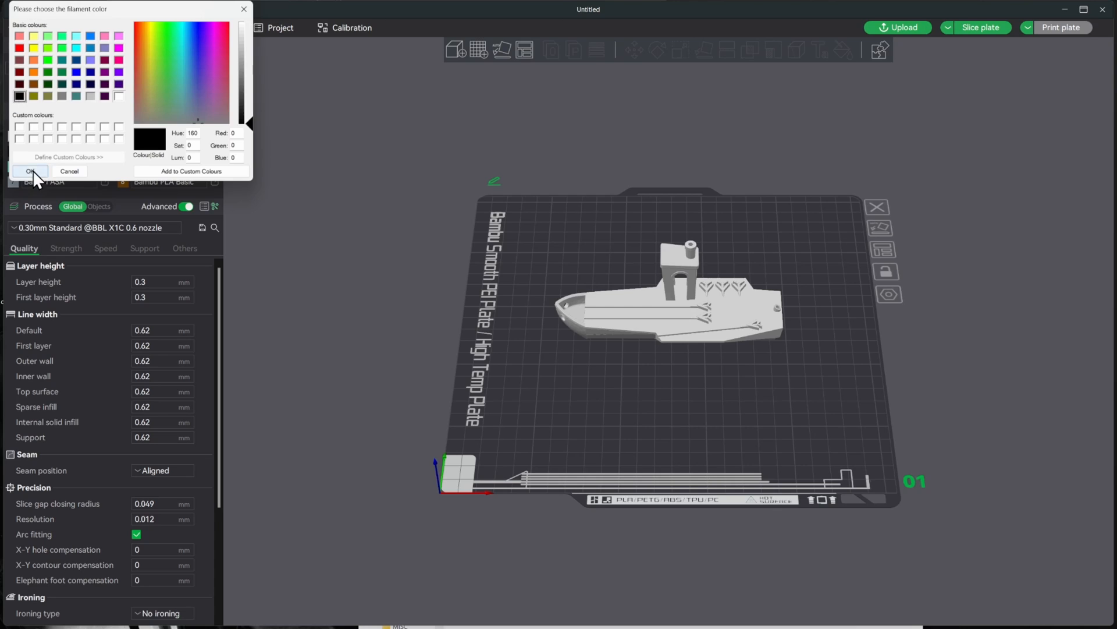
click(29, 171)
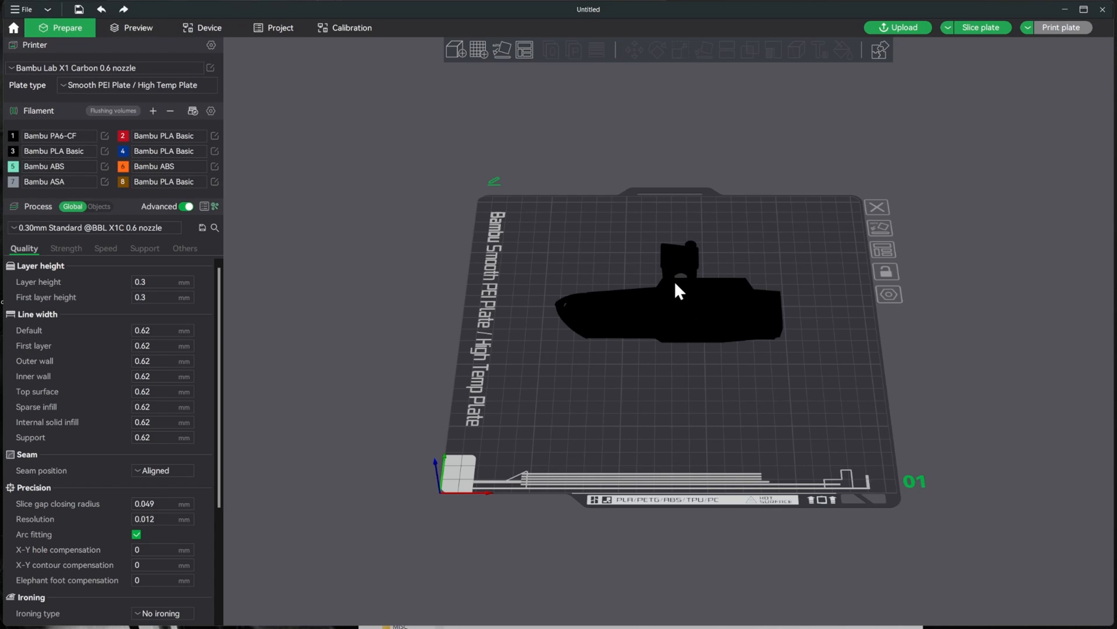
mouse_move(594, 237)
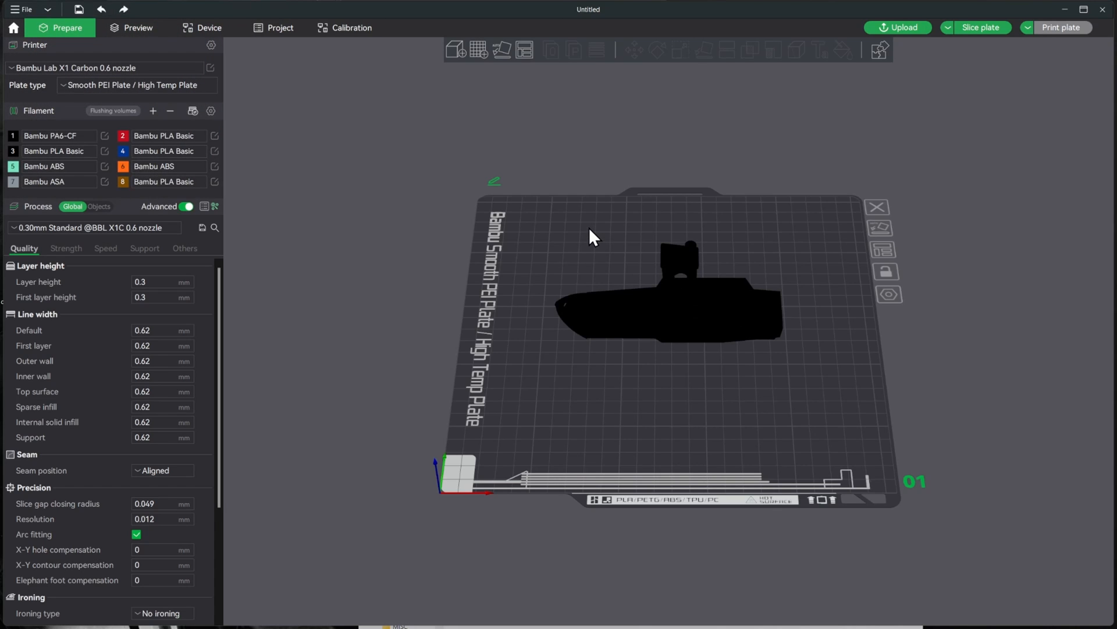
Set Brim type to No-brim in the Others settings of the 0.30mm Standard process
click(103, 67)
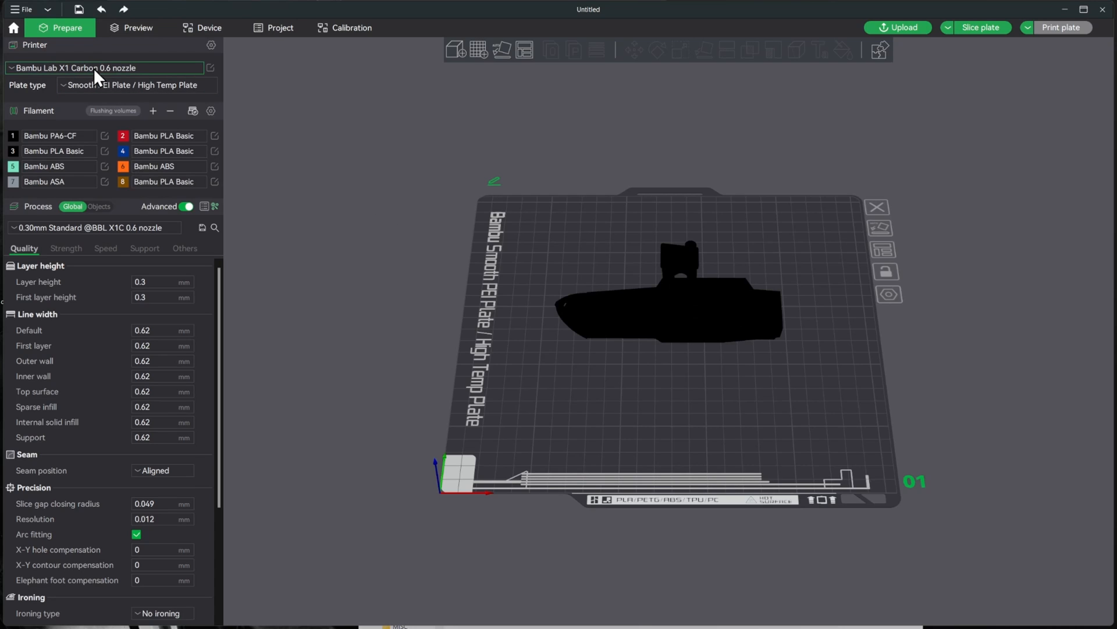
mouse_move(116, 81)
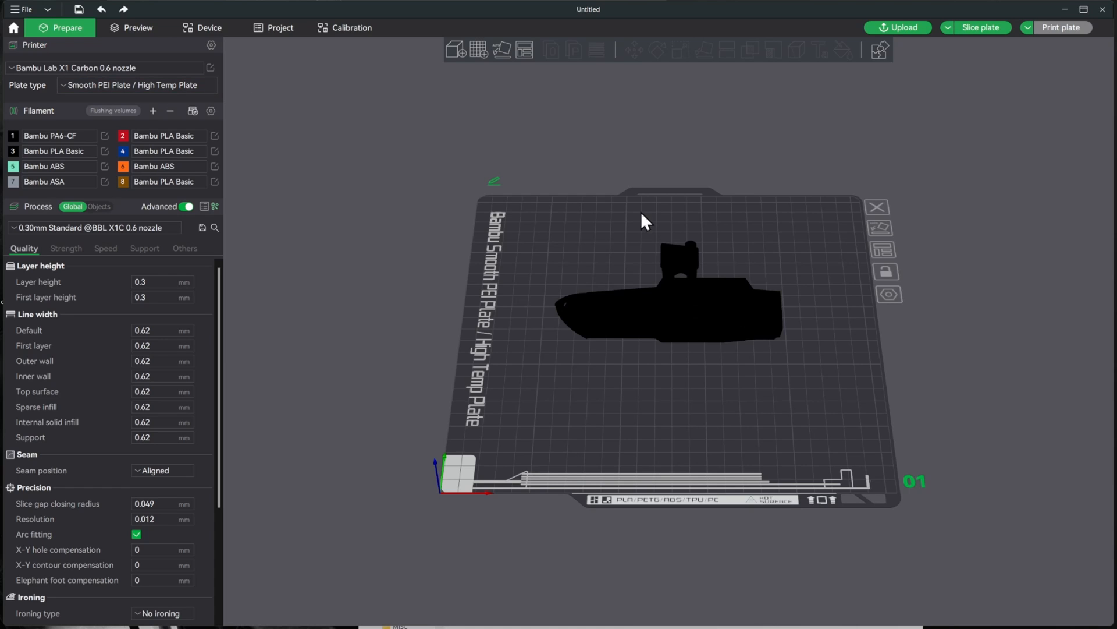
mouse_move(617, 280)
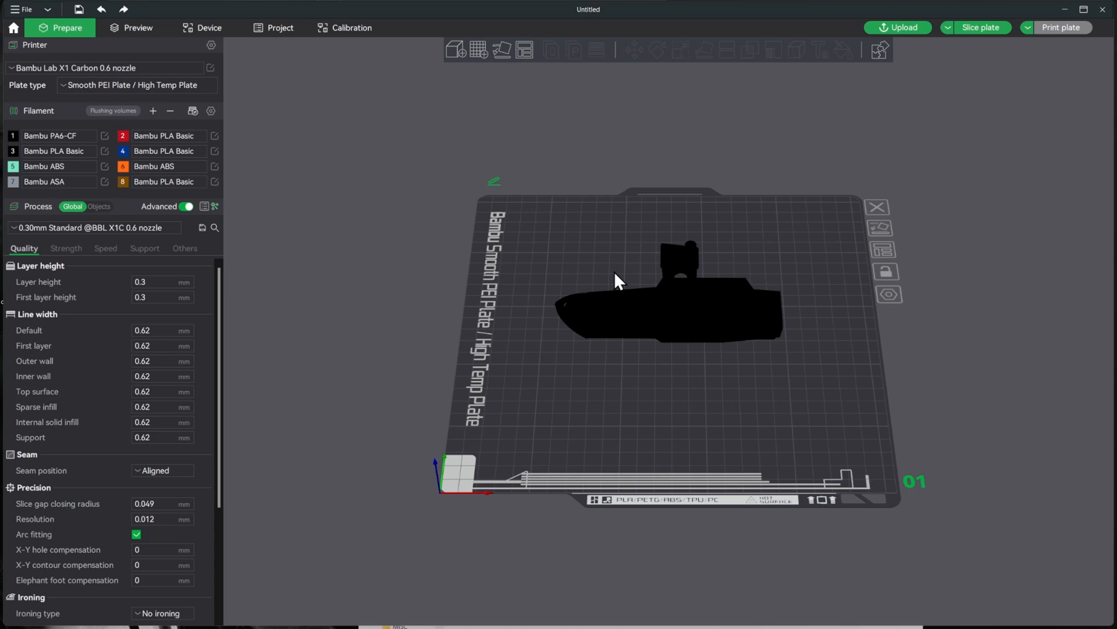
mouse_move(545, 507)
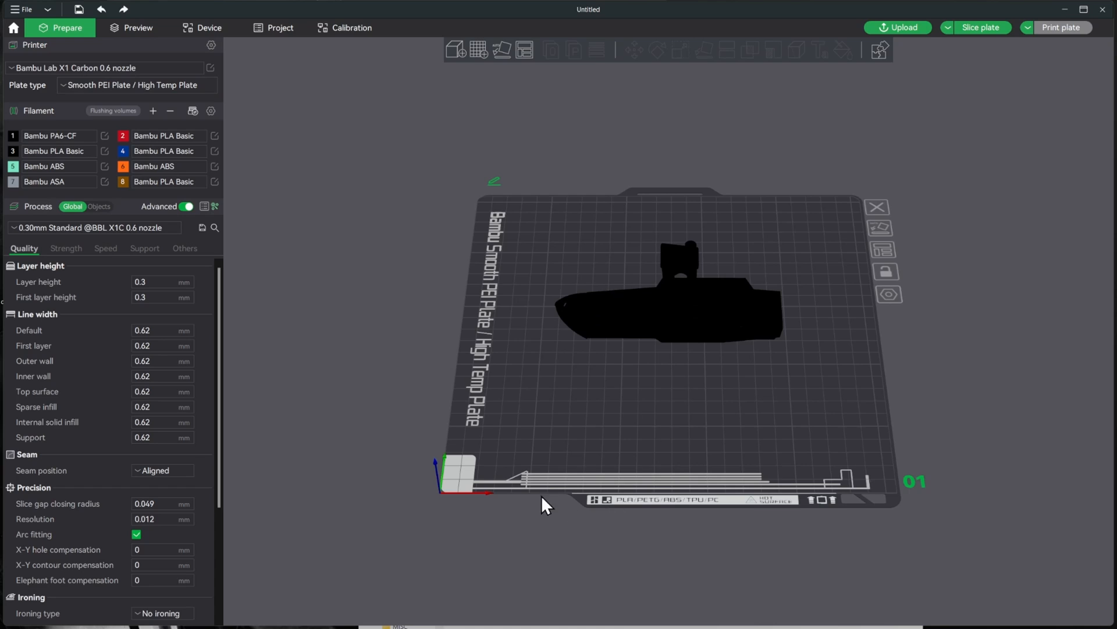
mouse_move(671, 396)
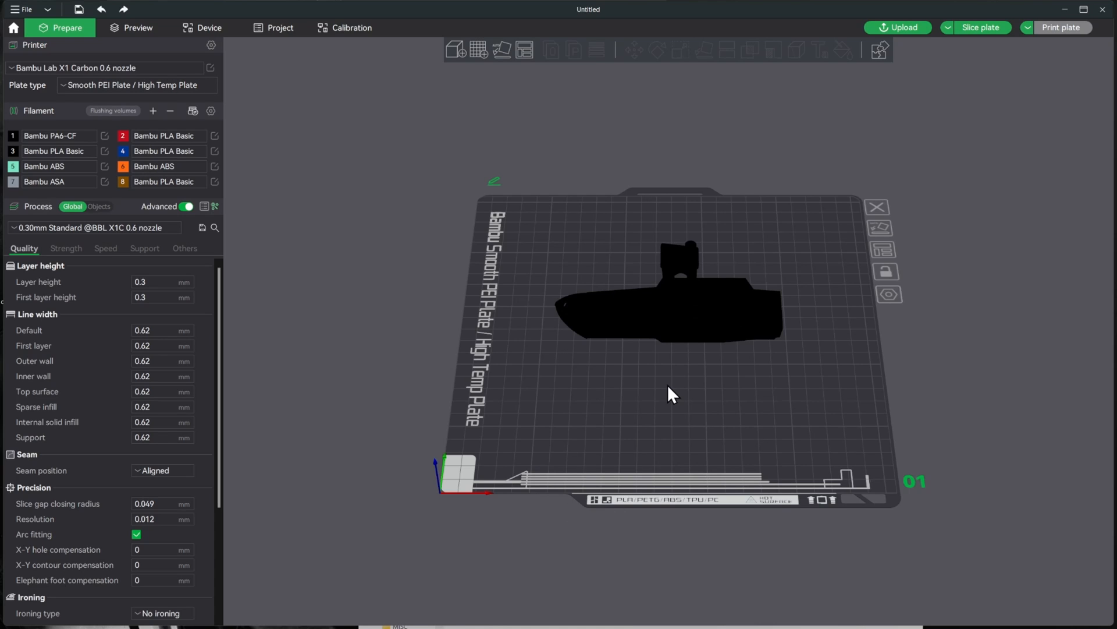
mouse_move(694, 392)
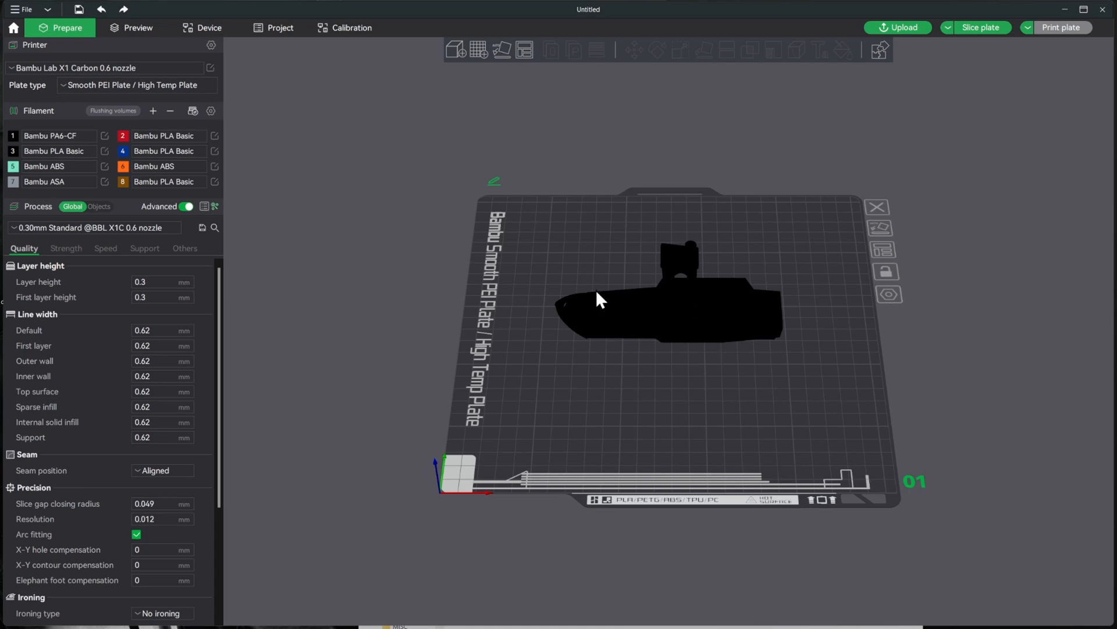
mouse_move(64, 252)
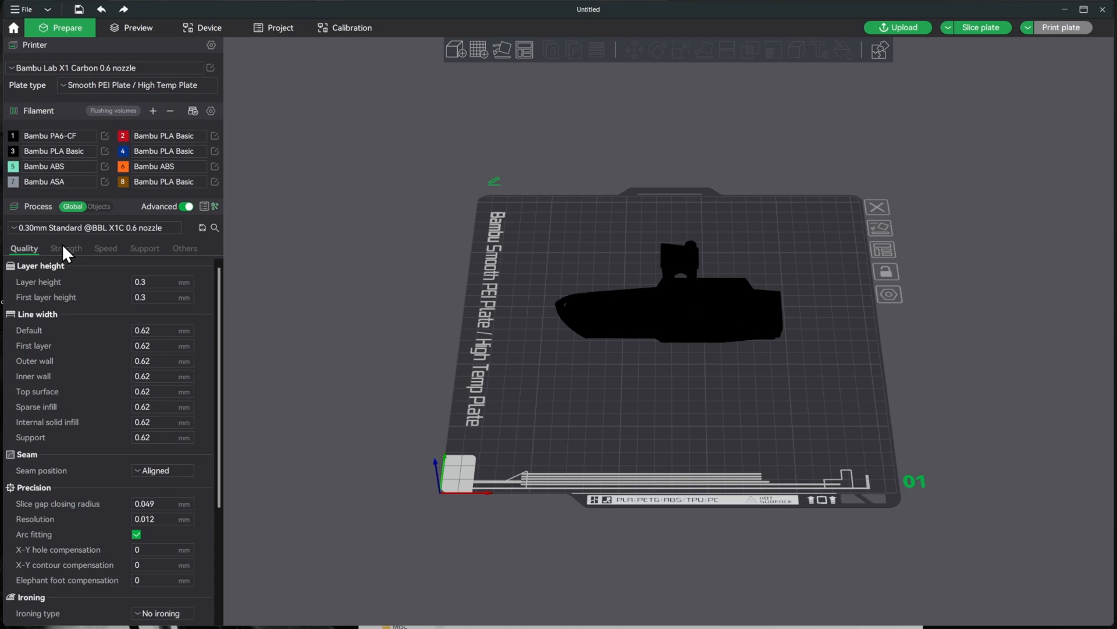
click(65, 248)
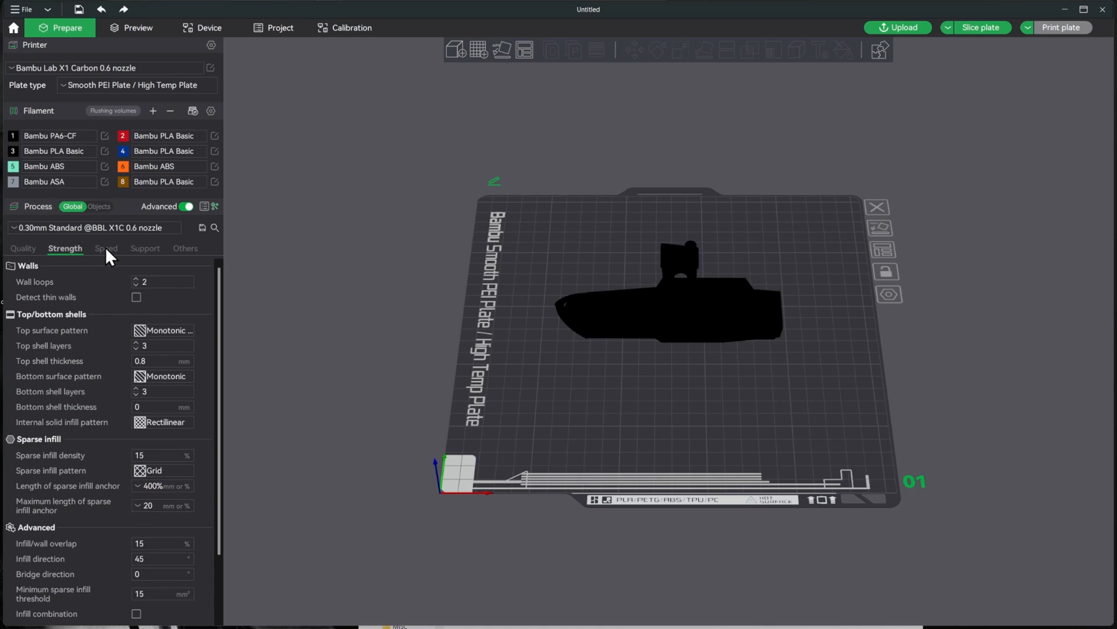
click(143, 248)
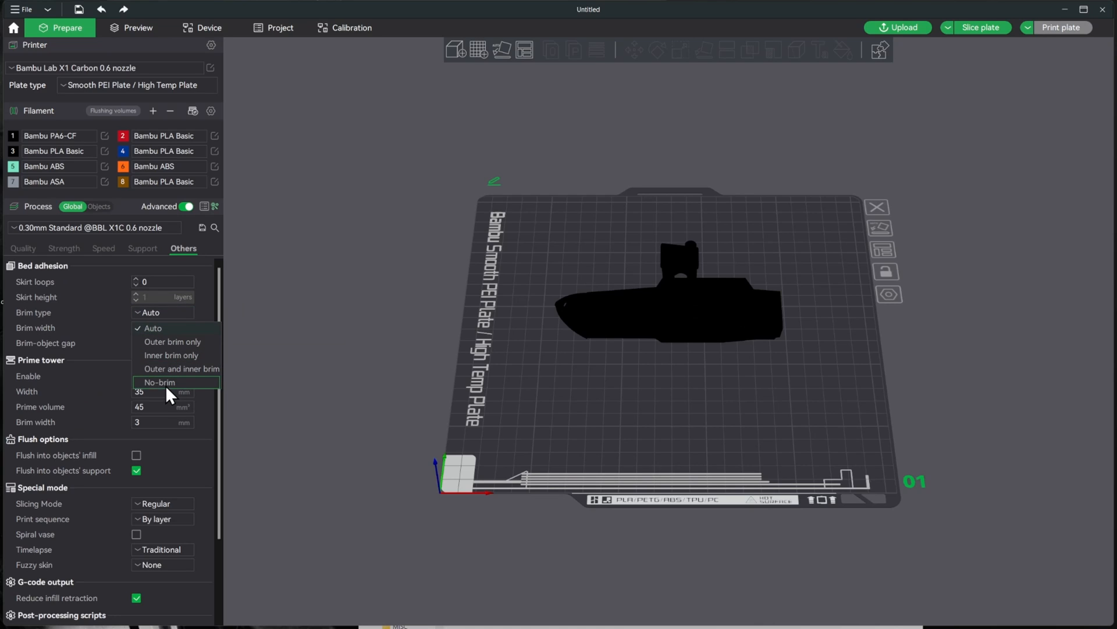
mouse_move(163, 385)
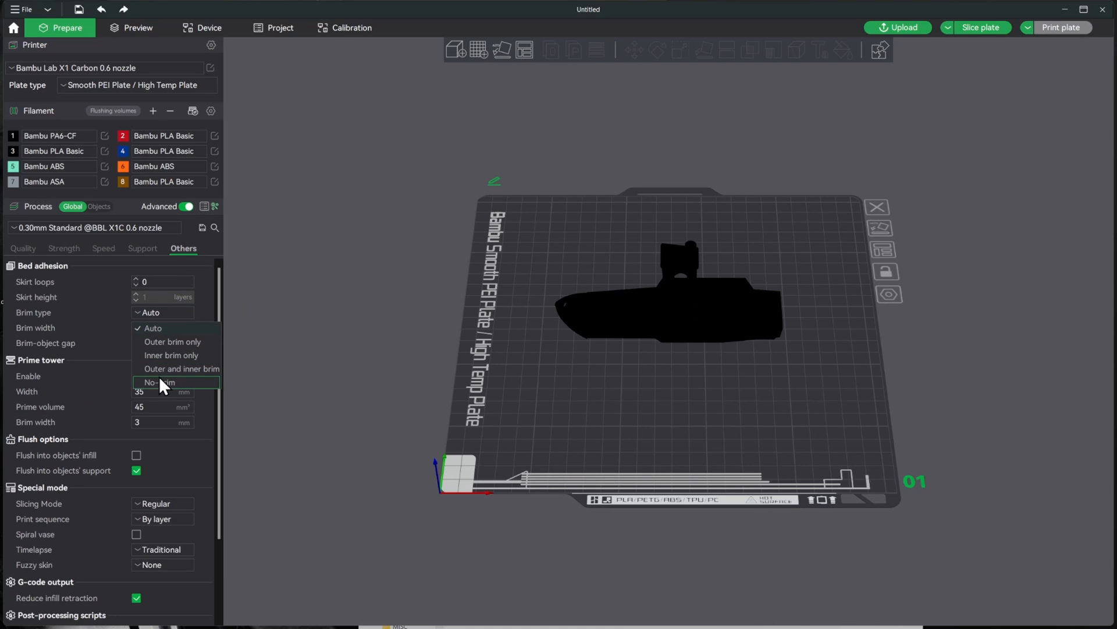
click(163, 382)
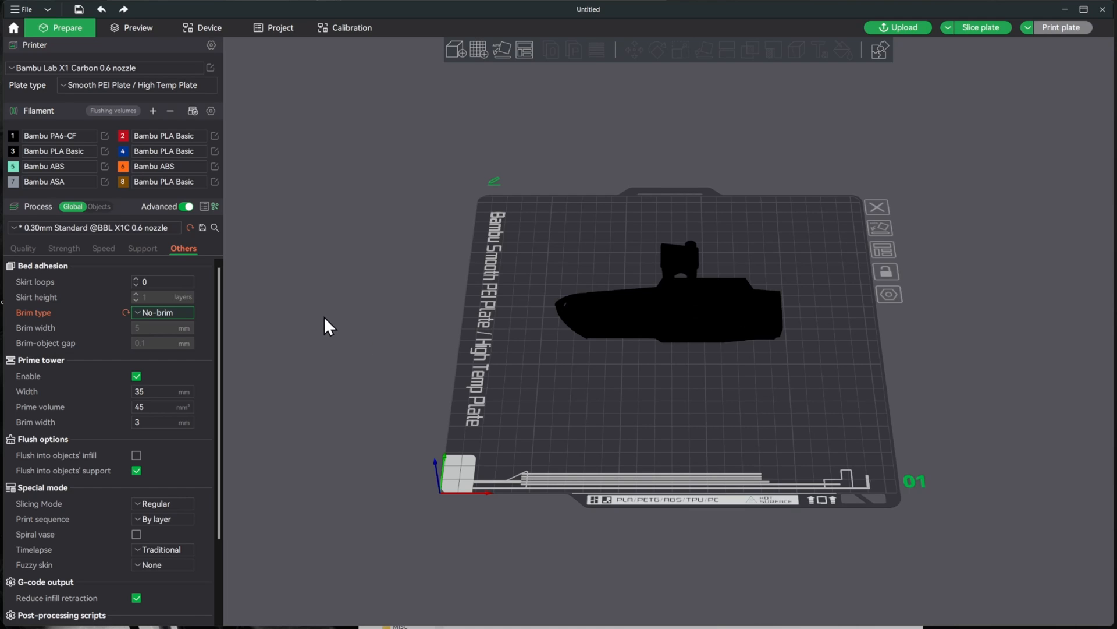
mouse_move(74, 268)
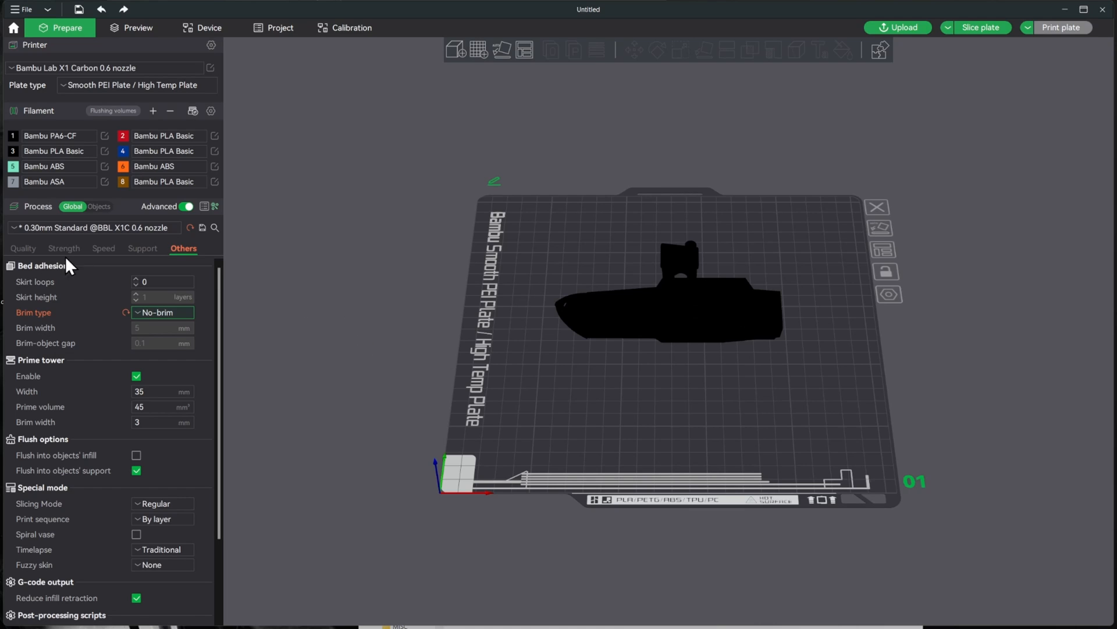
click(23, 247)
text(0.30mm Lenny Setup)
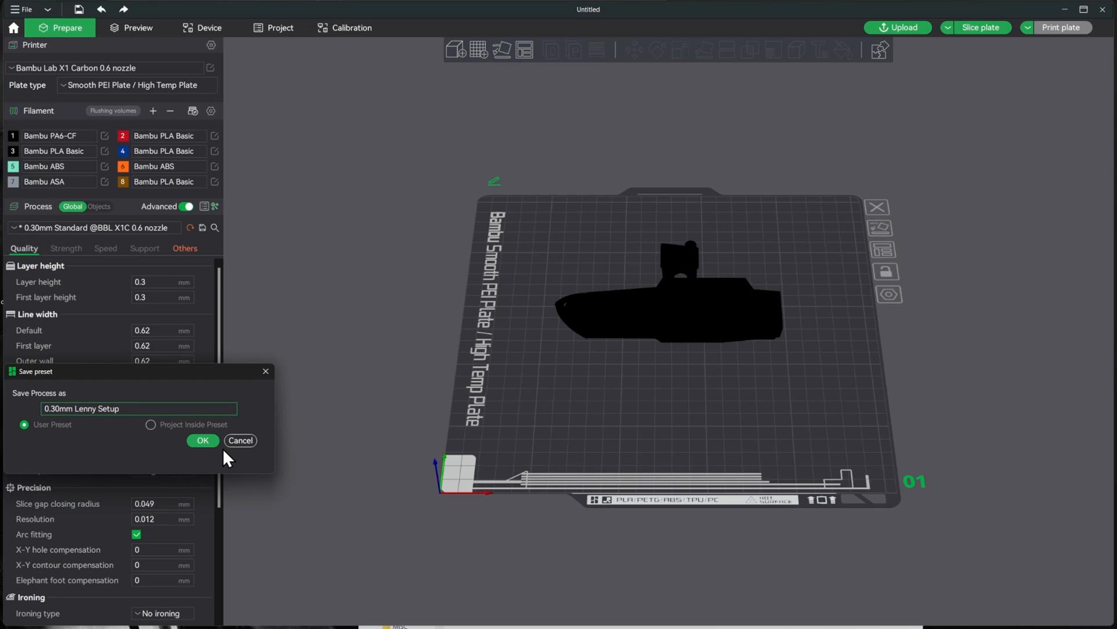
Save the process settings as the user preset "0.30mm Lenny Setup"
click(202, 440)
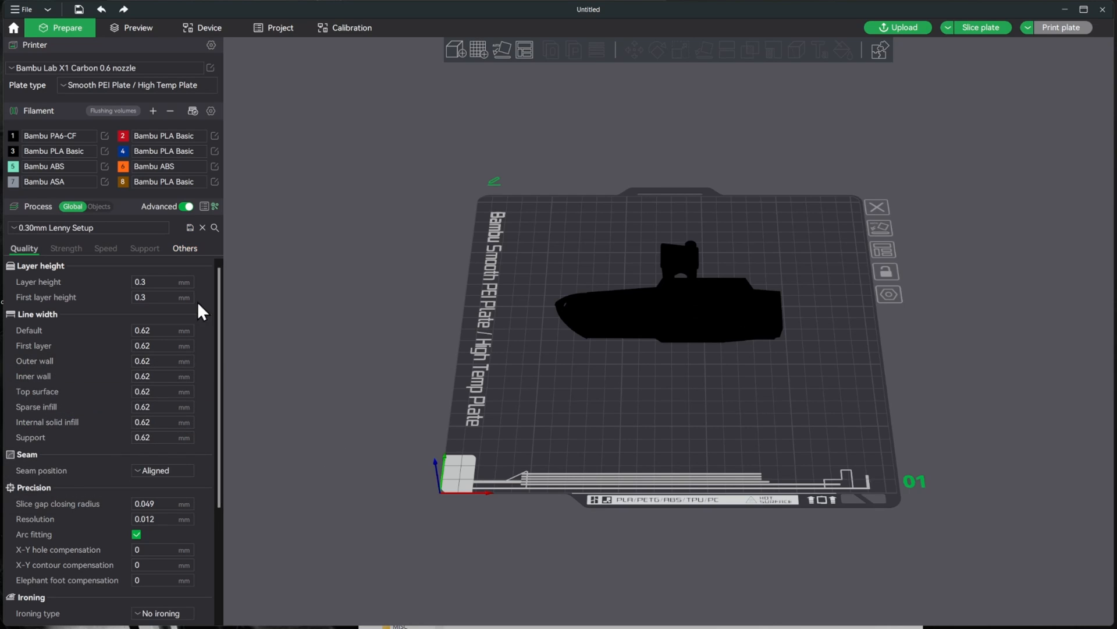
click(107, 67)
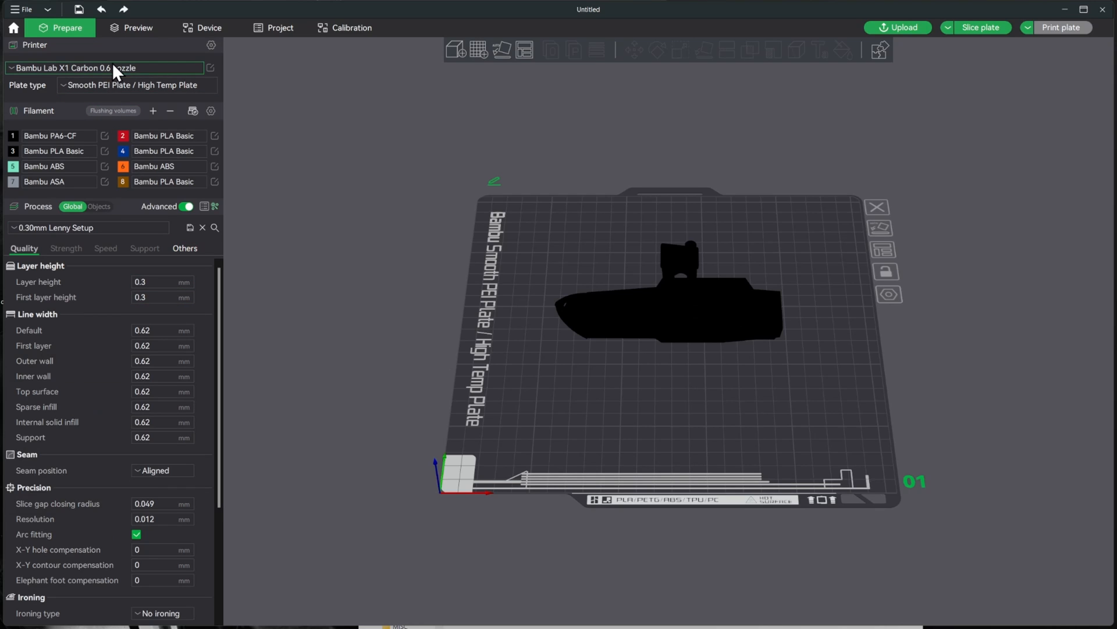
mouse_move(527, 233)
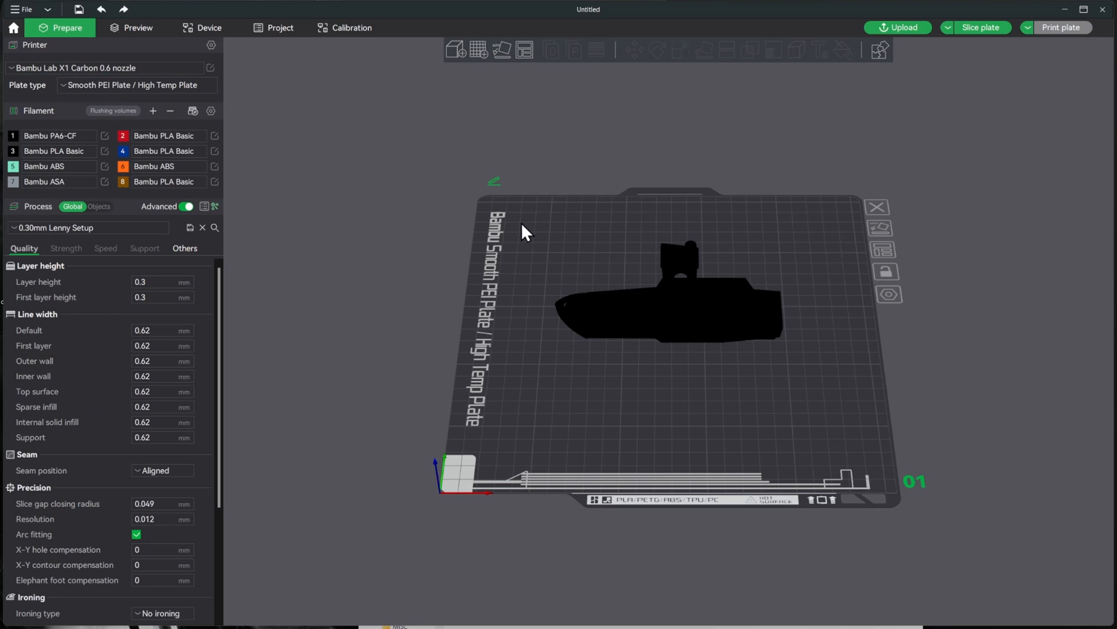
mouse_move(644, 313)
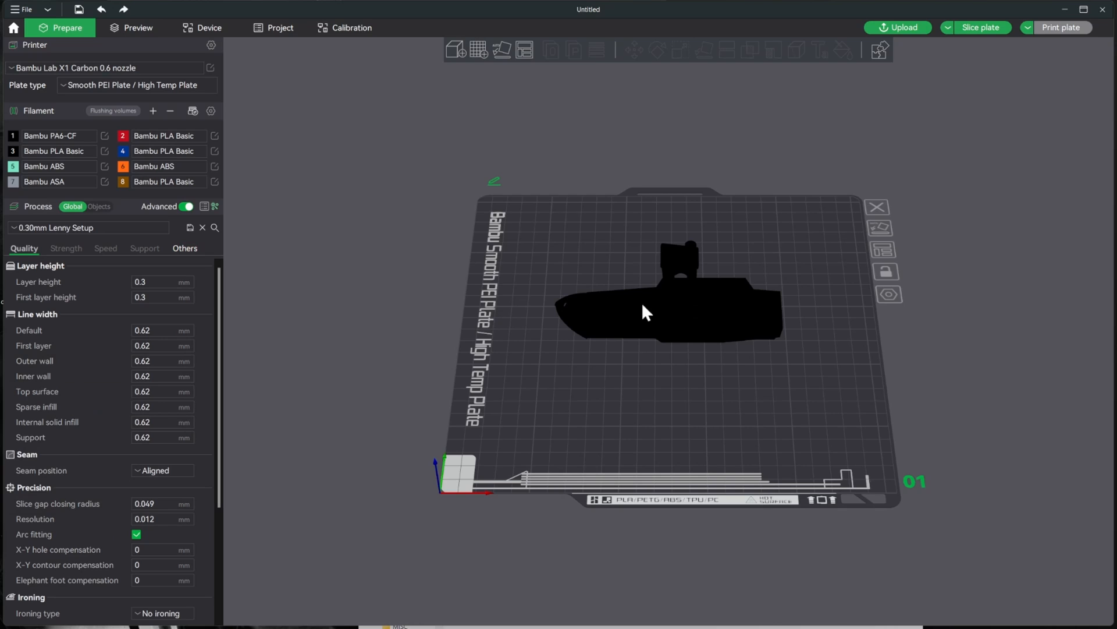
mouse_move(707, 426)
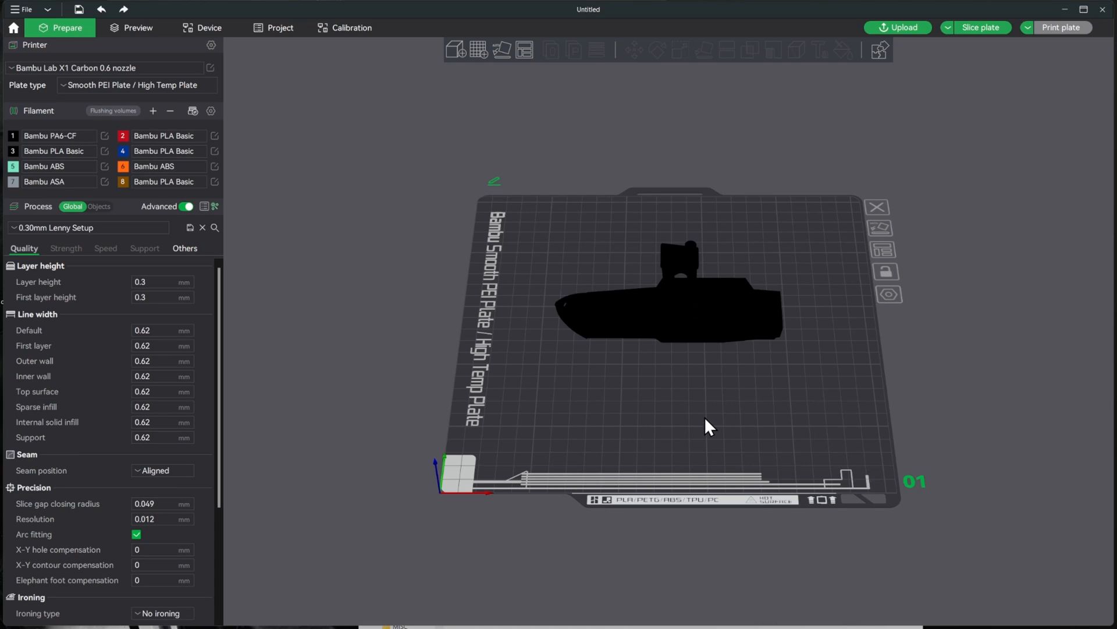
mouse_move(986, 199)
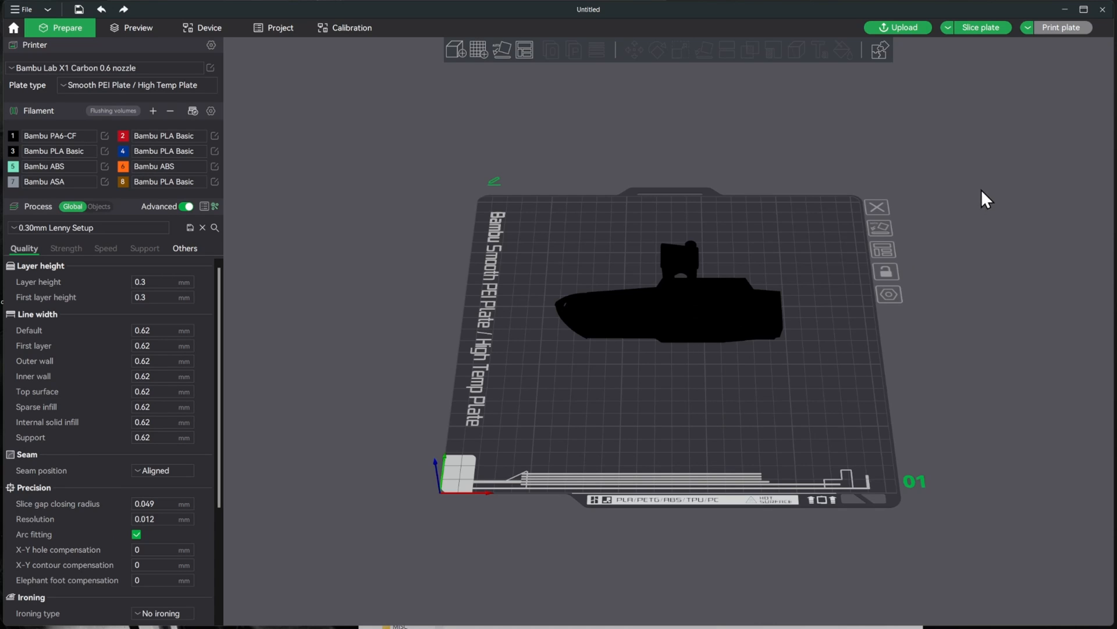
Slice the plate, dismiss the floating regions warning and send the 1h21m / 30.90 g job to My Bambu X1C
click(979, 26)
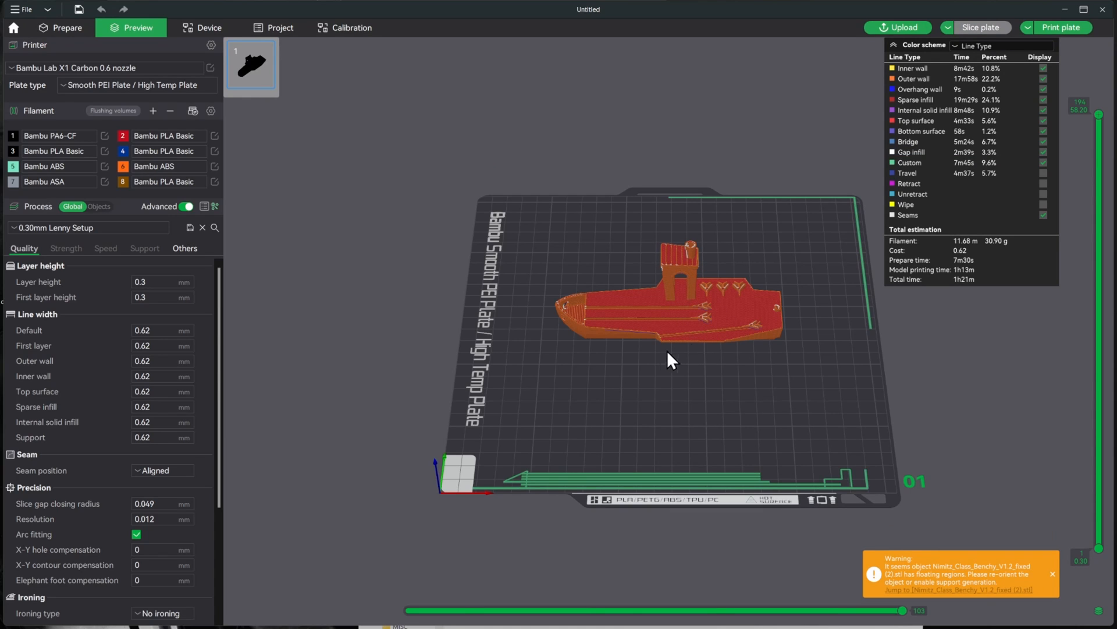
mouse_move(1062, 579)
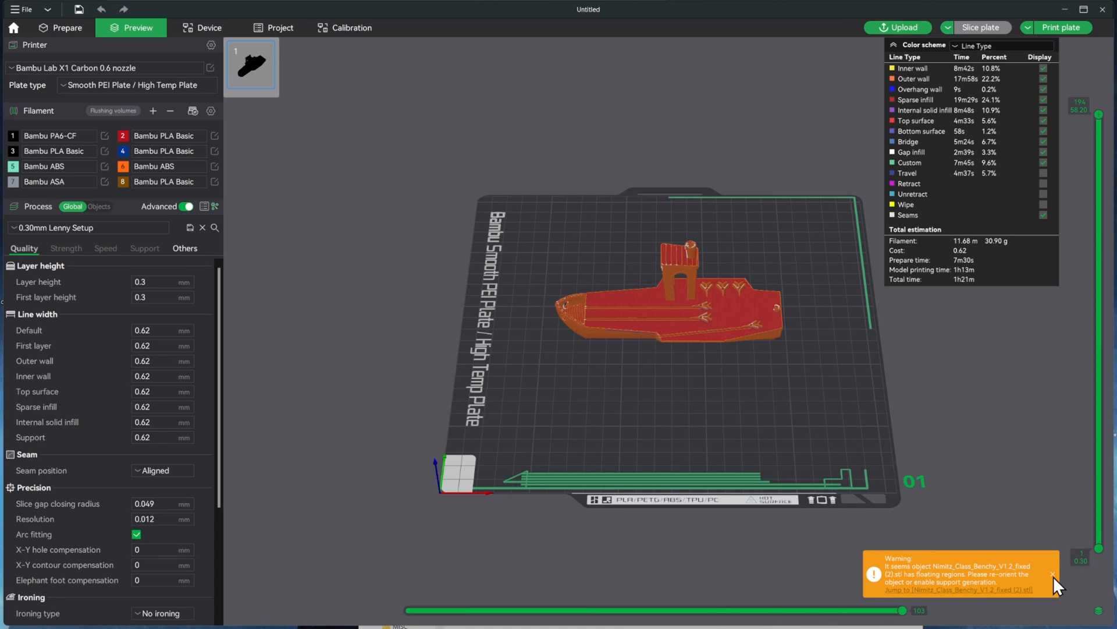
click(1056, 578)
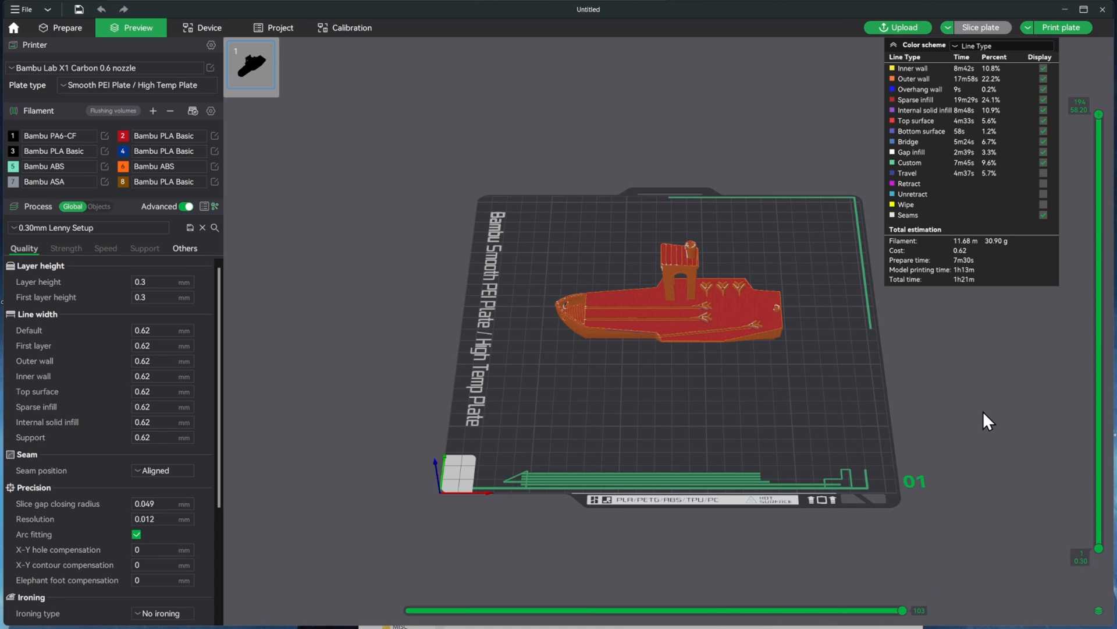
mouse_move(971, 365)
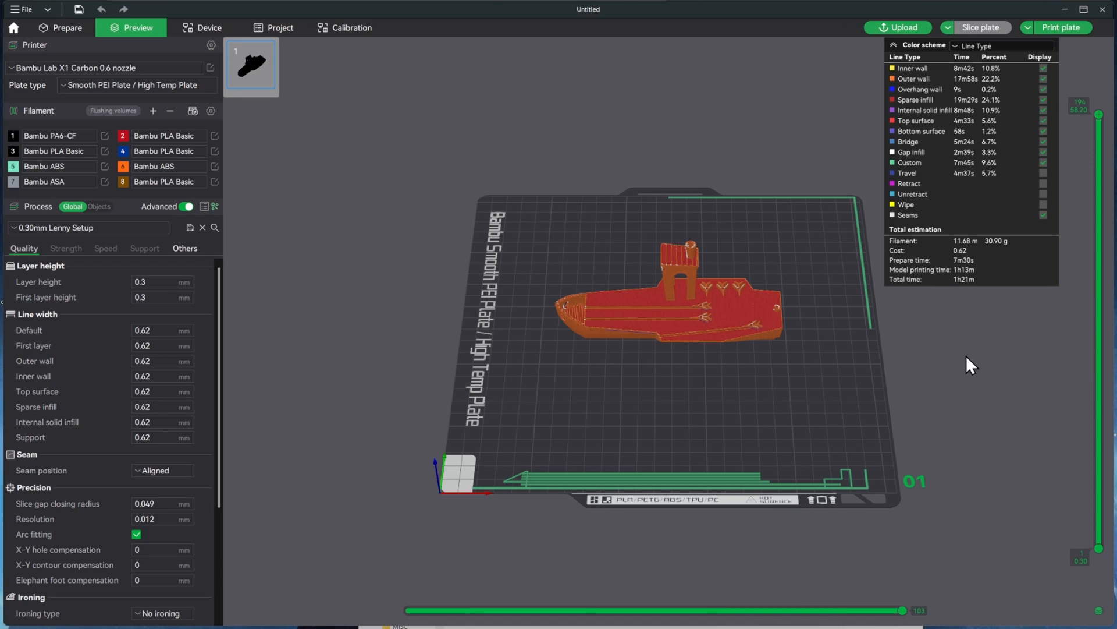
mouse_move(971, 319)
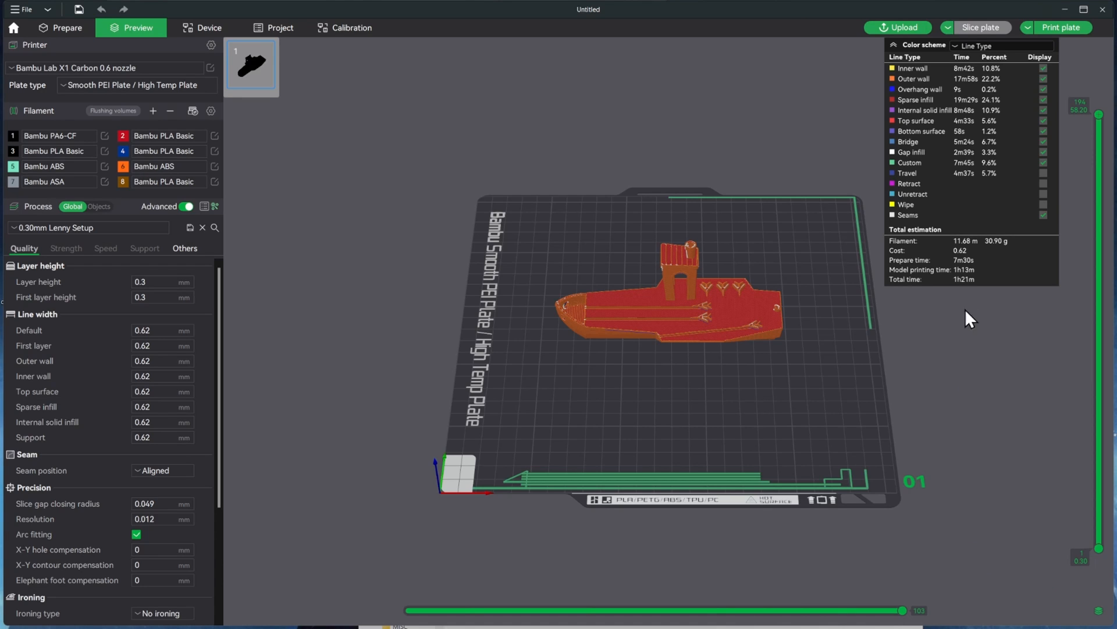
mouse_move(674, 501)
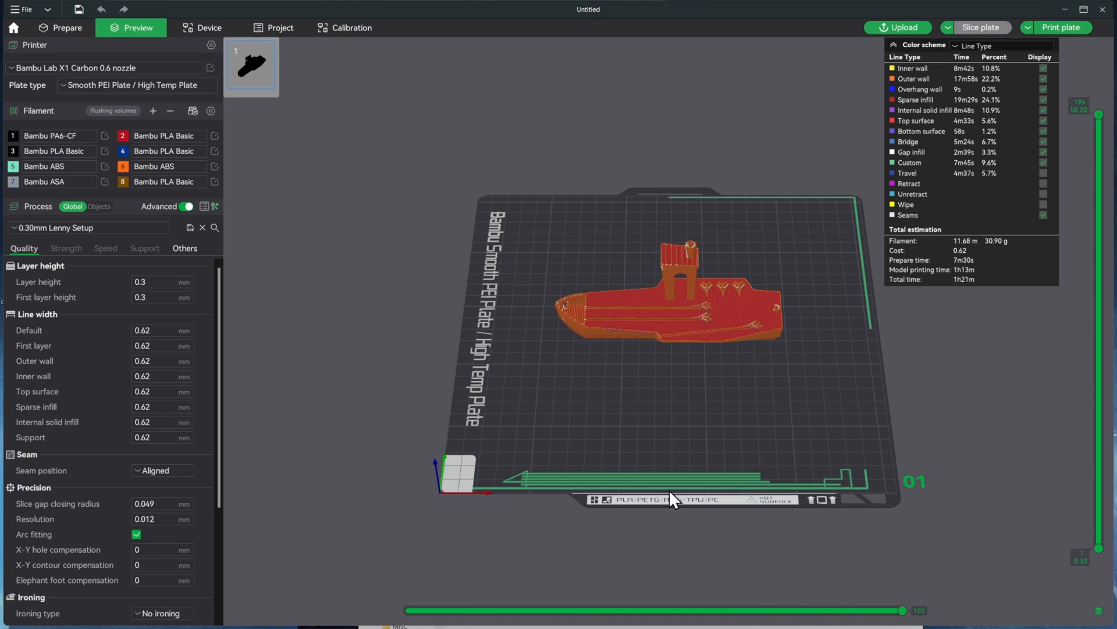
mouse_move(993, 378)
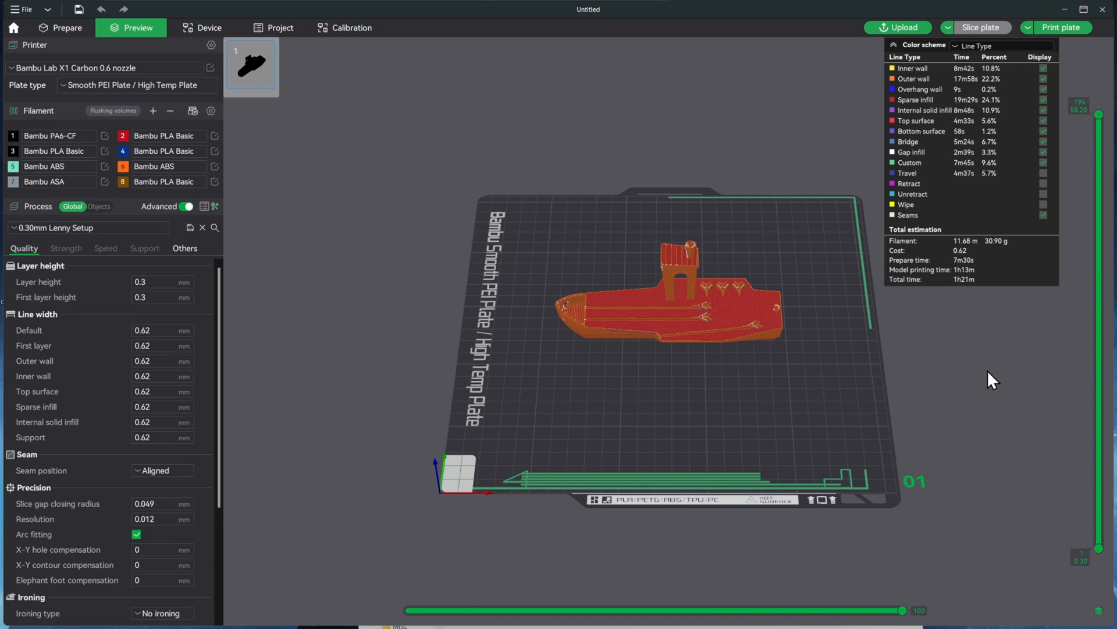
mouse_move(993, 286)
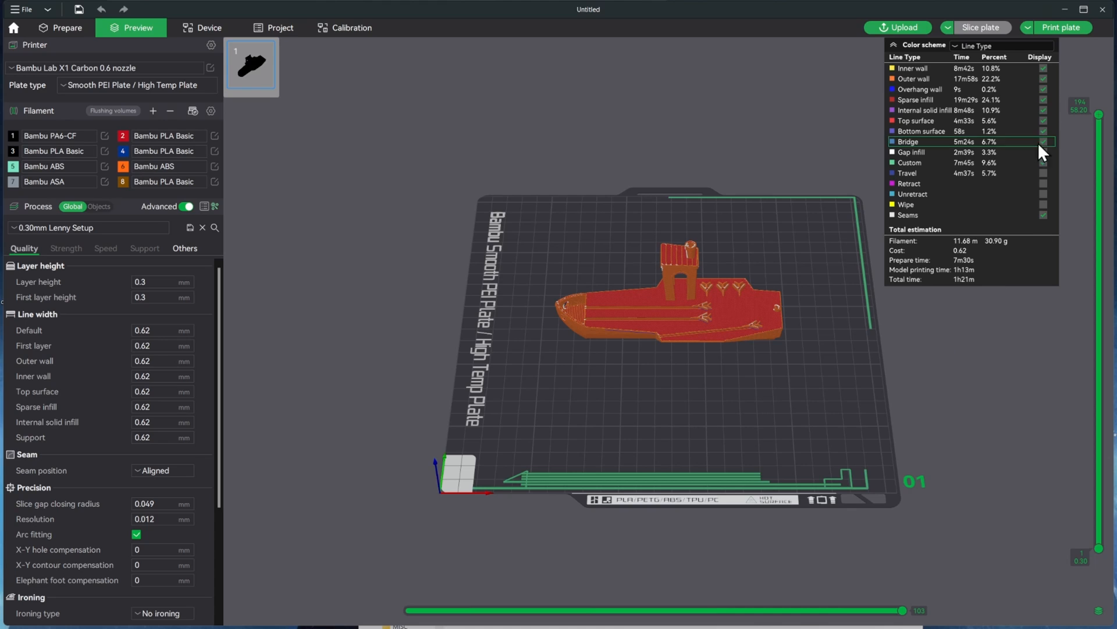
click(1065, 27)
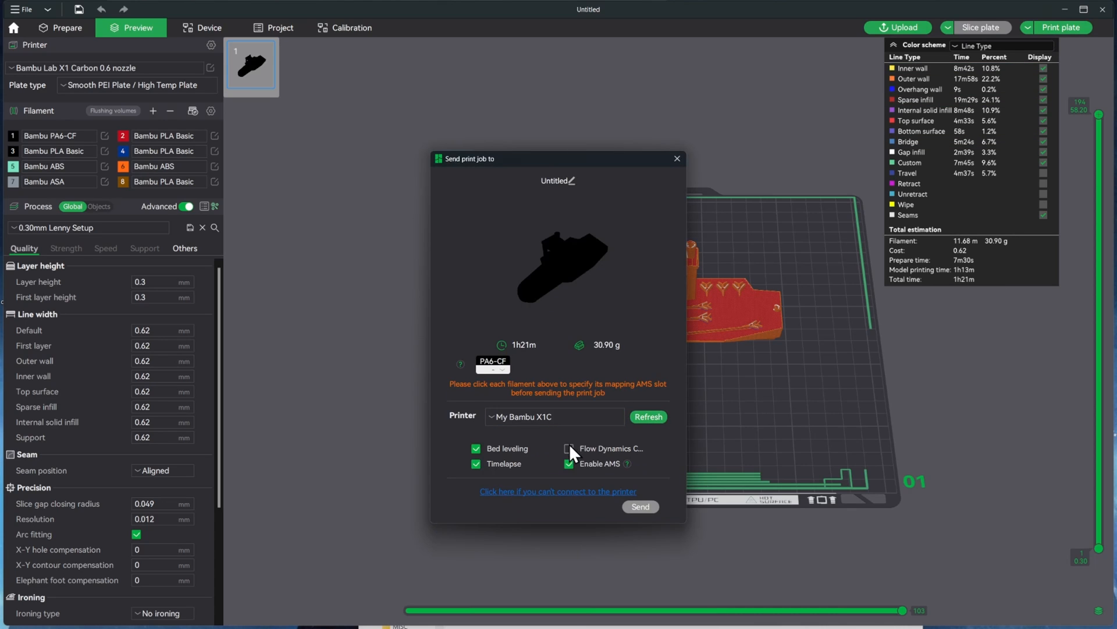
Enable flow dynamics calibration and untick Enable AMS so the job prints from the external spool
click(568, 447)
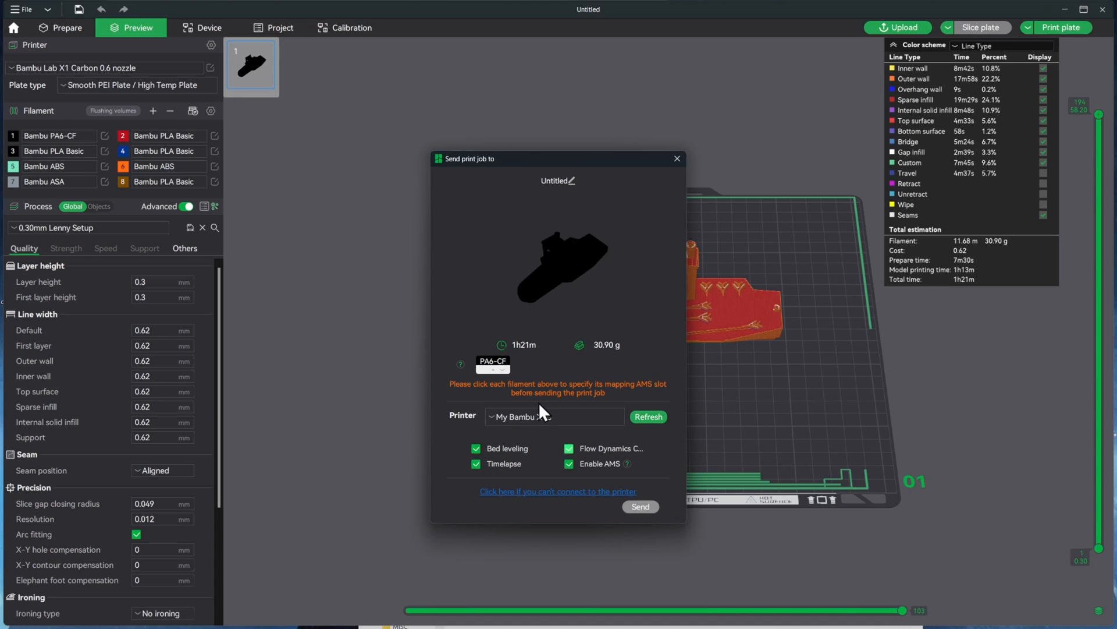
mouse_move(497, 398)
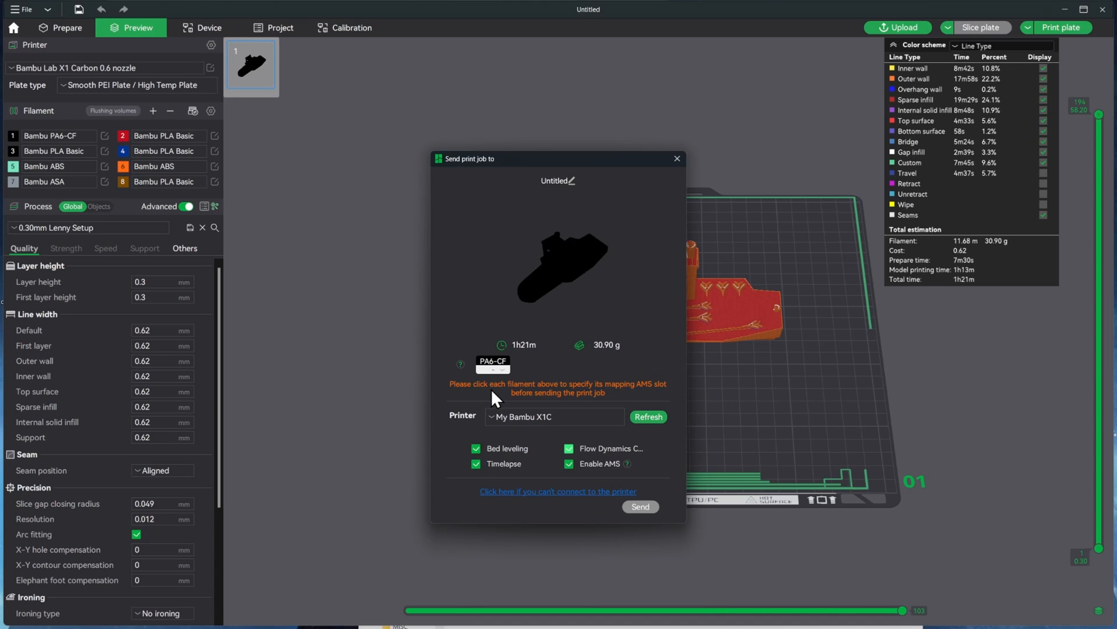
mouse_move(572, 398)
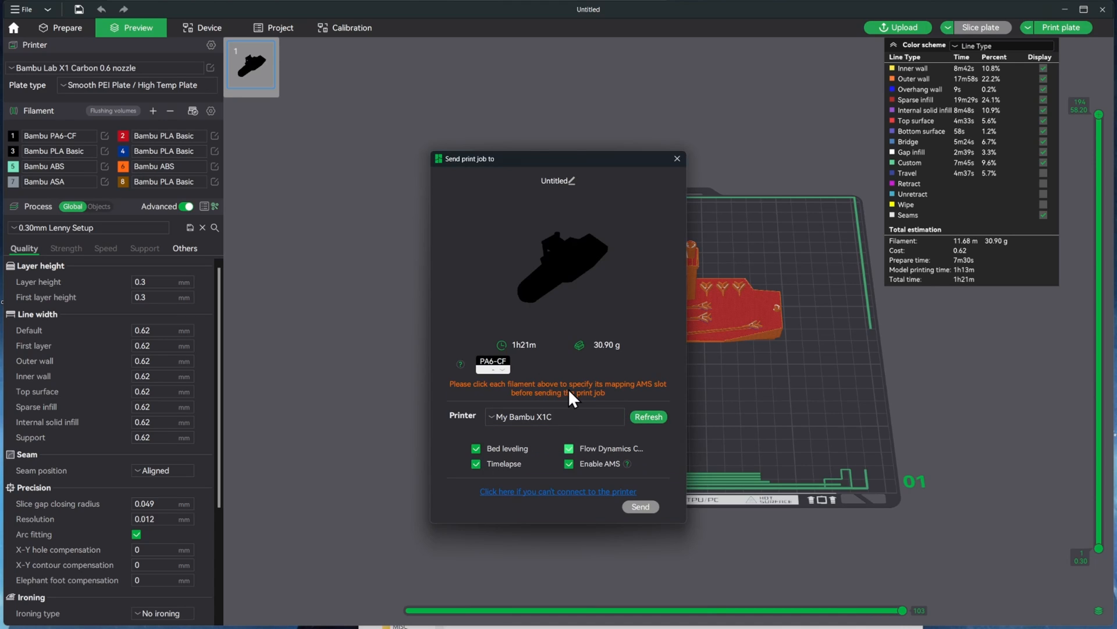
mouse_move(662, 398)
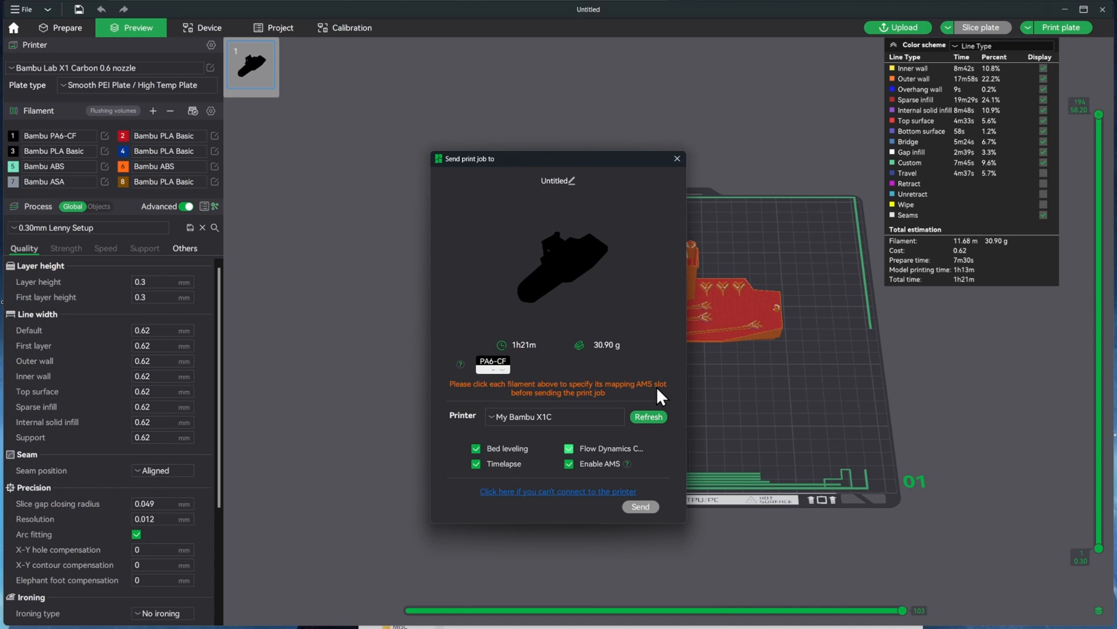
mouse_move(570, 409)
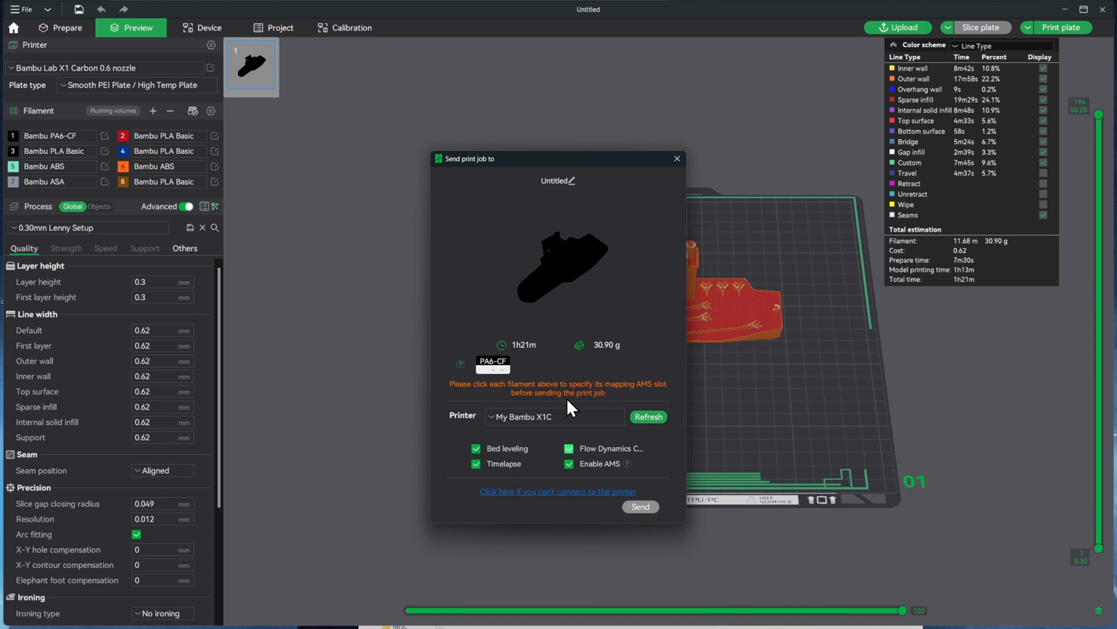
mouse_move(486, 372)
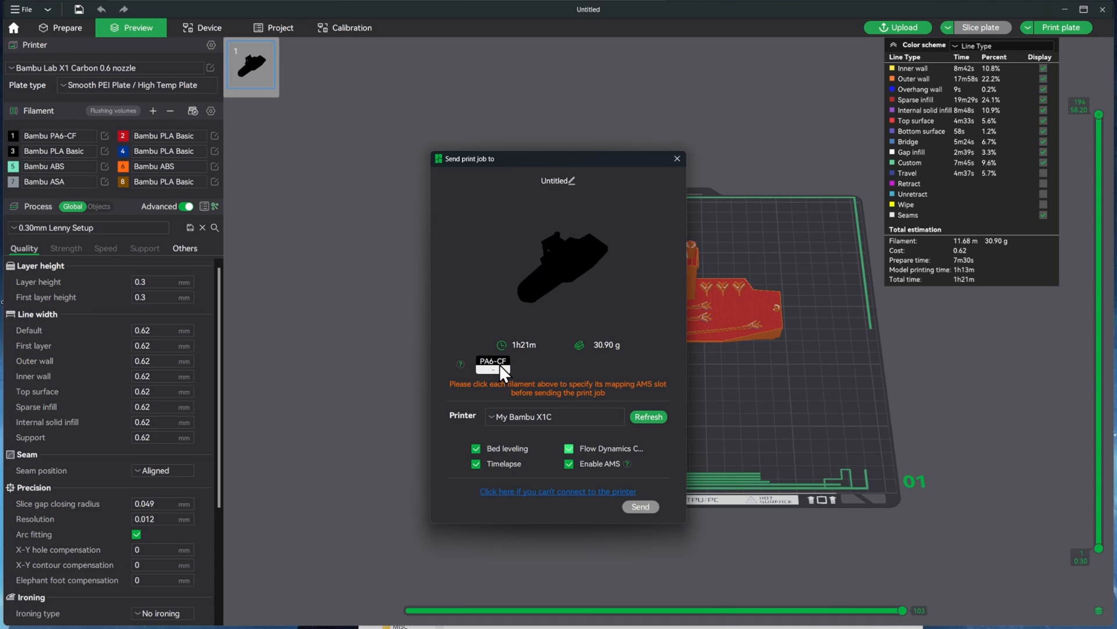
mouse_move(579, 367)
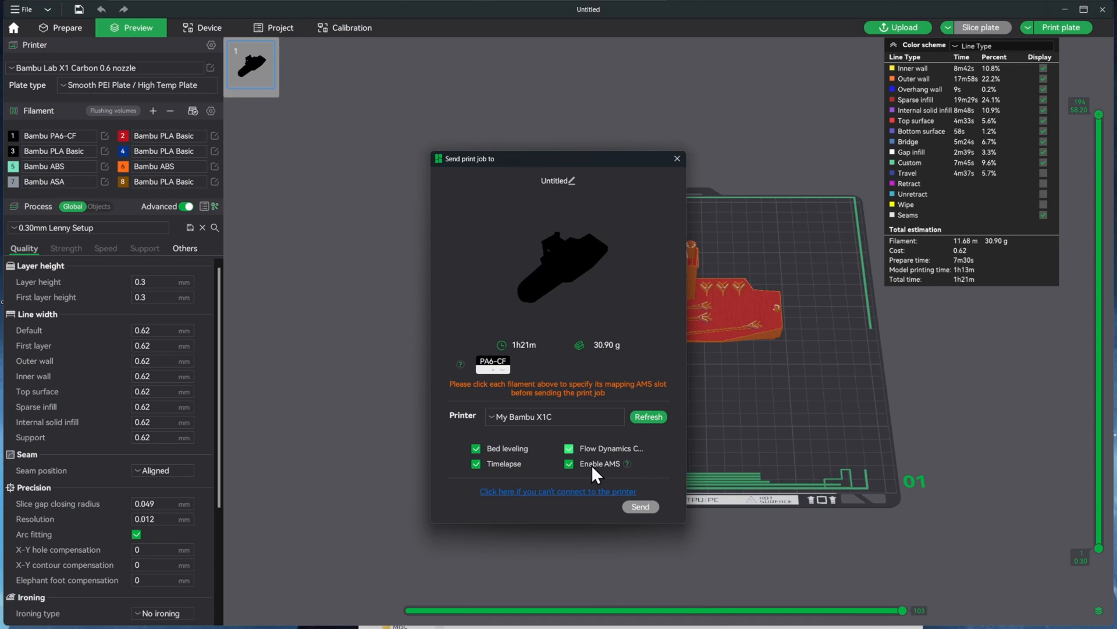
click(569, 463)
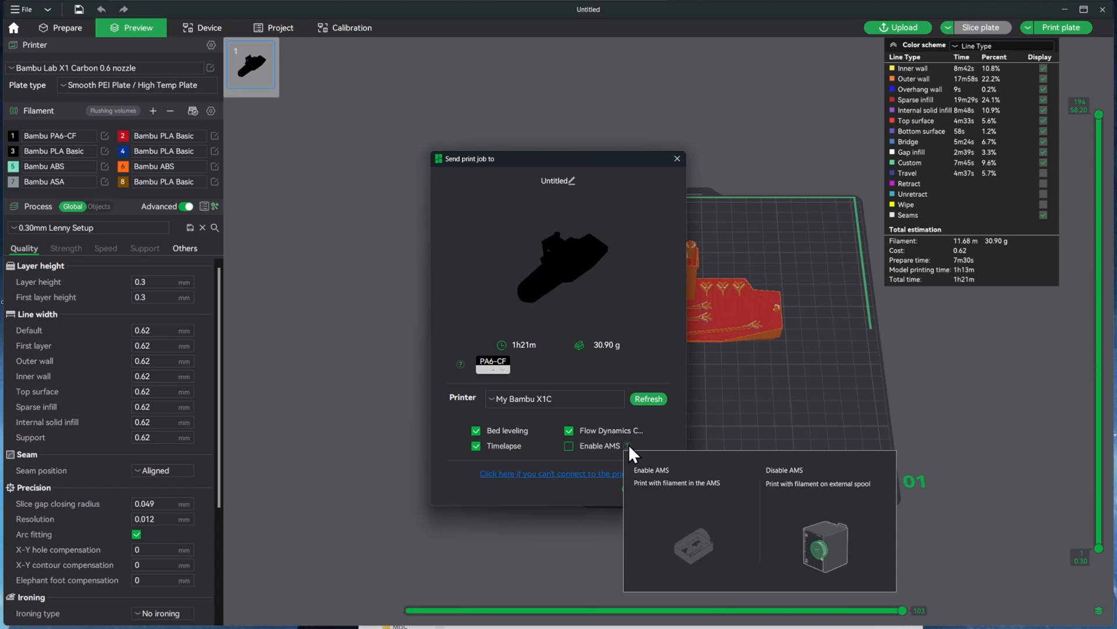
mouse_move(653, 425)
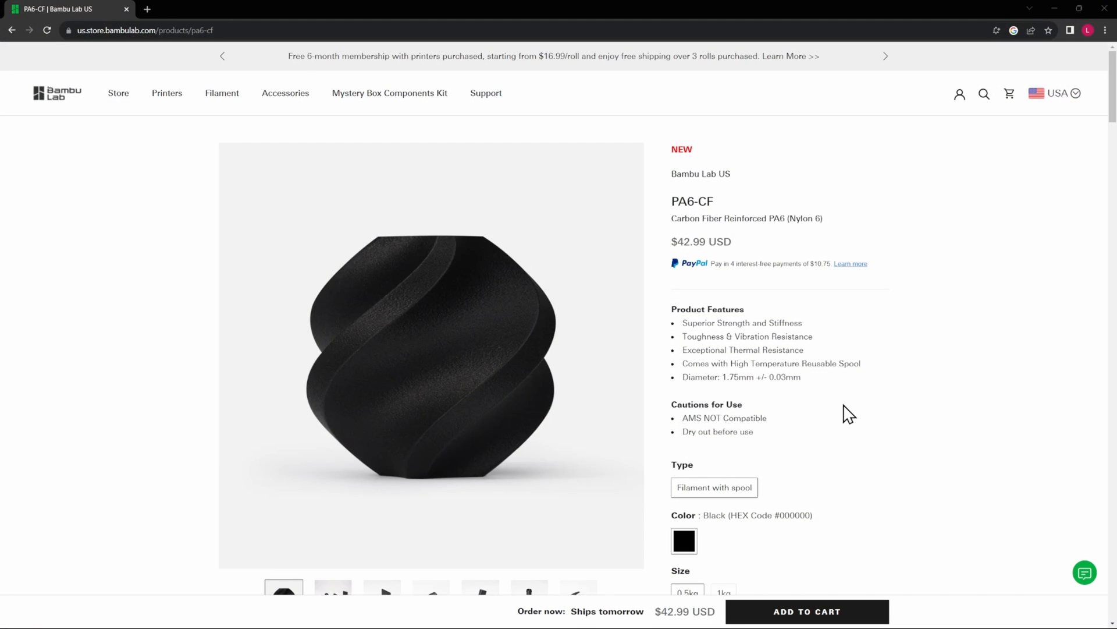
Scroll the PA6-CF product page and show the photo of parts printed in PA6-CF
scroll(down, 3)
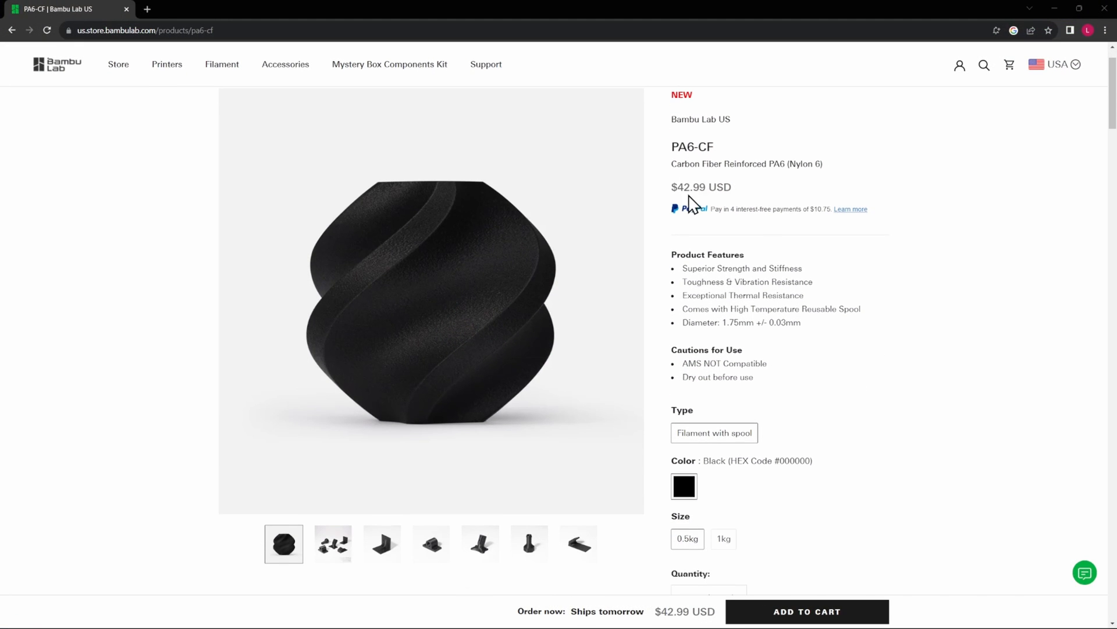
scroll(down, 3)
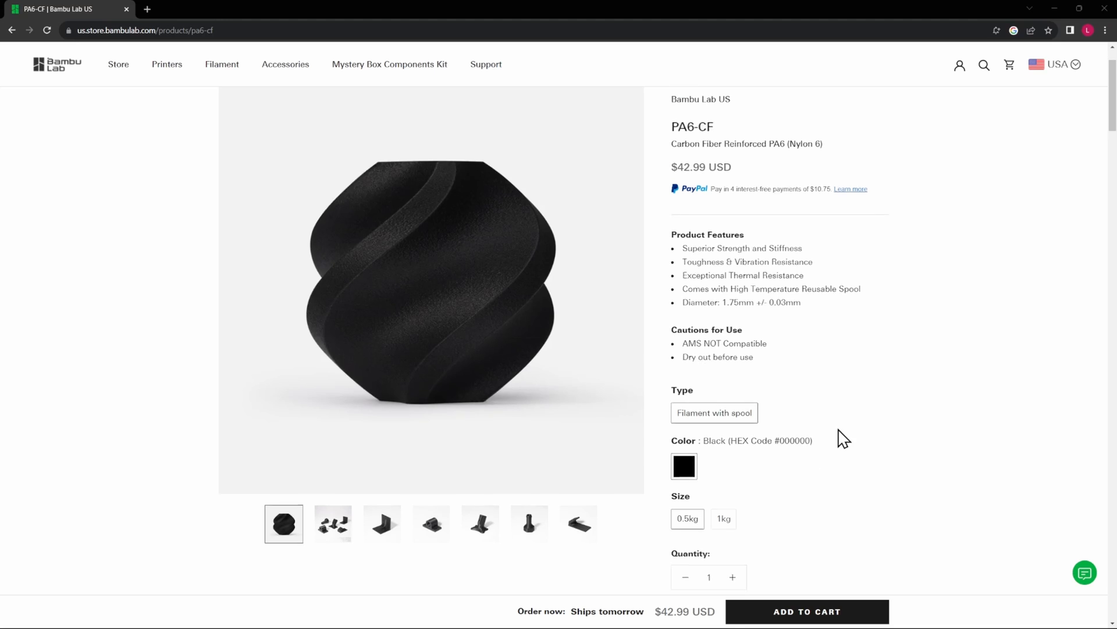
scroll(down, 3)
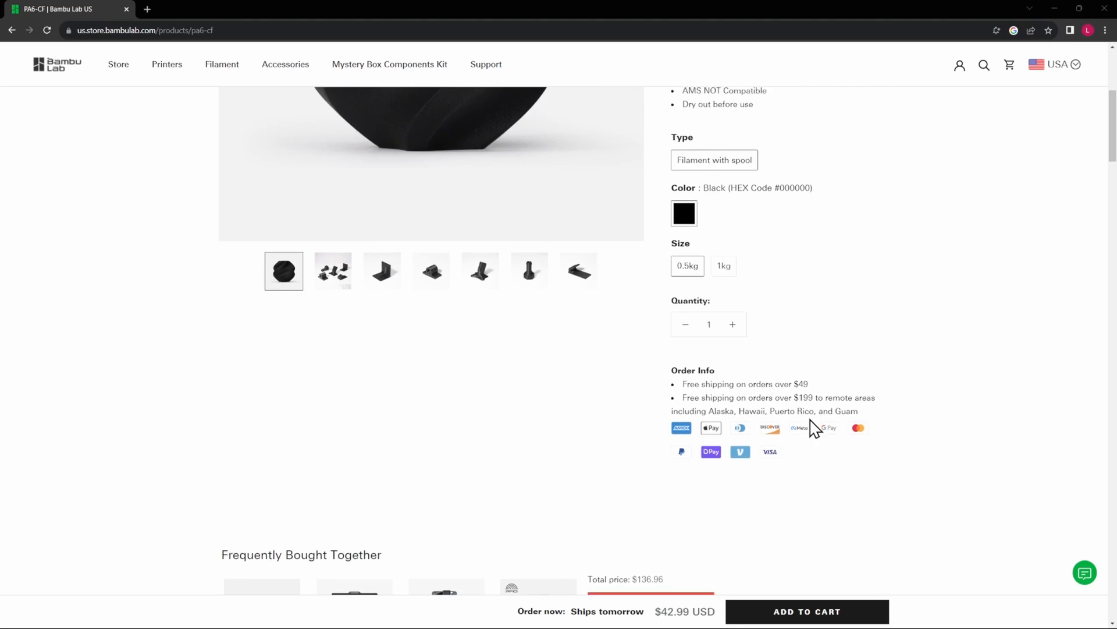
scroll(up, 3)
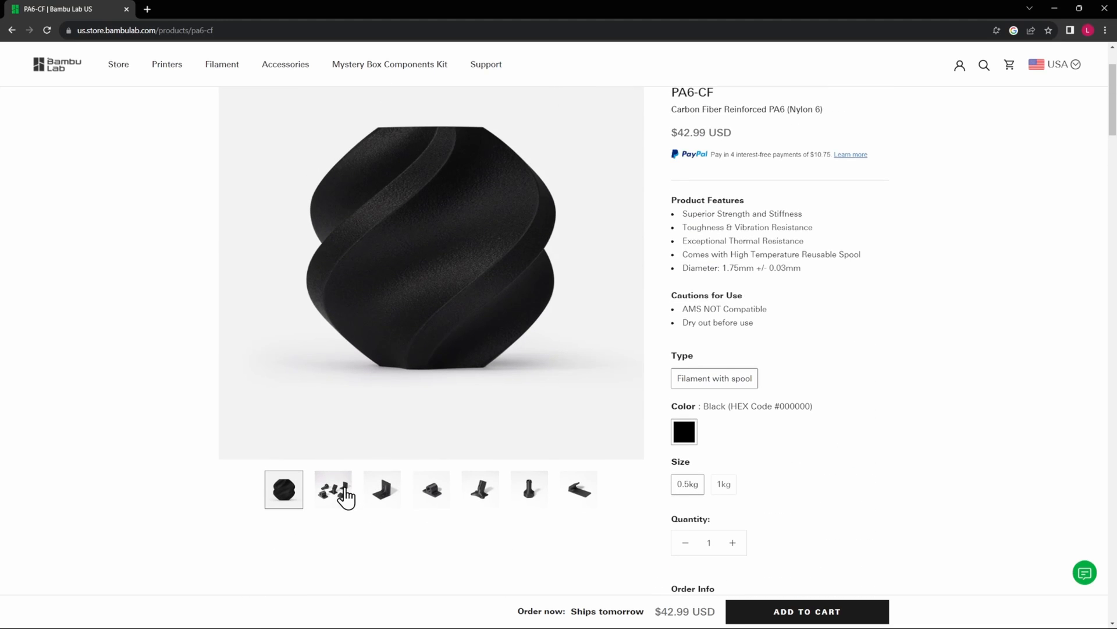
click(332, 489)
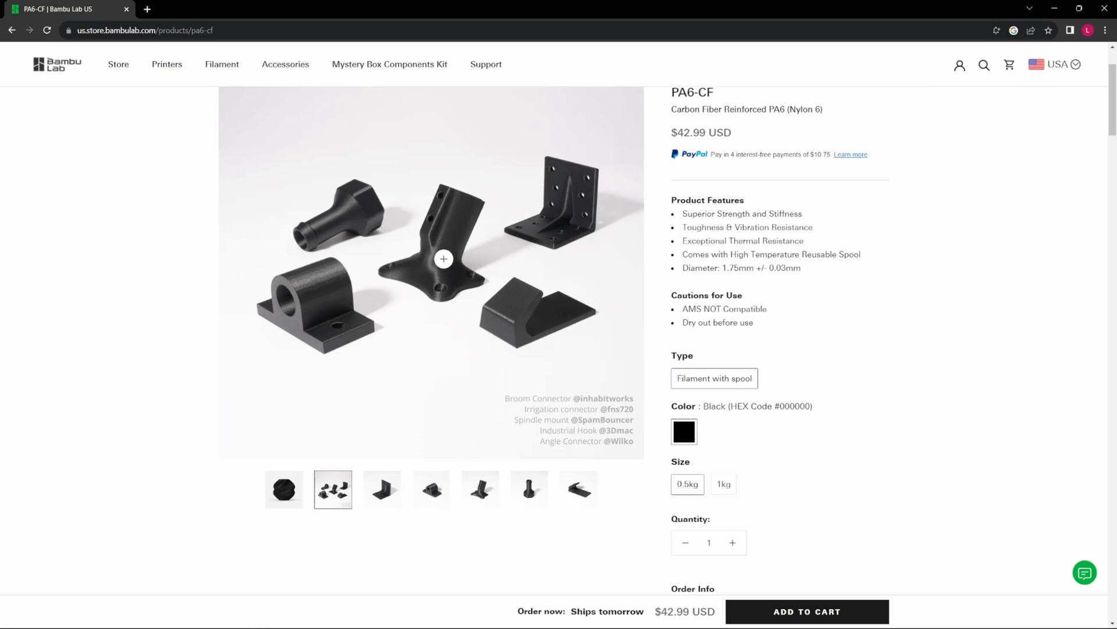
mouse_move(545, 233)
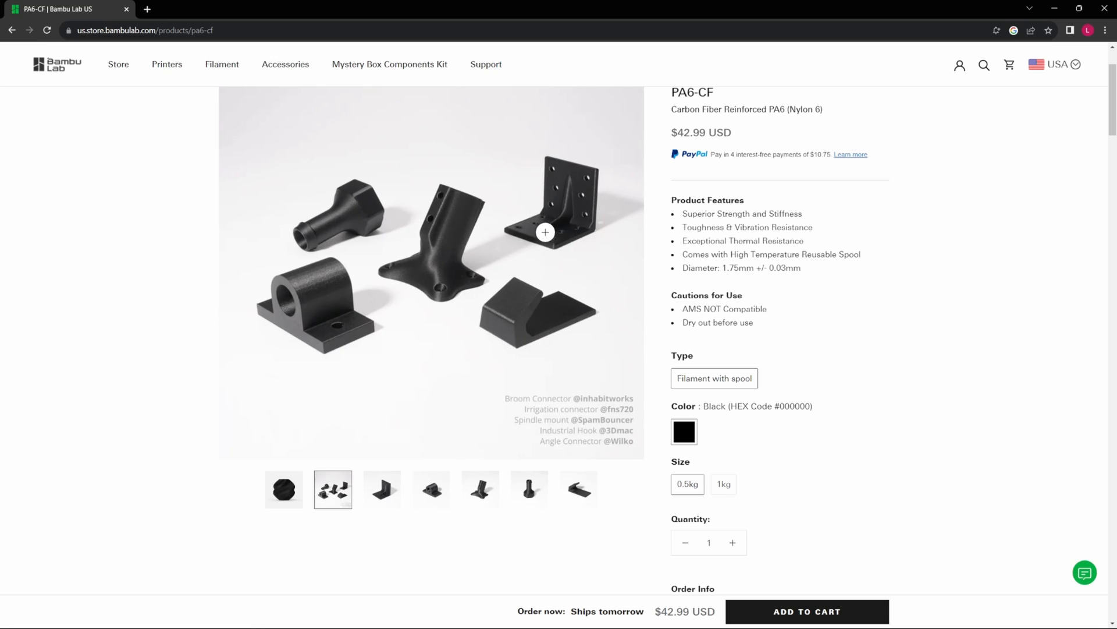
Scroll down to the Exceptional Thermal Resistance table and 186 °C heat deflection chart
scroll(down, 3)
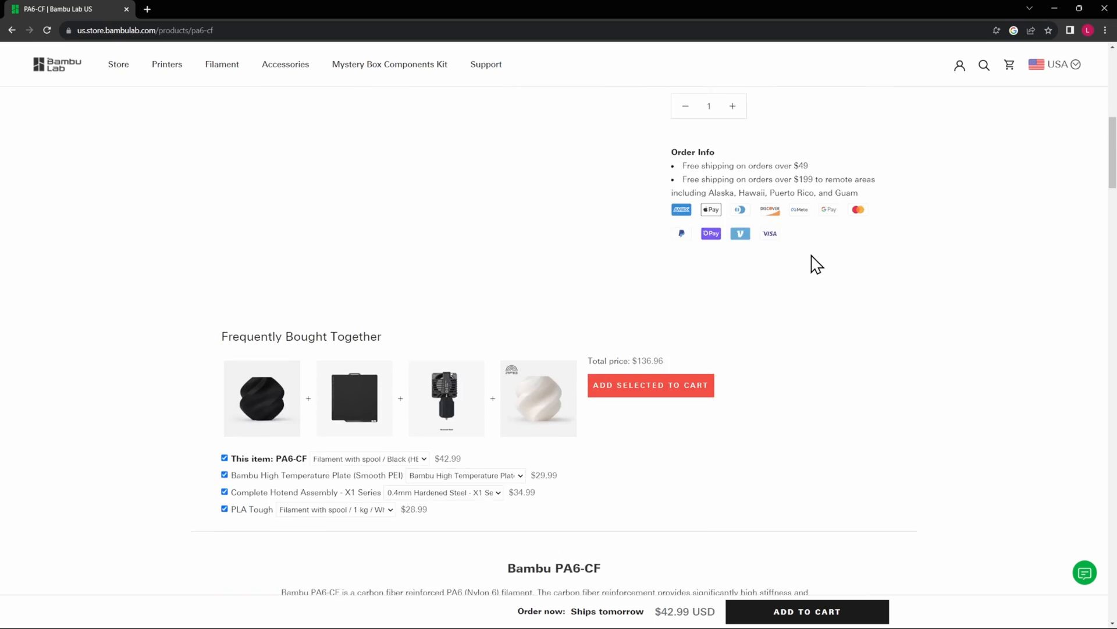
scroll(down, 3)
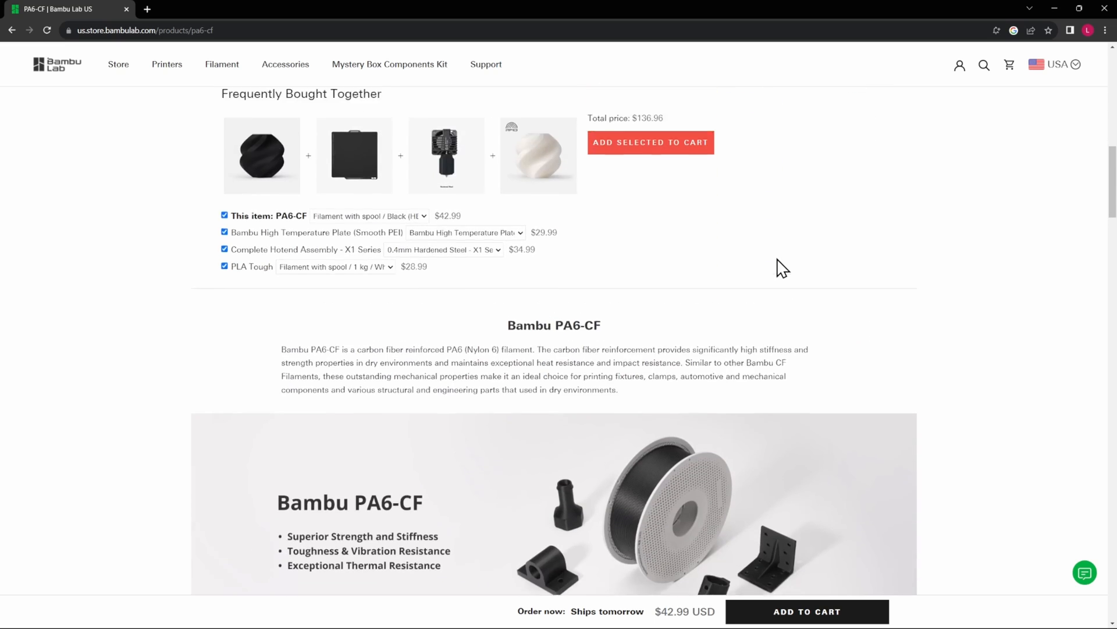
scroll(down, 3)
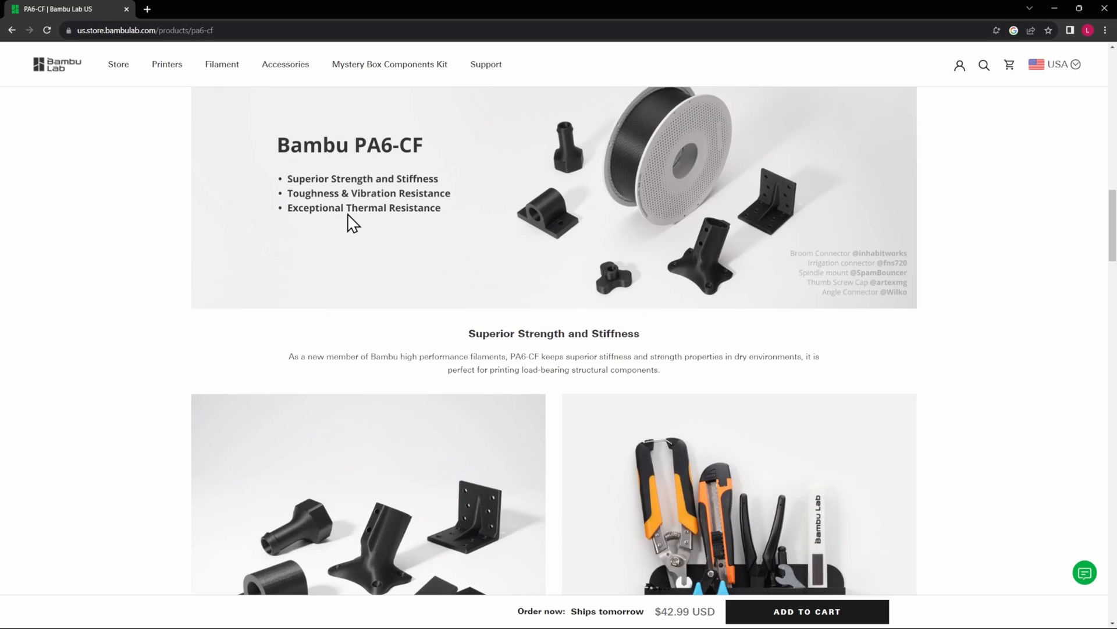
scroll(down, 3)
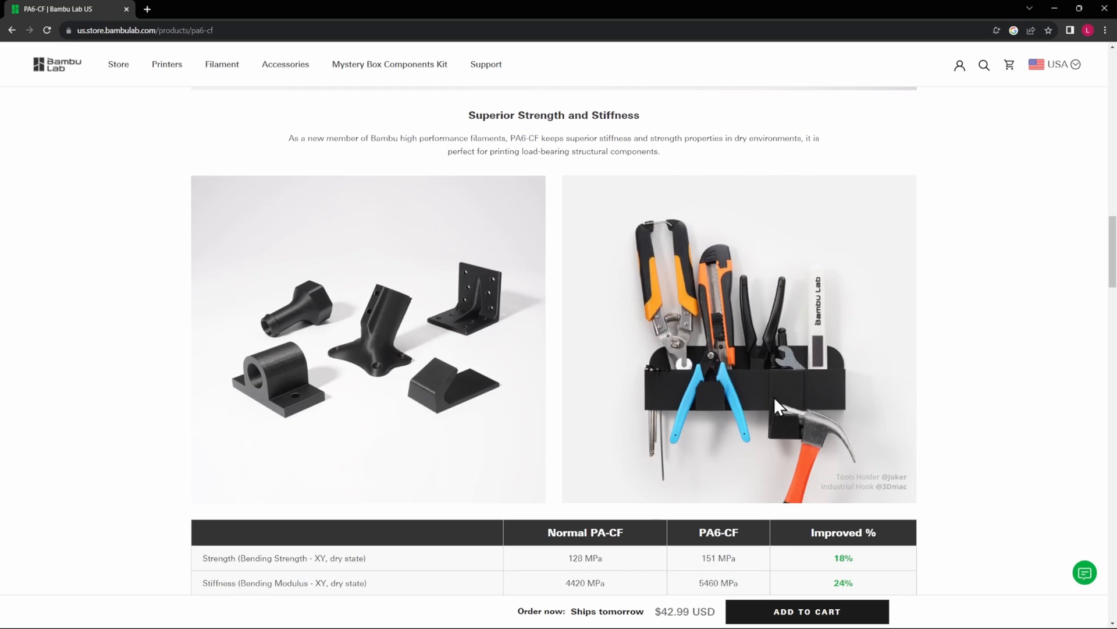
mouse_move(818, 376)
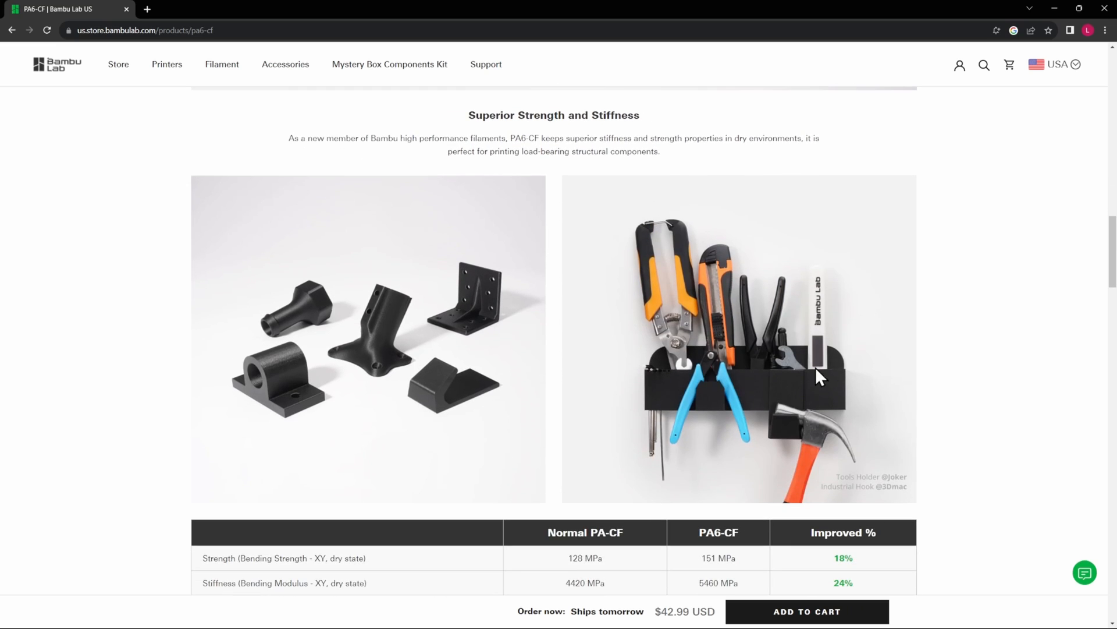
mouse_move(259, 394)
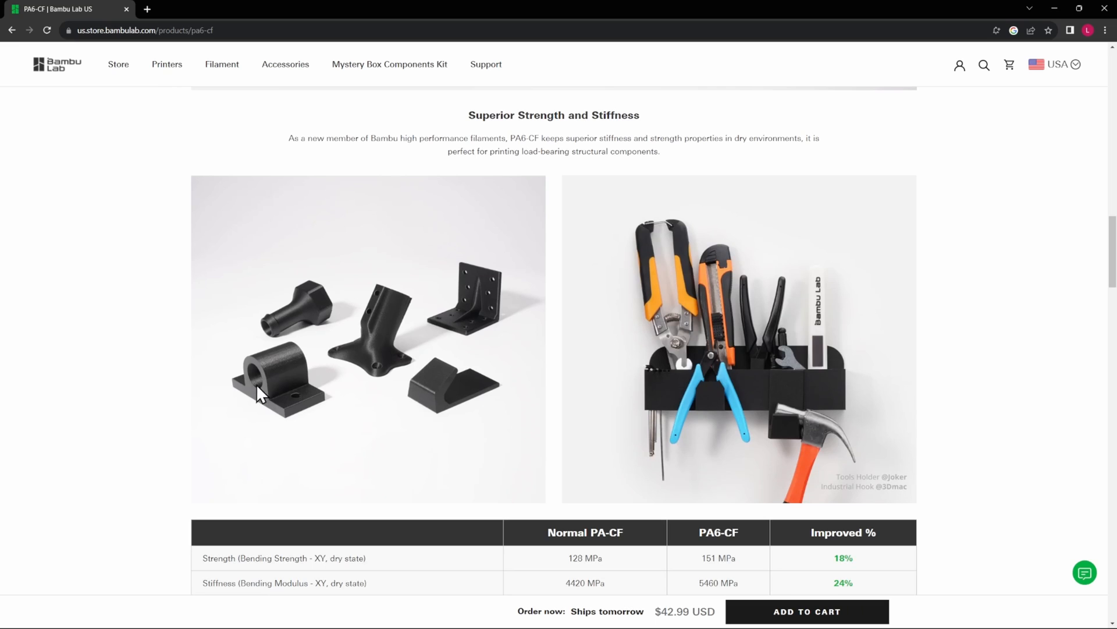
mouse_move(459, 393)
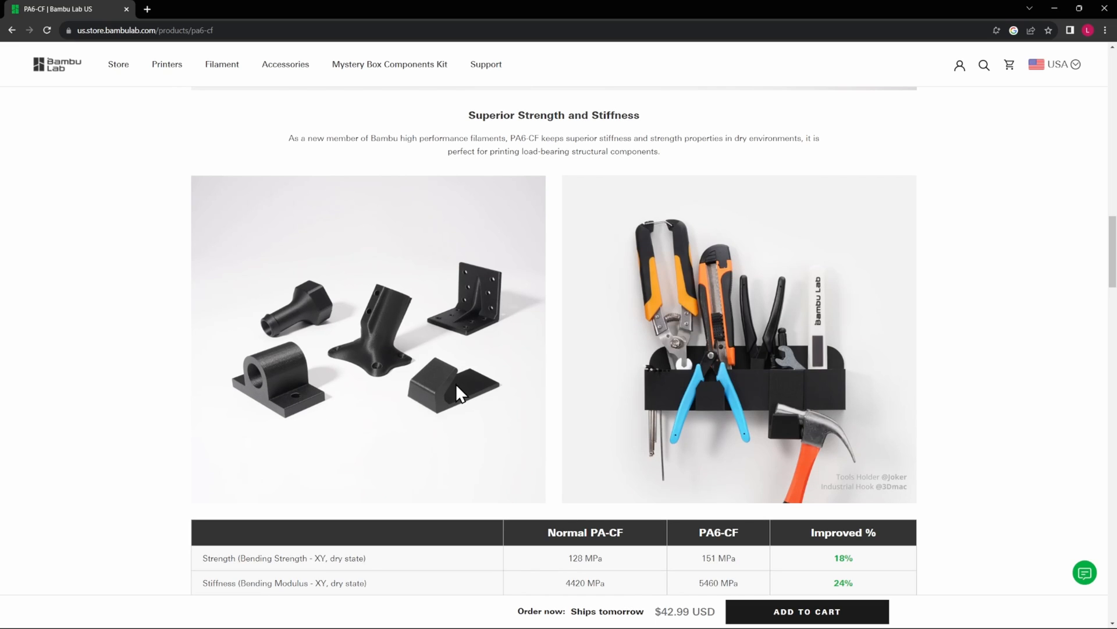
scroll(down, 3)
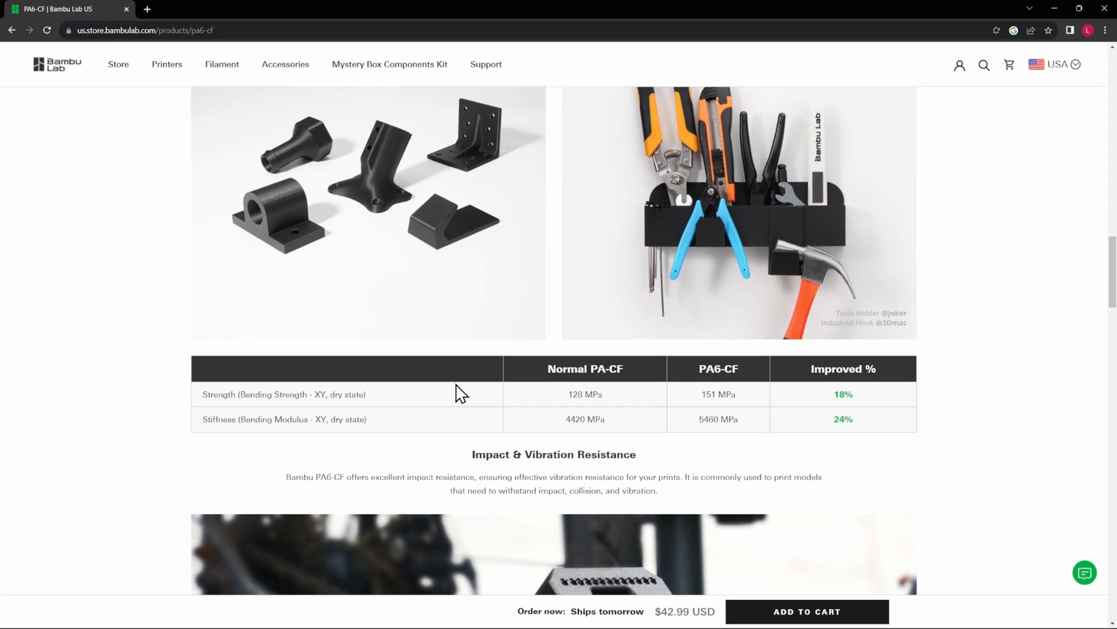
mouse_move(528, 403)
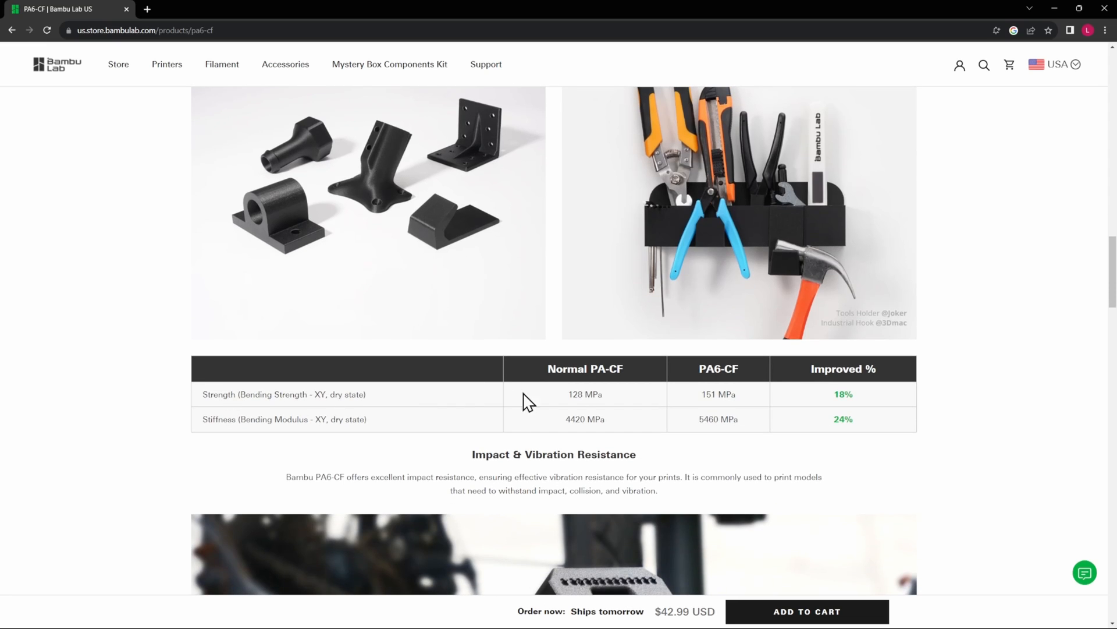
mouse_move(649, 443)
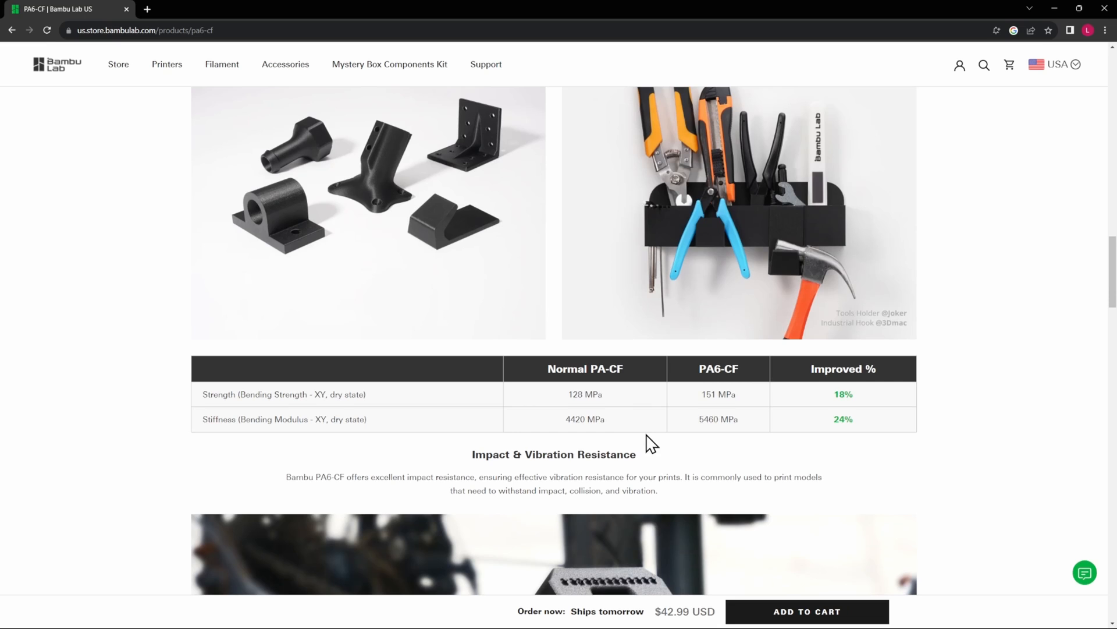
scroll(down, 3)
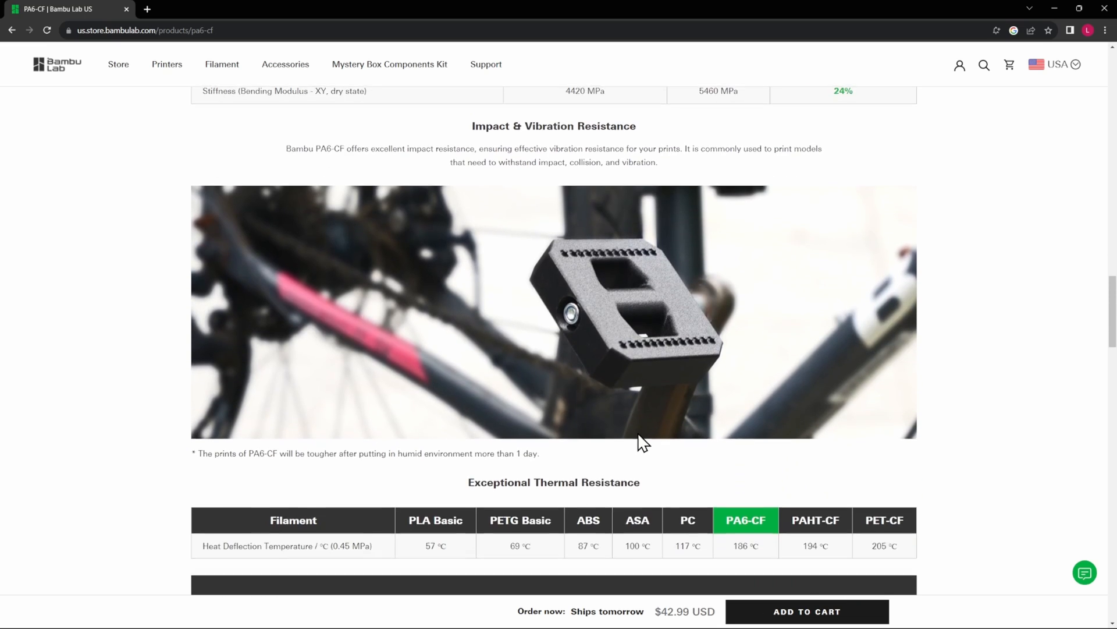
scroll(down, 3)
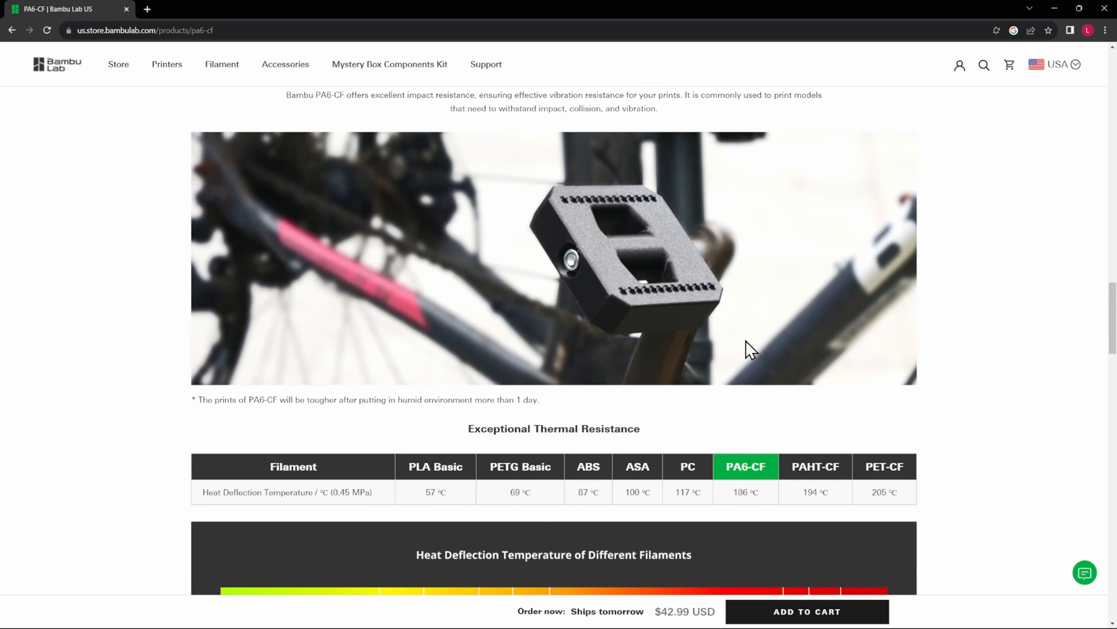
scroll(down, 3)
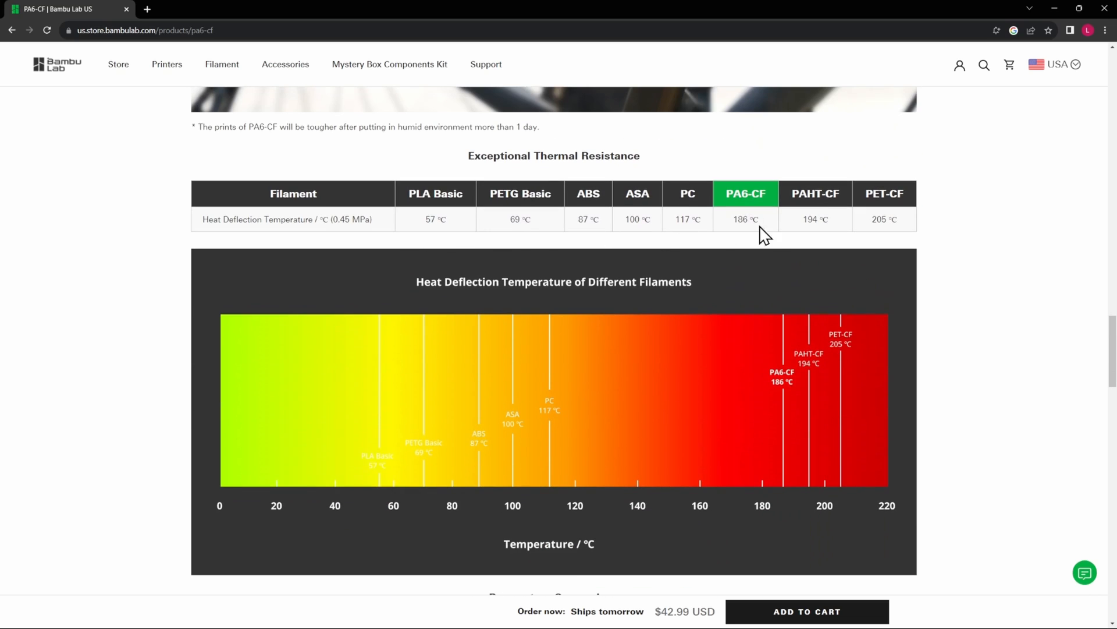
mouse_move(506, 247)
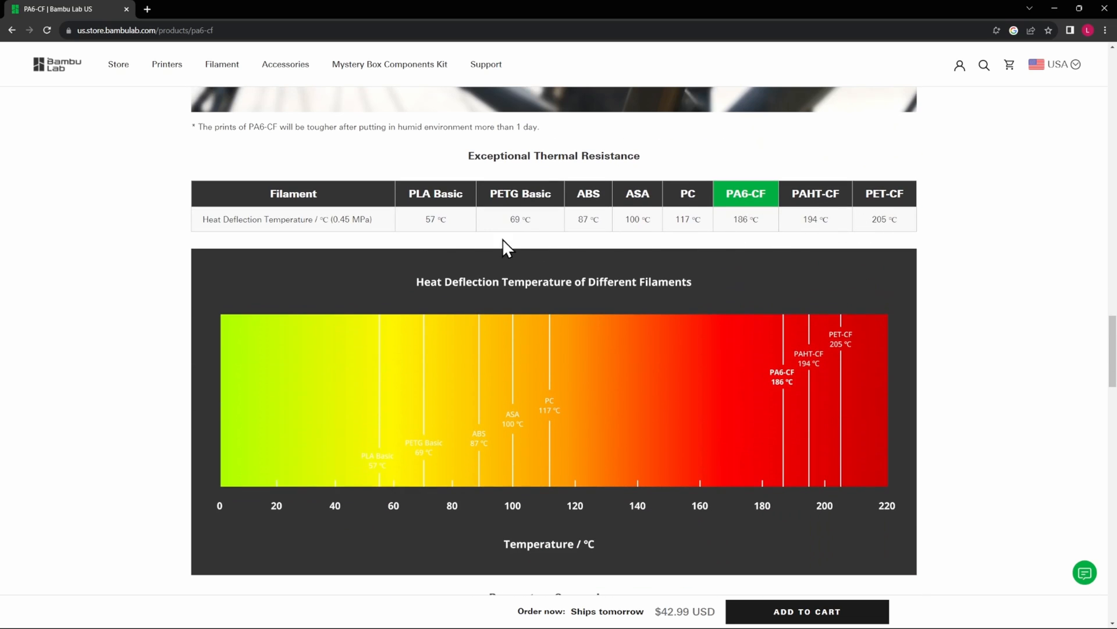
mouse_move(691, 260)
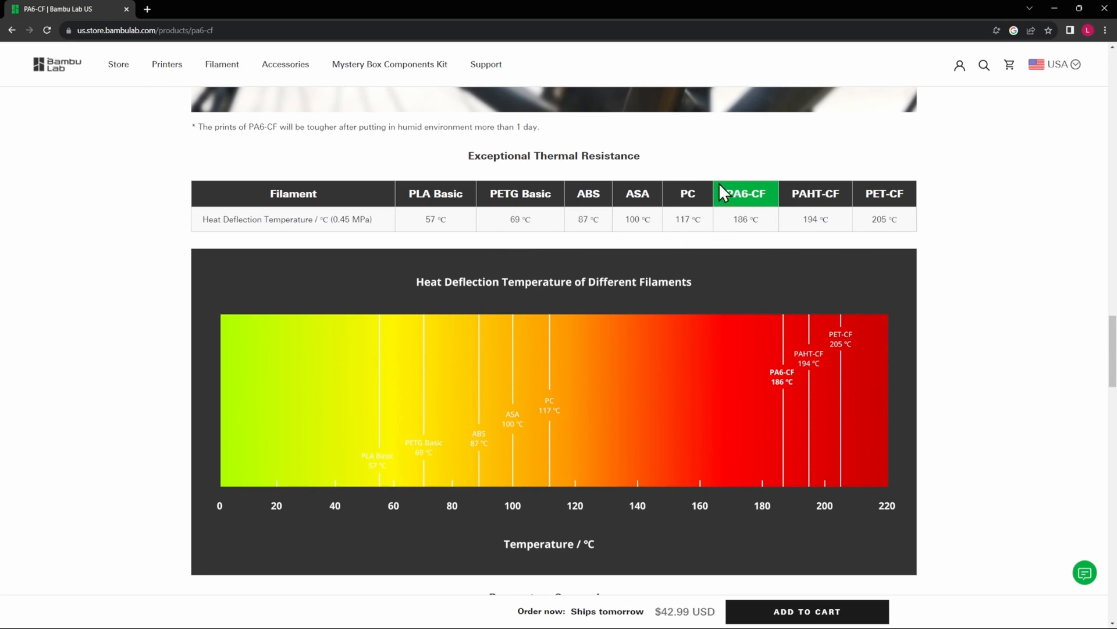
mouse_move(662, 273)
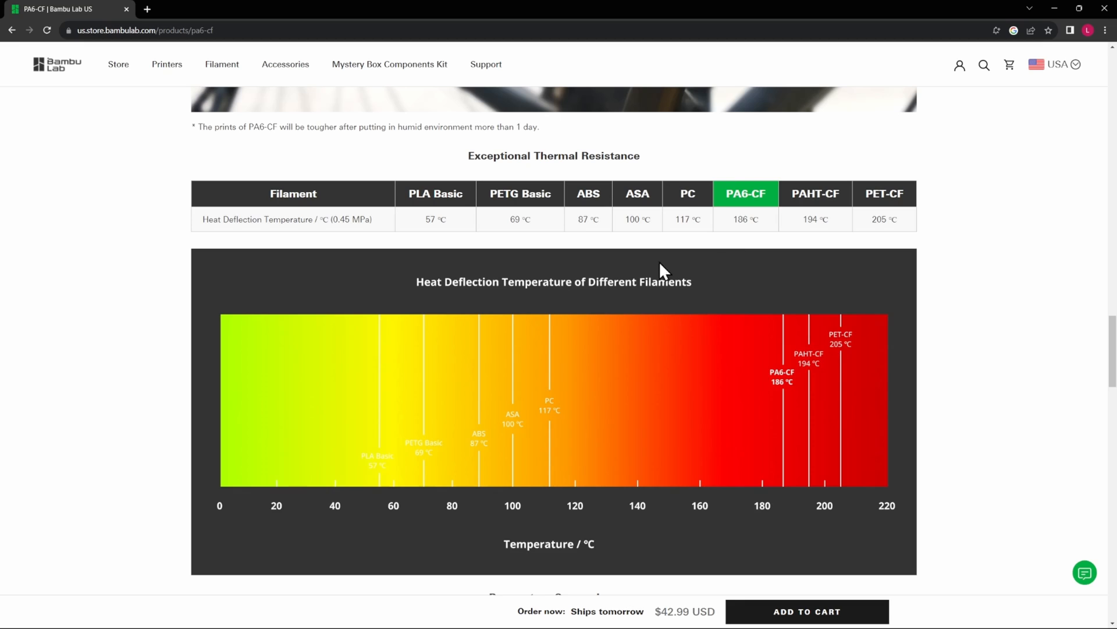
mouse_move(598, 221)
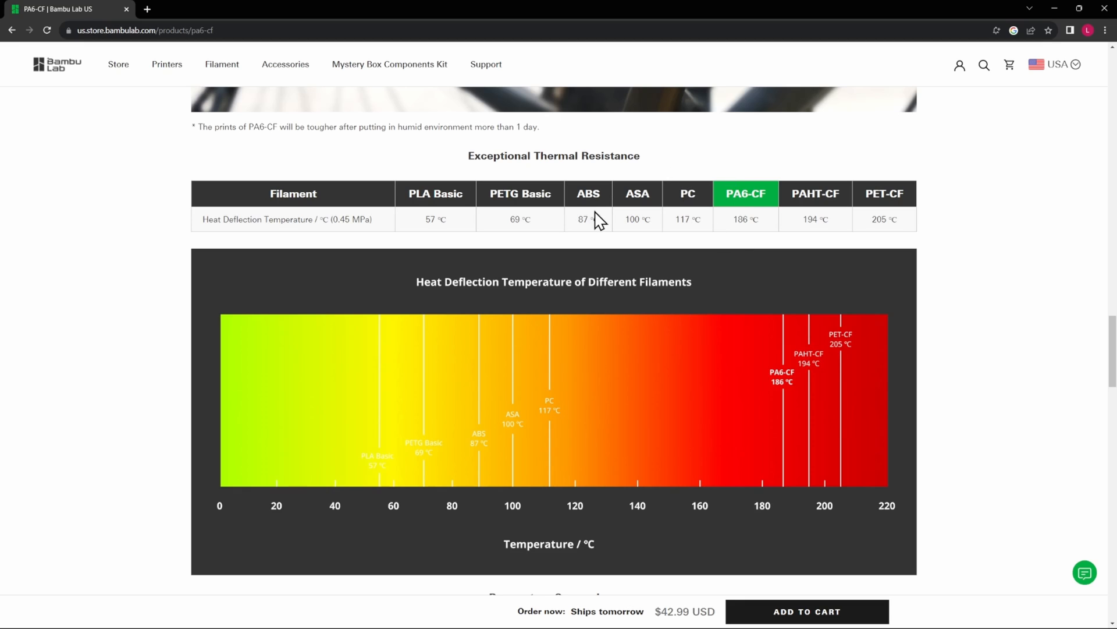
mouse_move(684, 337)
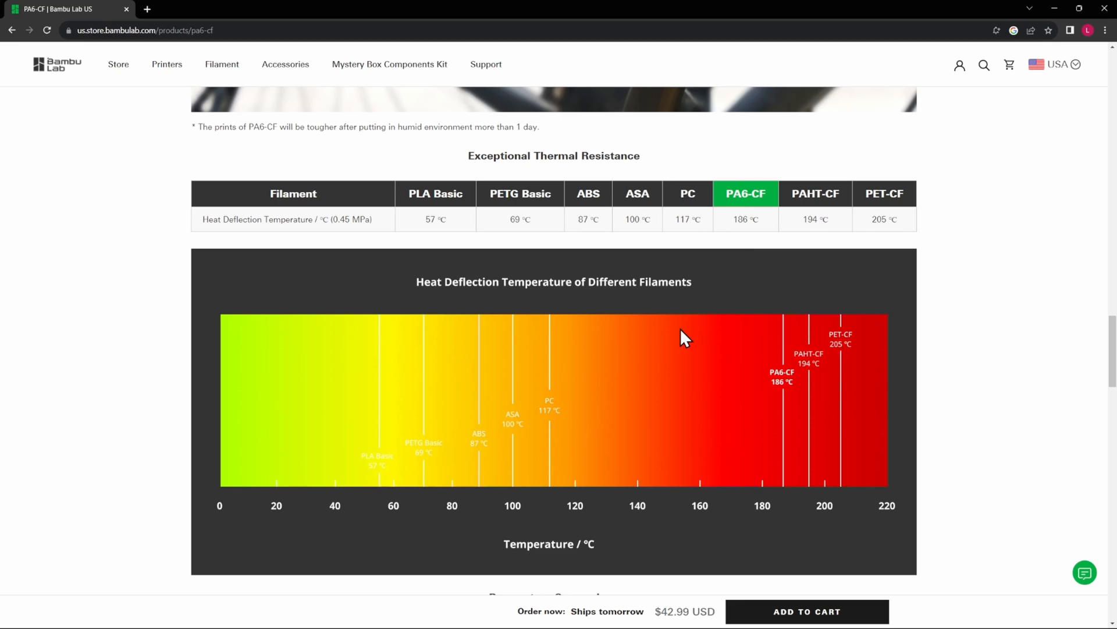
mouse_move(648, 220)
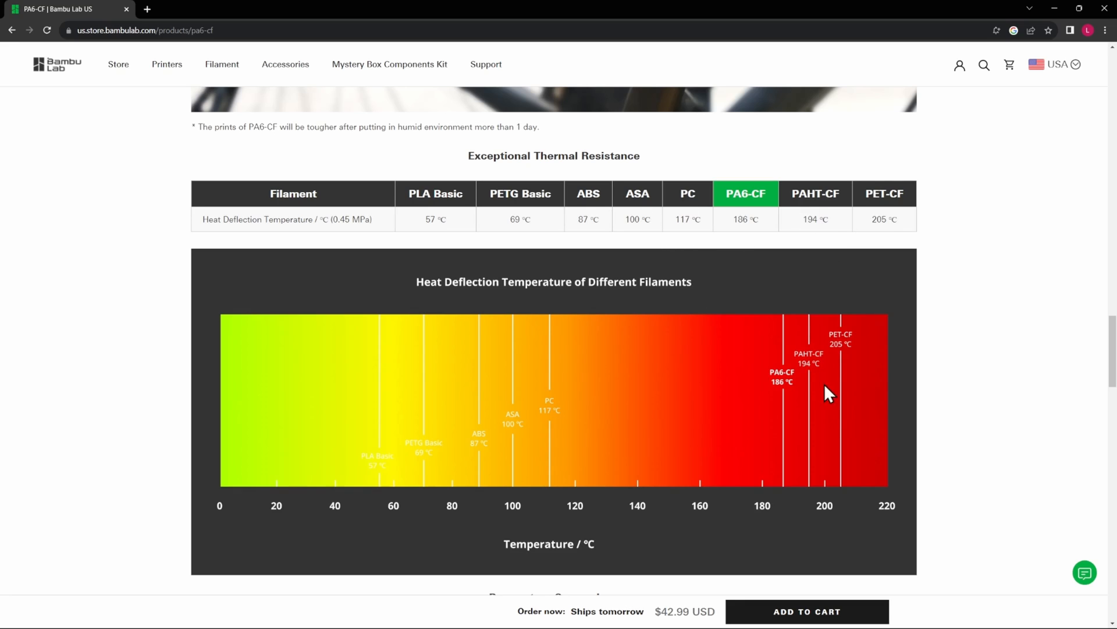
mouse_move(835, 283)
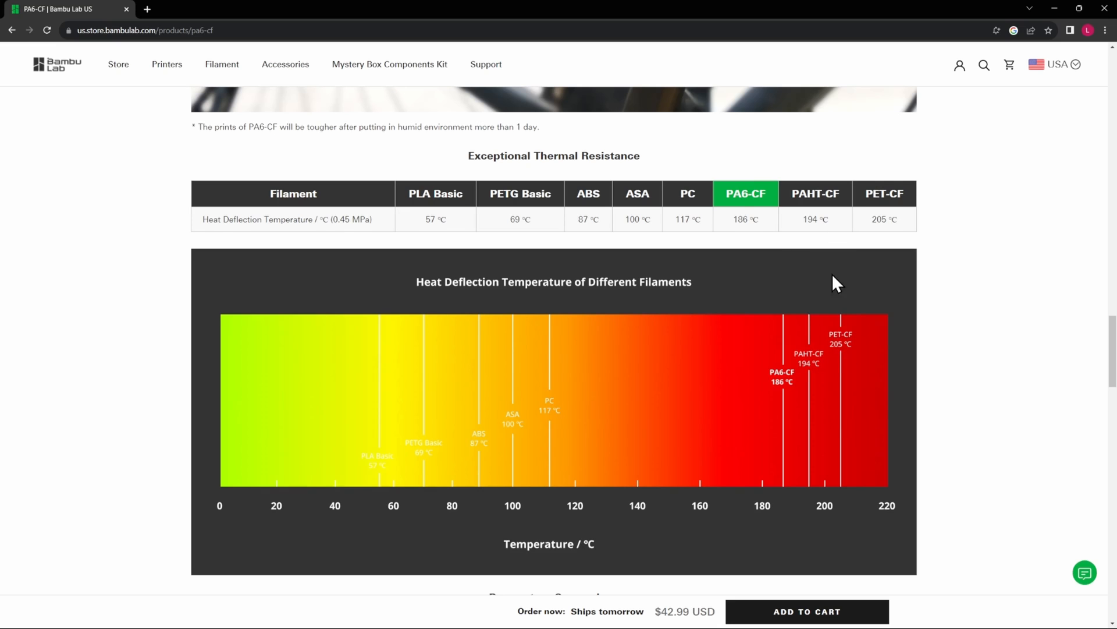
Scroll past Parameters Comparison and Accessory Compatibility to the Recommended Printing Settings and property tables
scroll(down, 3)
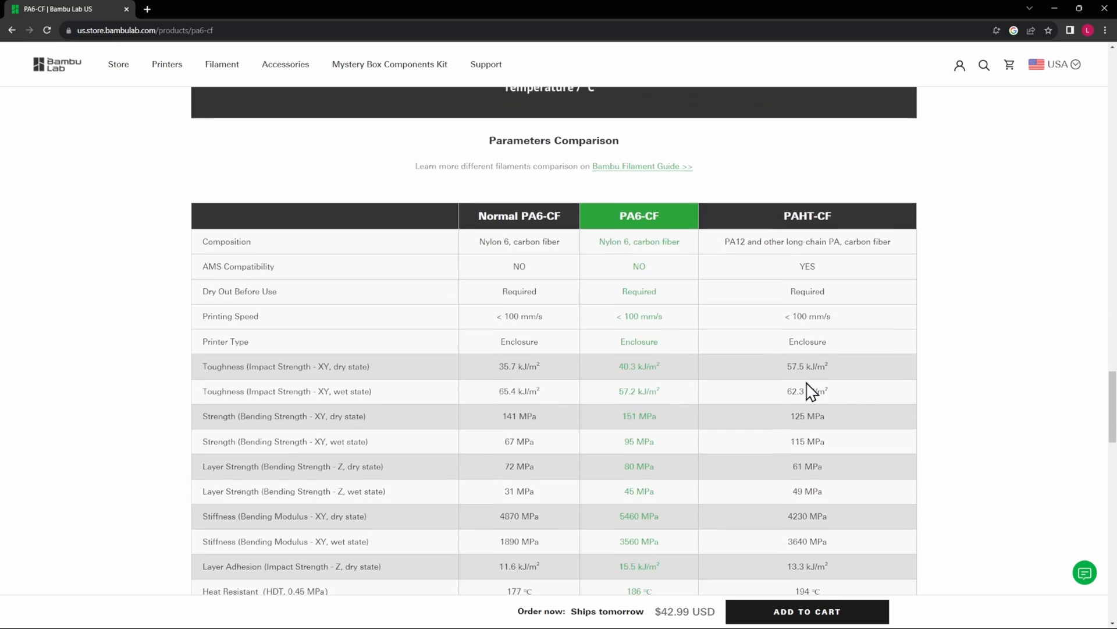
scroll(down, 3)
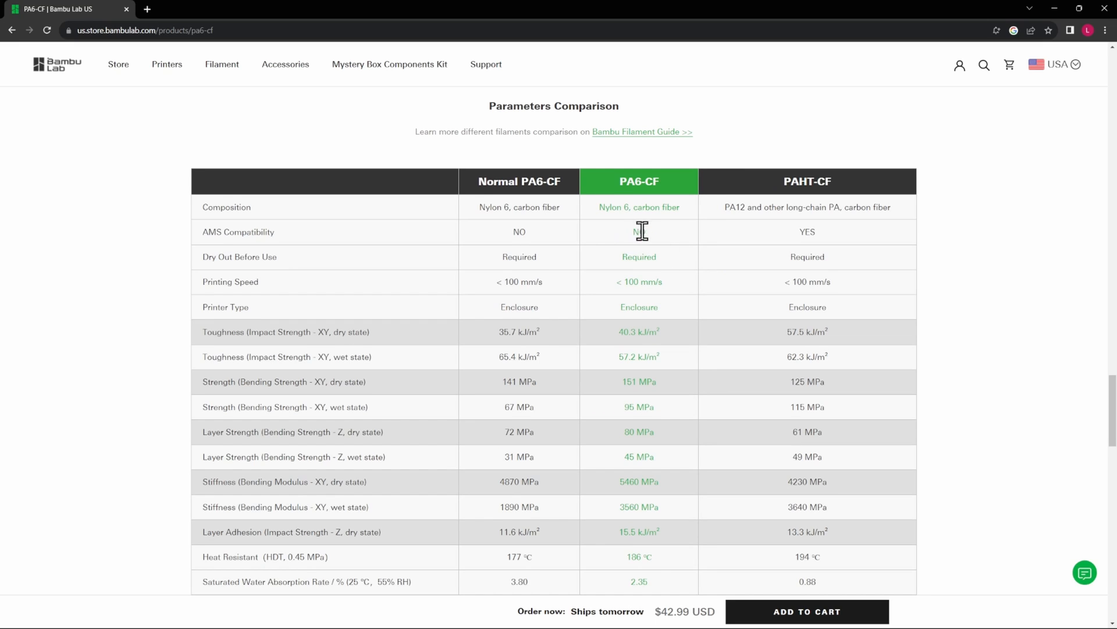
mouse_move(671, 268)
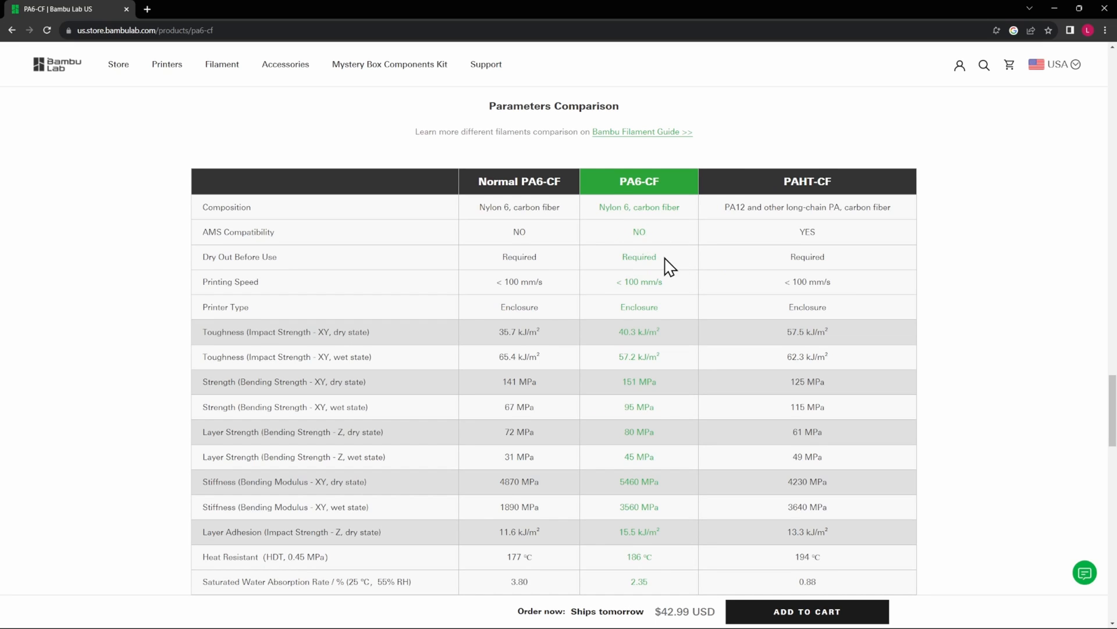
mouse_move(674, 315)
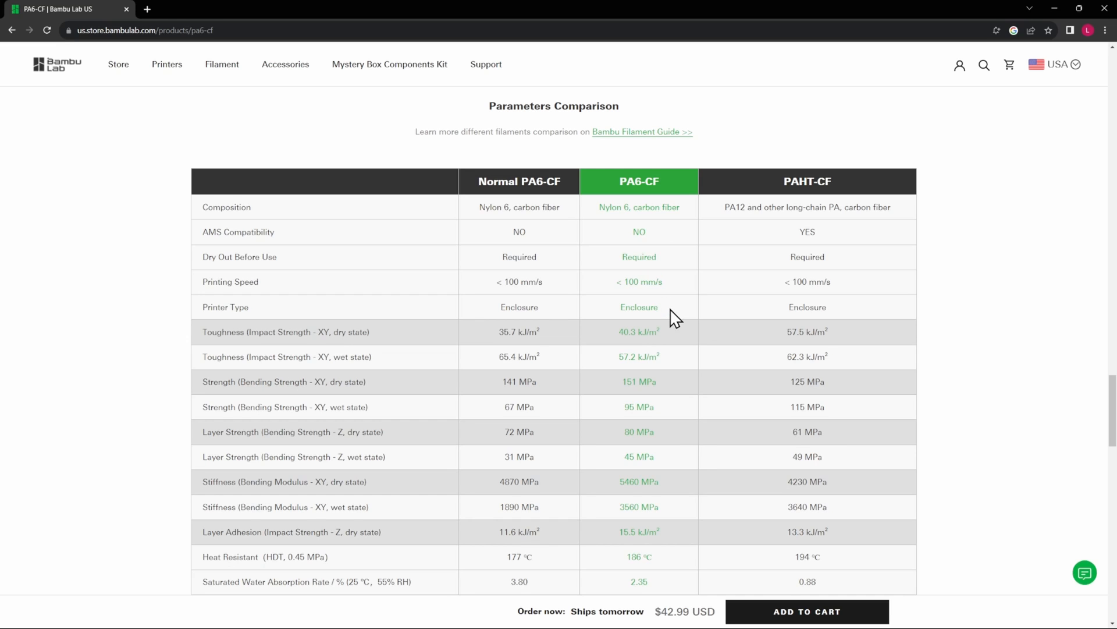
mouse_move(686, 476)
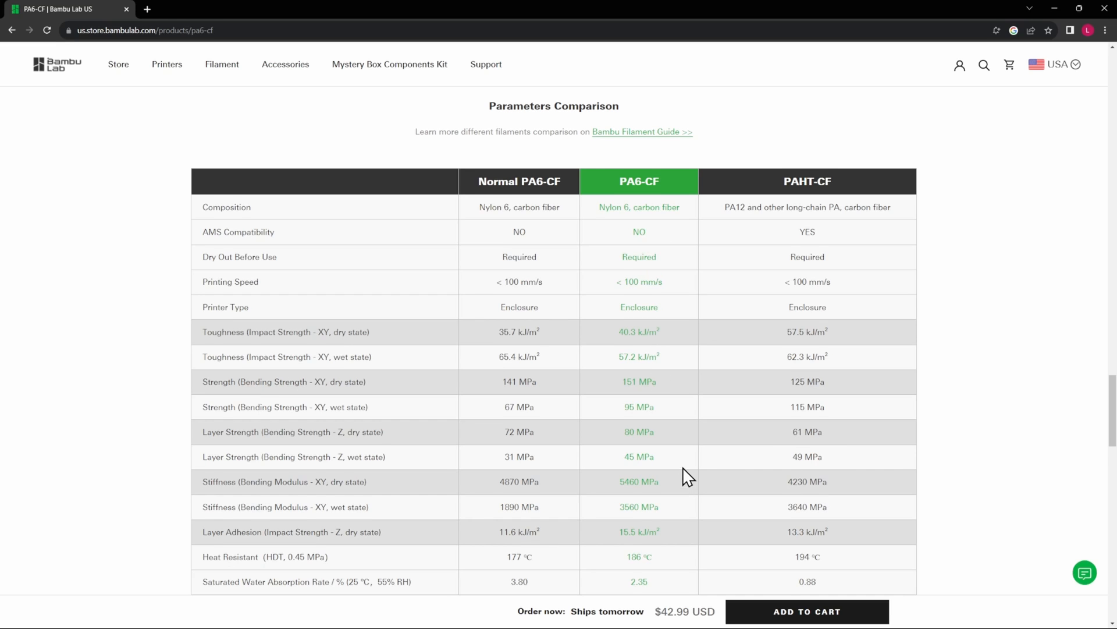
scroll(down, 3)
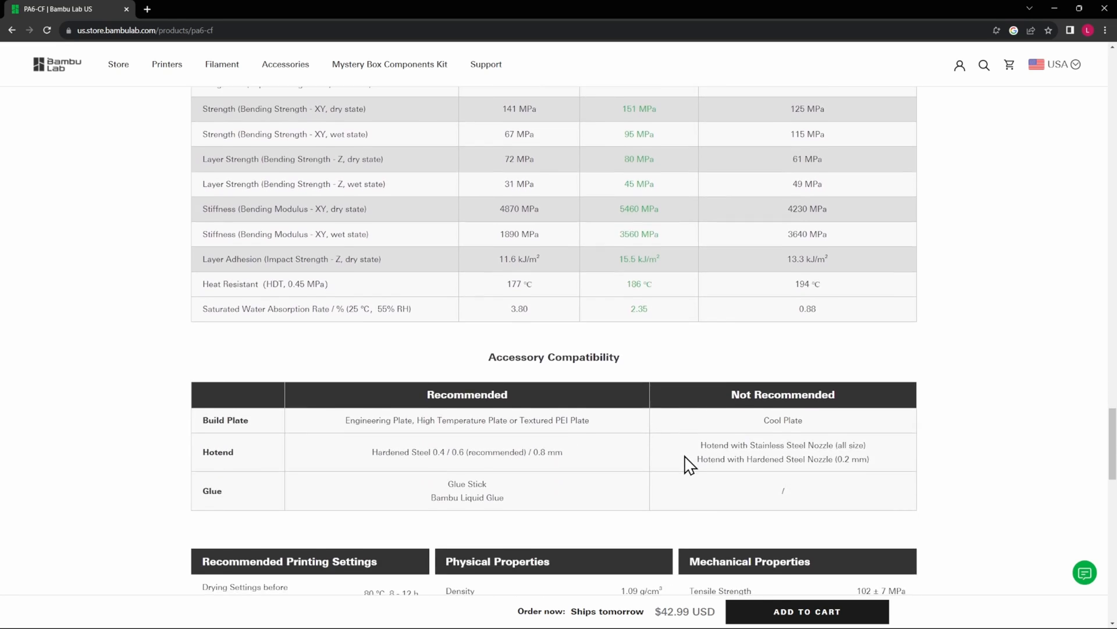
scroll(down, 3)
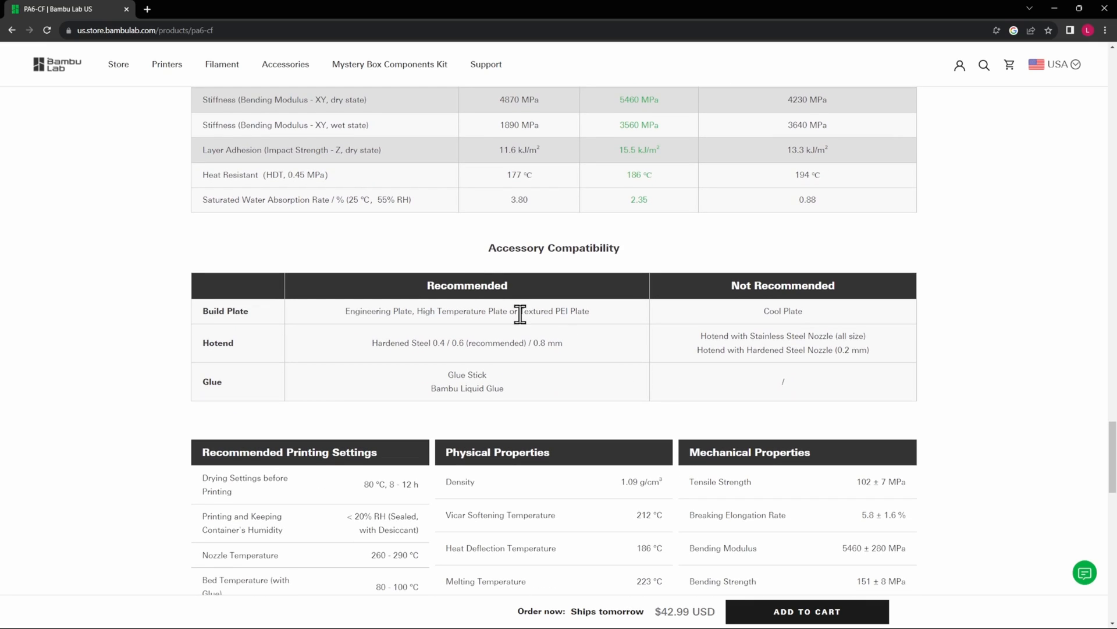
mouse_move(513, 371)
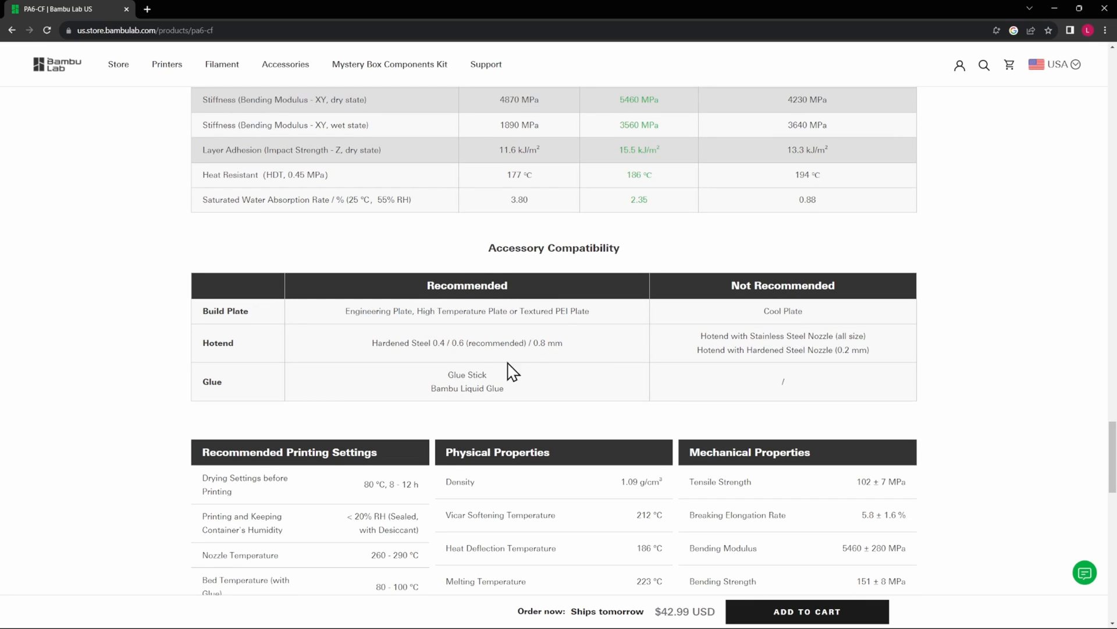
mouse_move(440, 342)
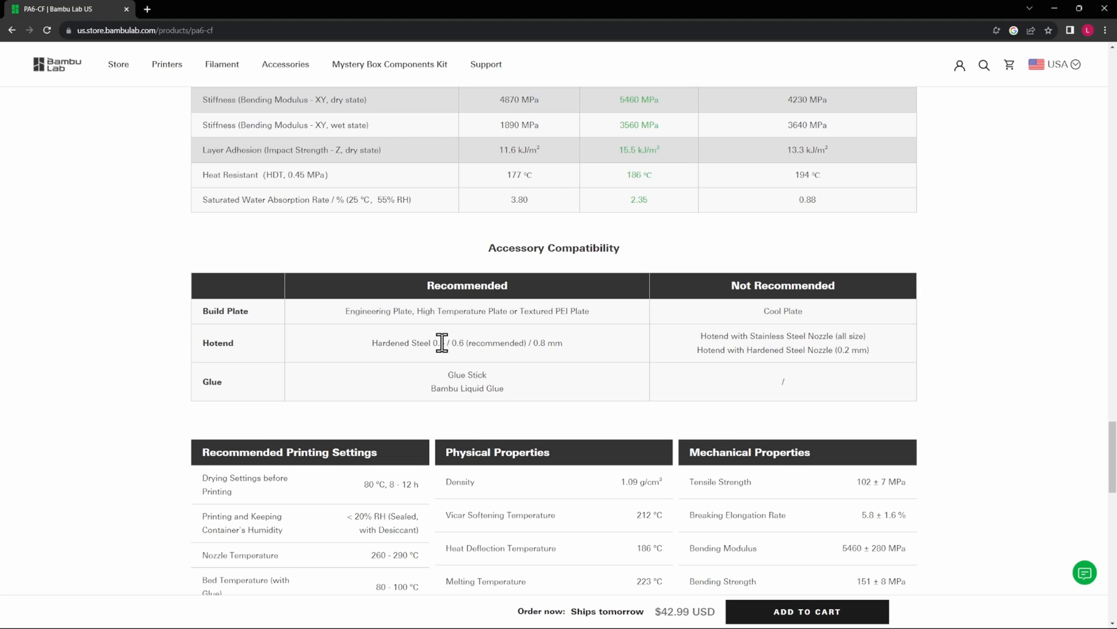
mouse_move(496, 342)
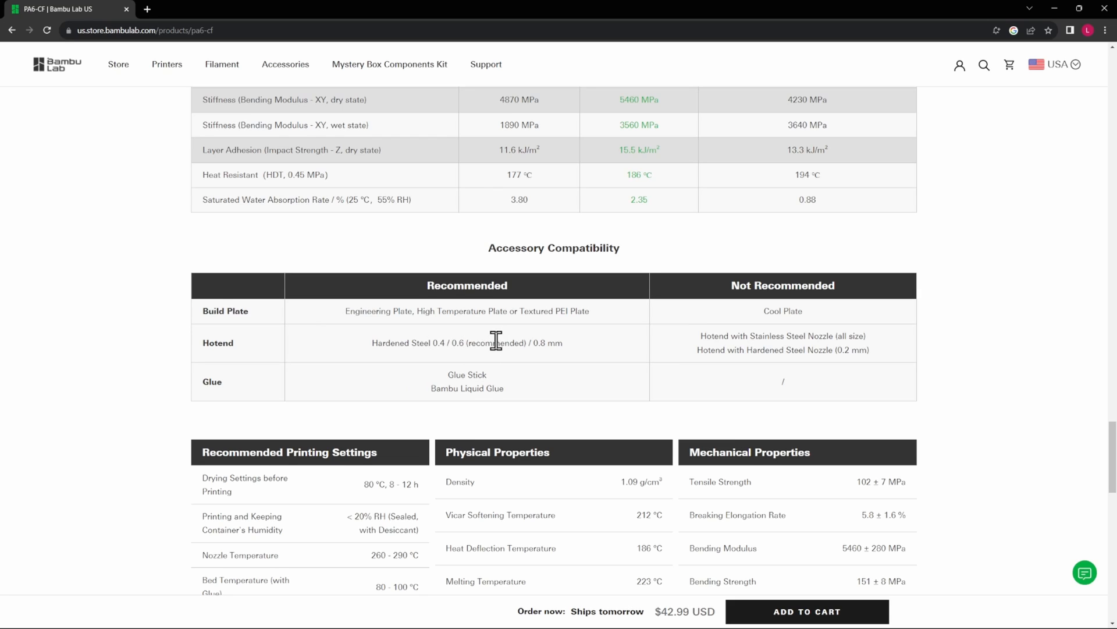
mouse_move(490, 344)
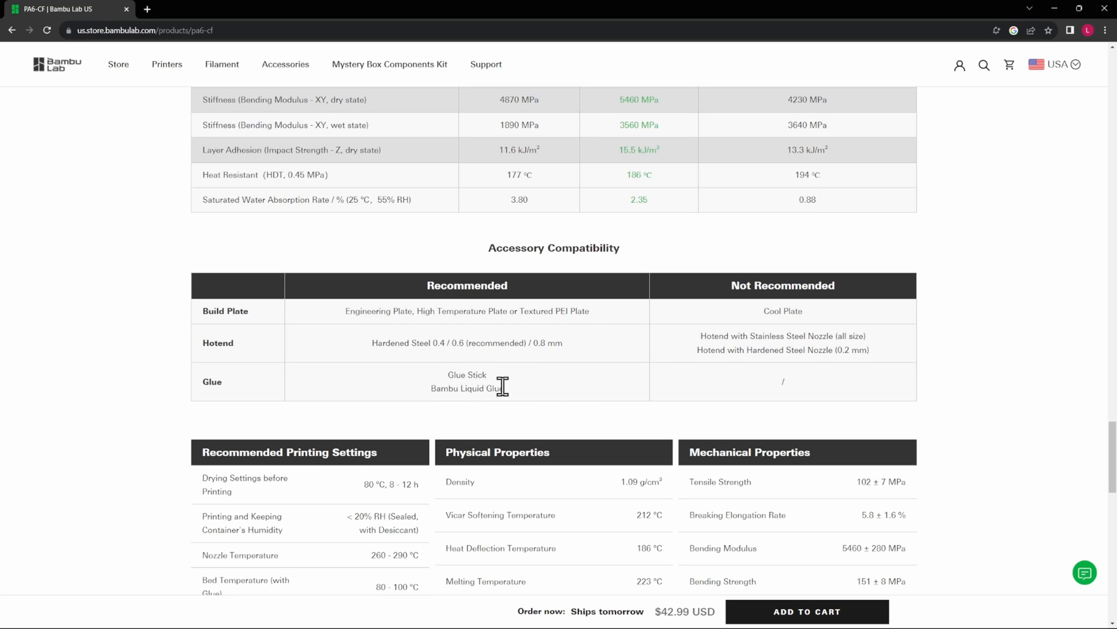
mouse_move(776, 336)
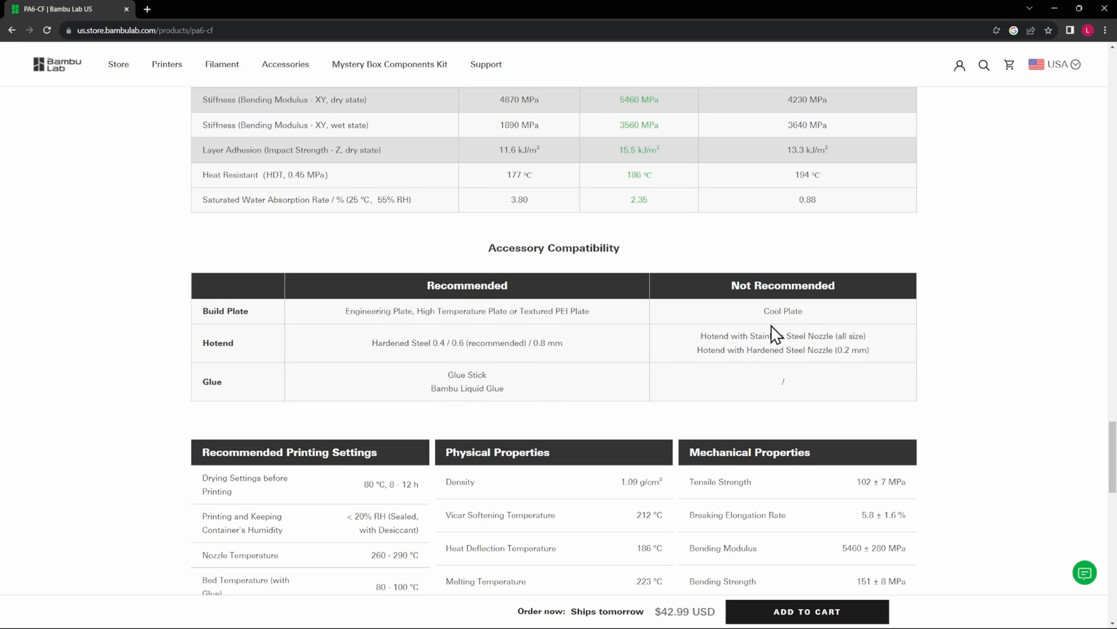
mouse_move(766, 386)
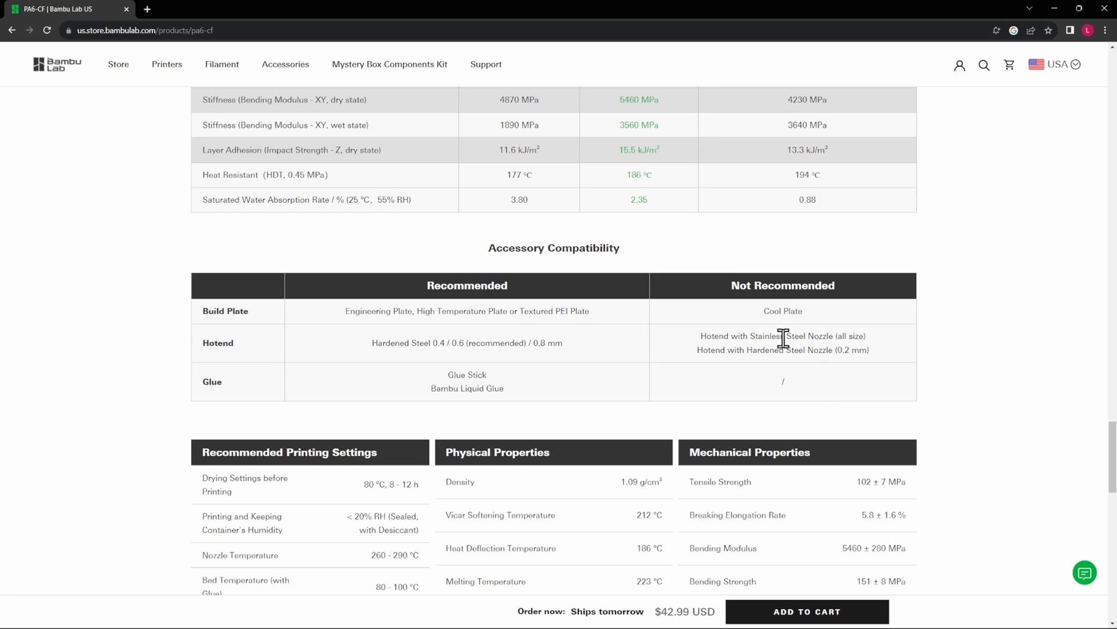
mouse_move(626, 382)
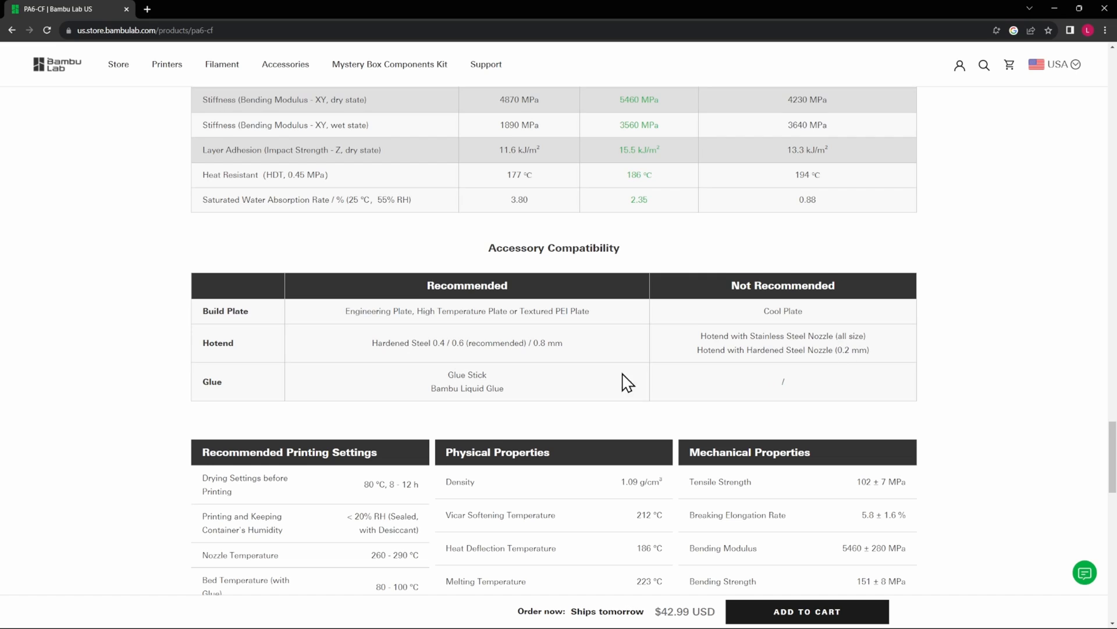
scroll(down, 3)
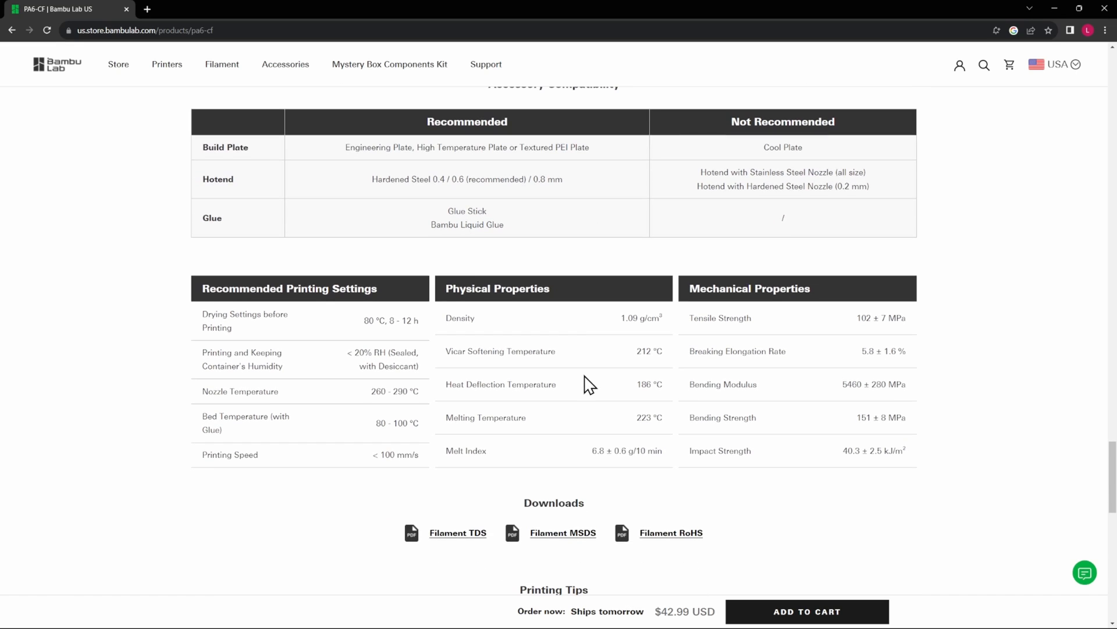
mouse_move(614, 333)
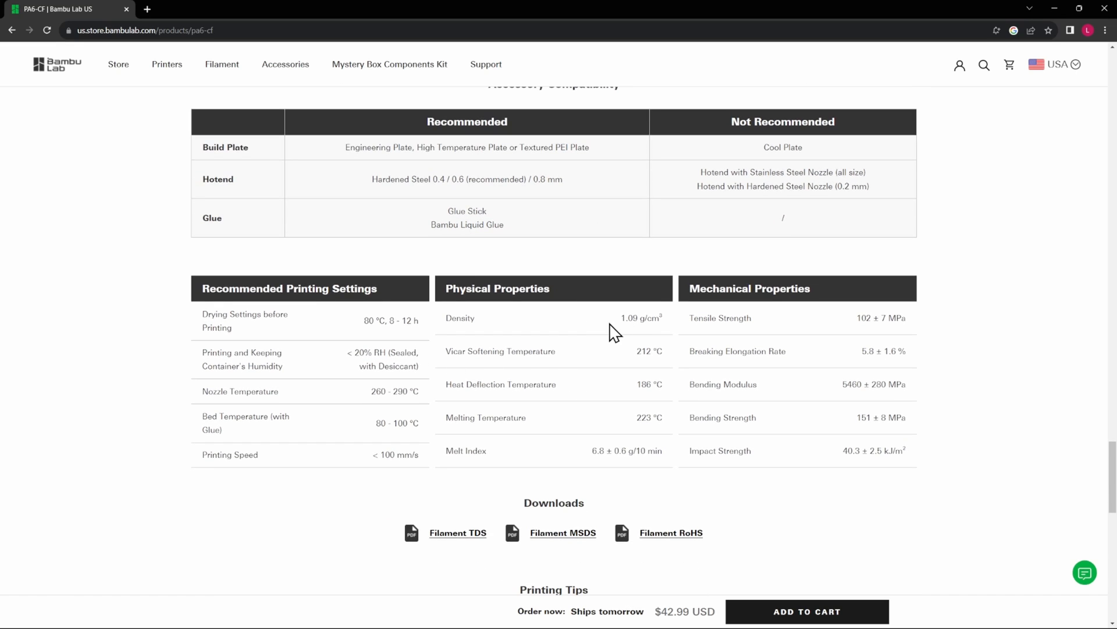
mouse_move(624, 319)
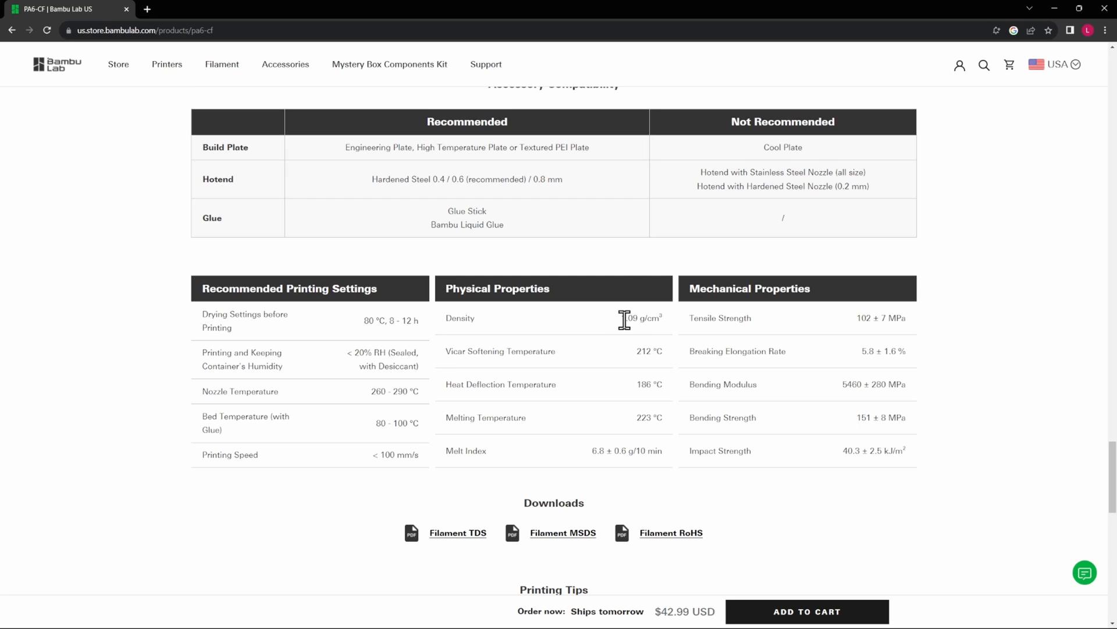
mouse_move(694, 443)
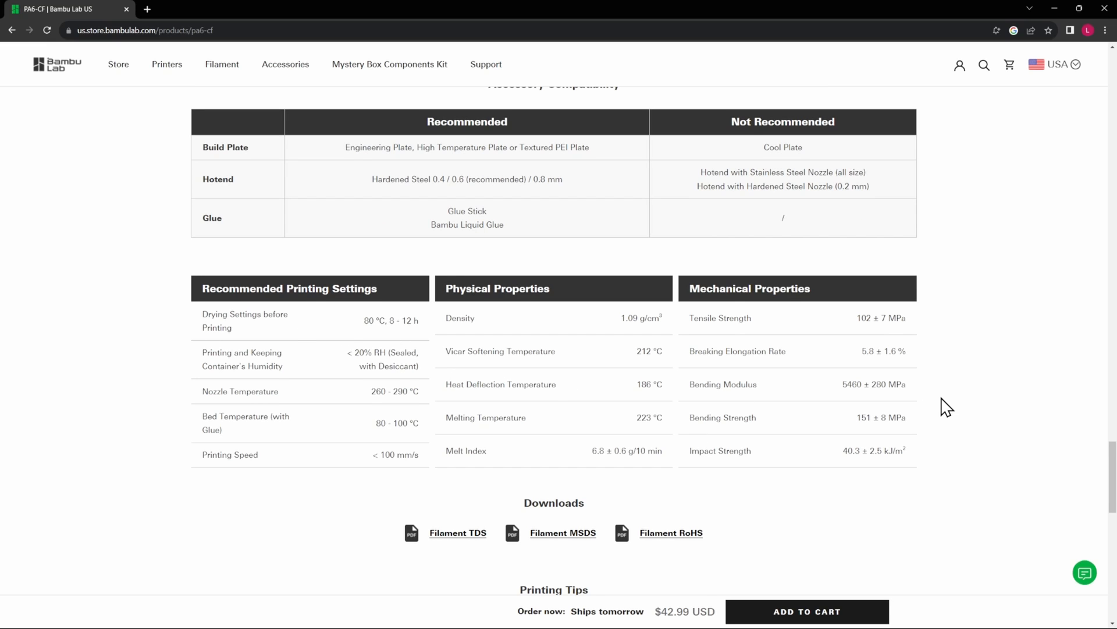
scroll(down, 3)
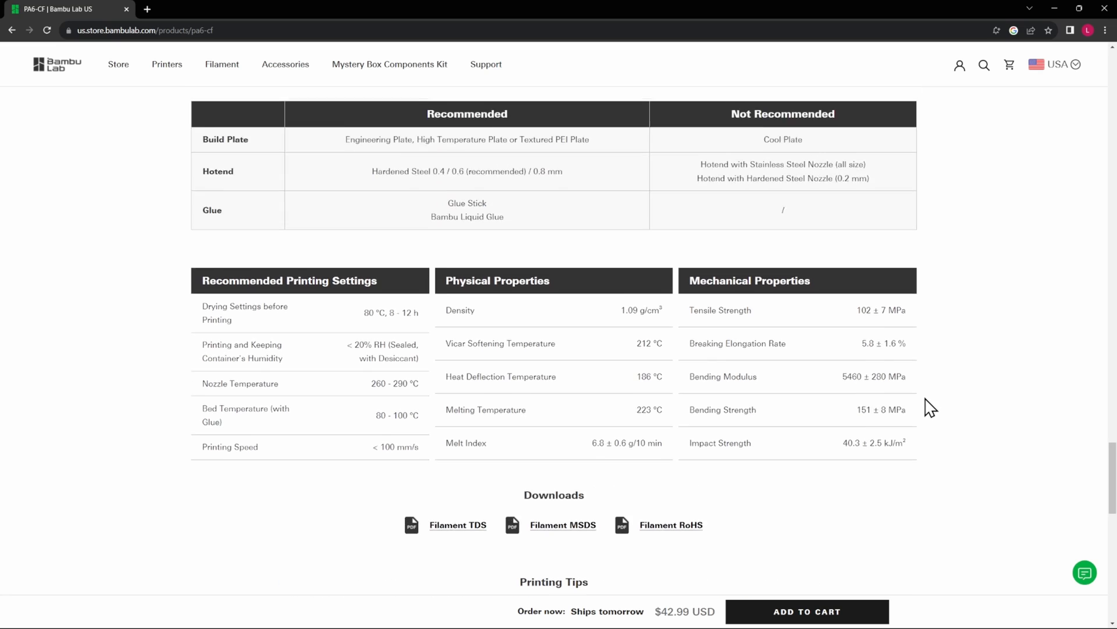
scroll(up, 3)
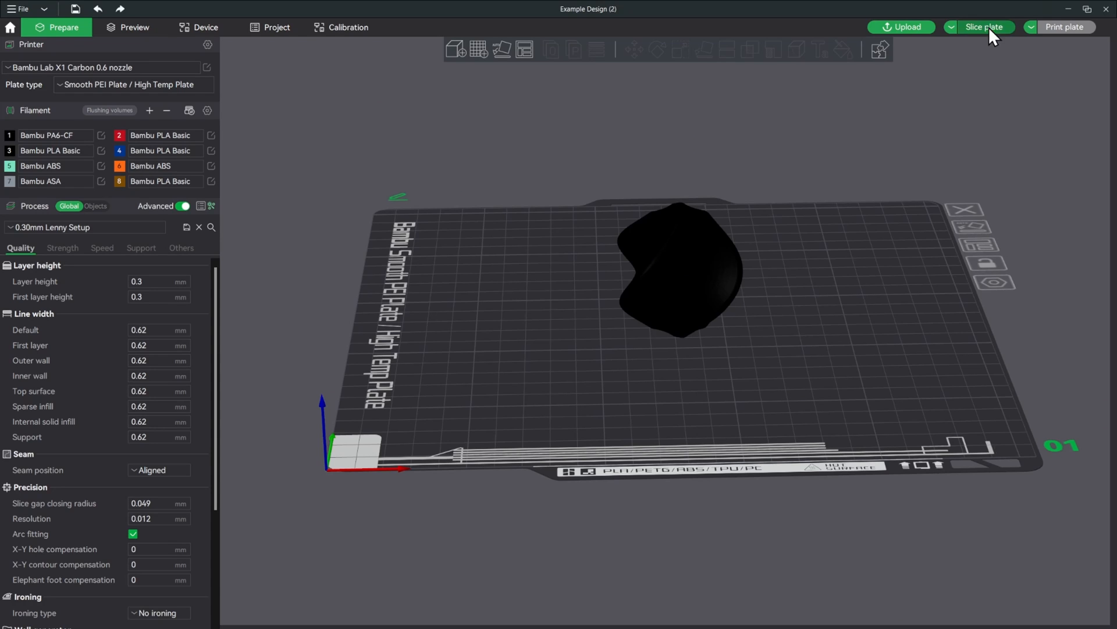
Slice the swatch with the 0.30mm Lenny Setup preset (42m42s, 16.82 g) and bring up Send print job
click(984, 27)
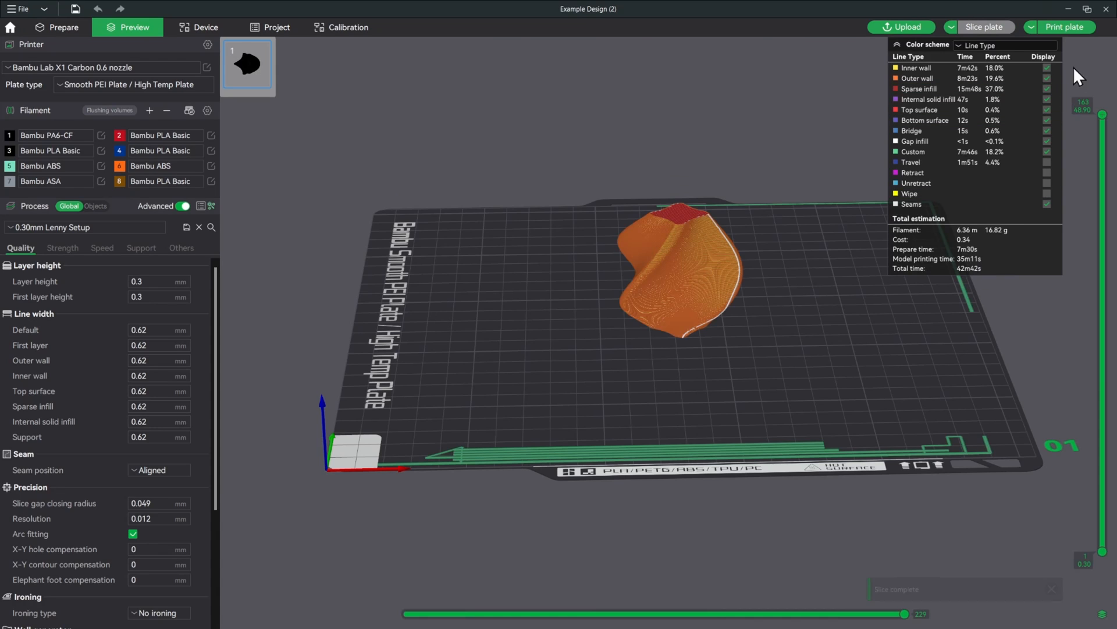
mouse_move(976, 130)
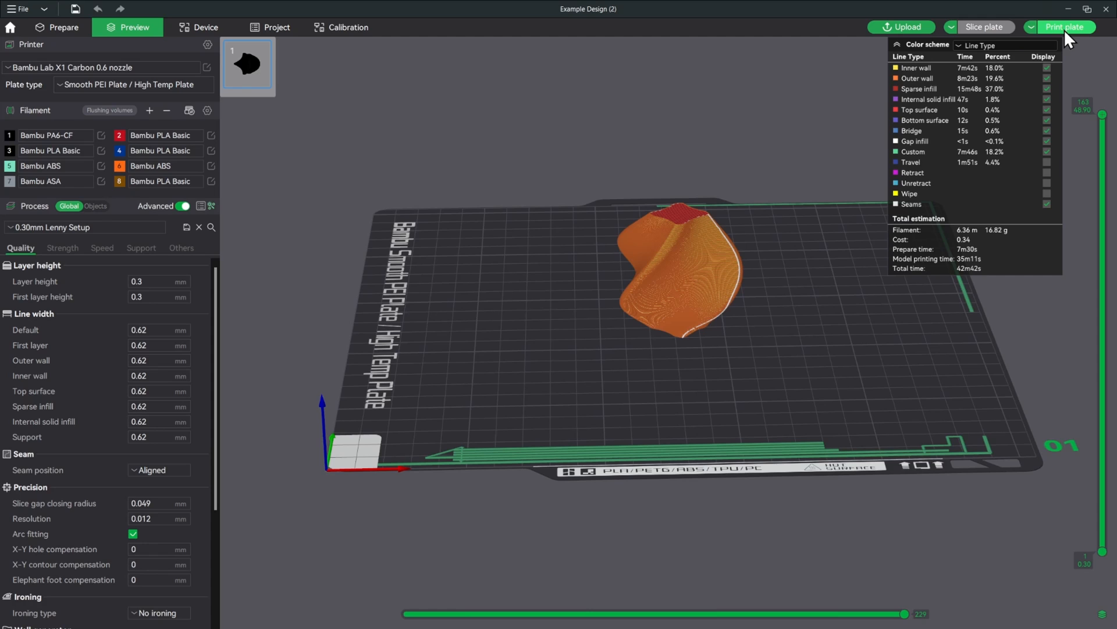
click(1065, 27)
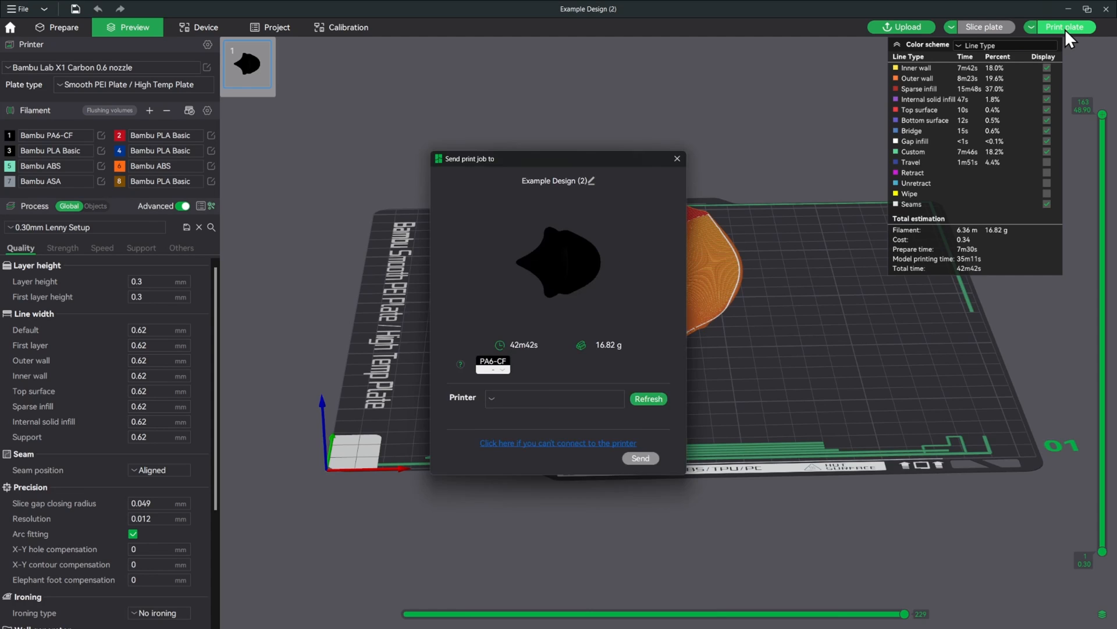